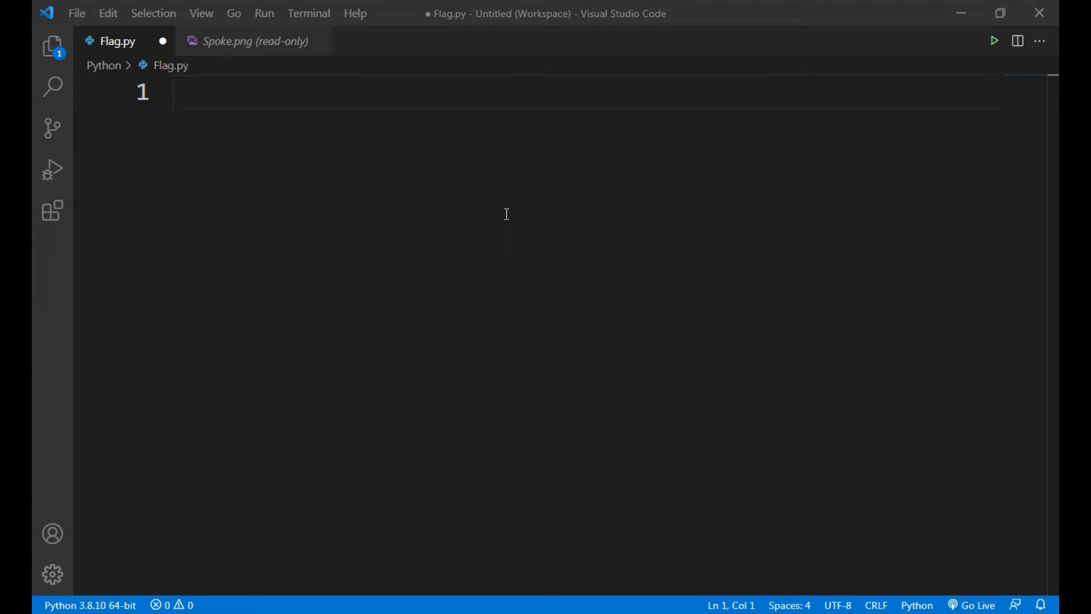
mouse_move(484, 248)
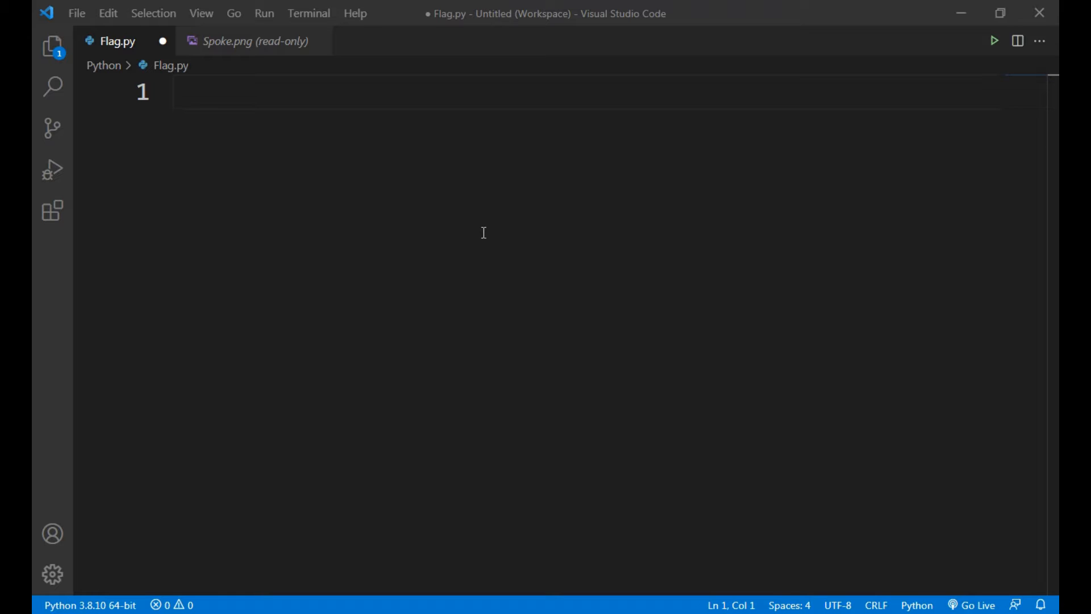
mouse_move(746, 127)
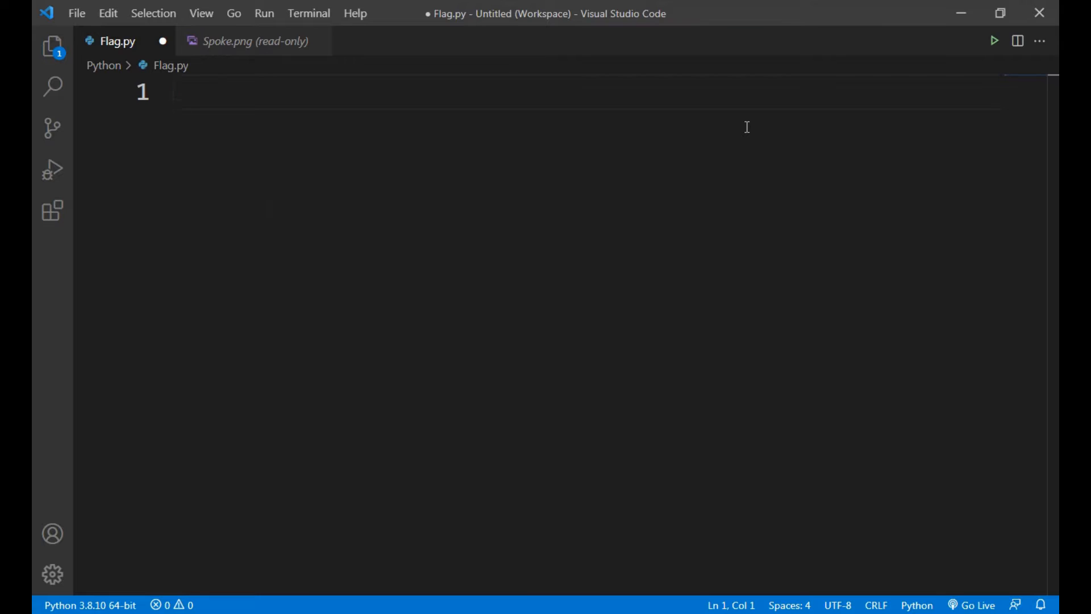
Write 'from tkinter import *', 'win = Tk()' and 'win.mainloop()' below blank lines
type("from tki")
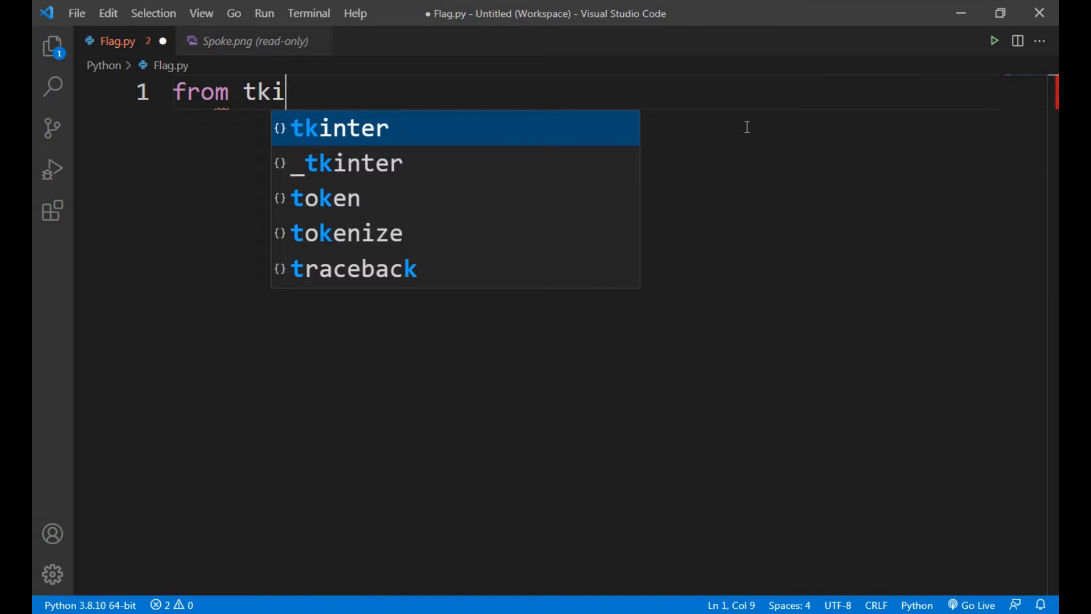
type("nter import *")
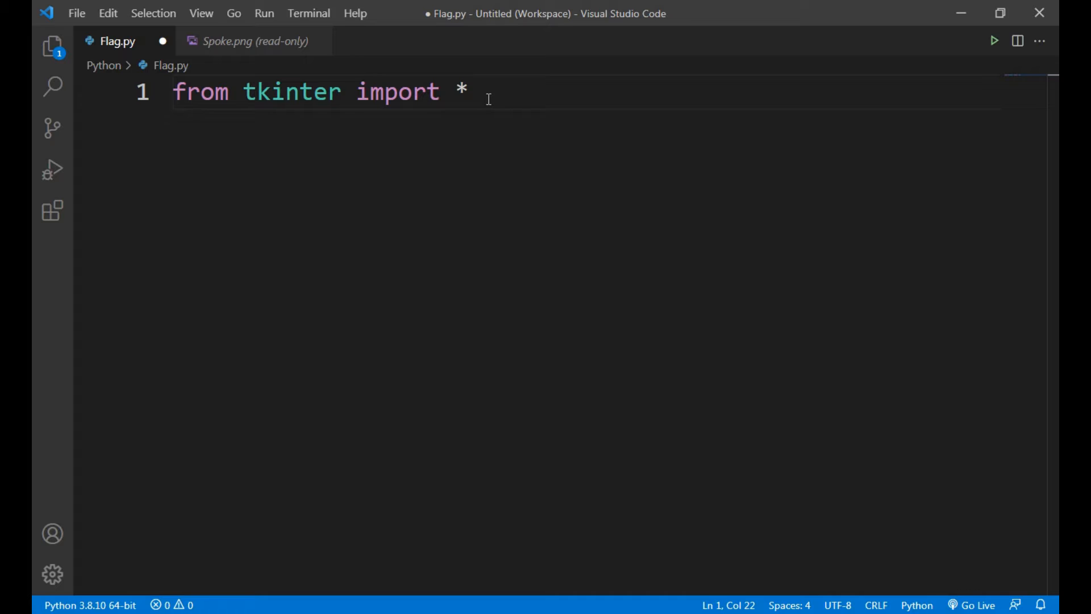
key("Enter")
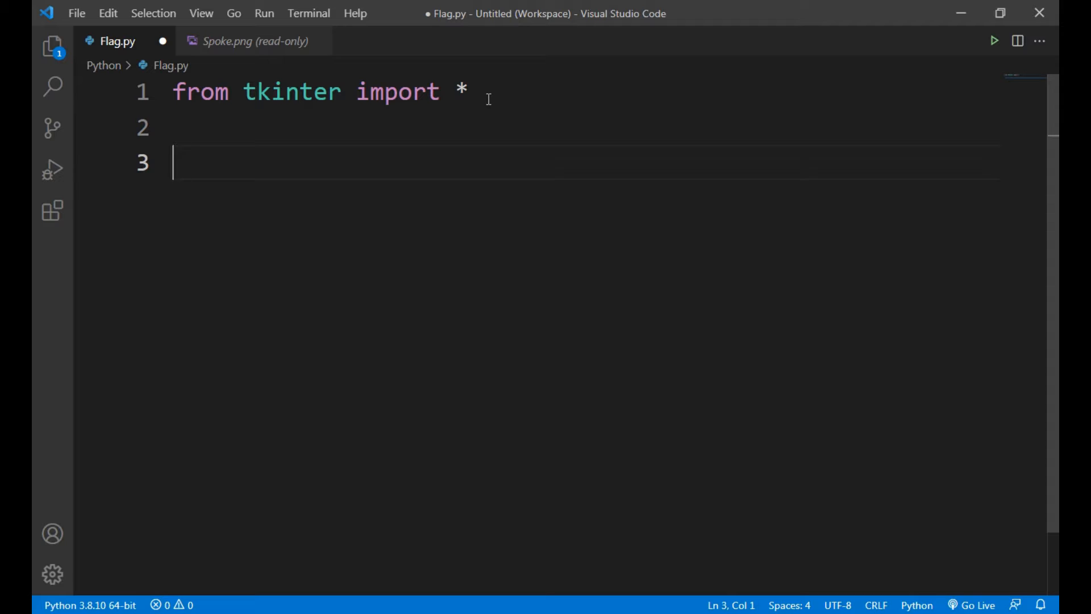
type("win =")
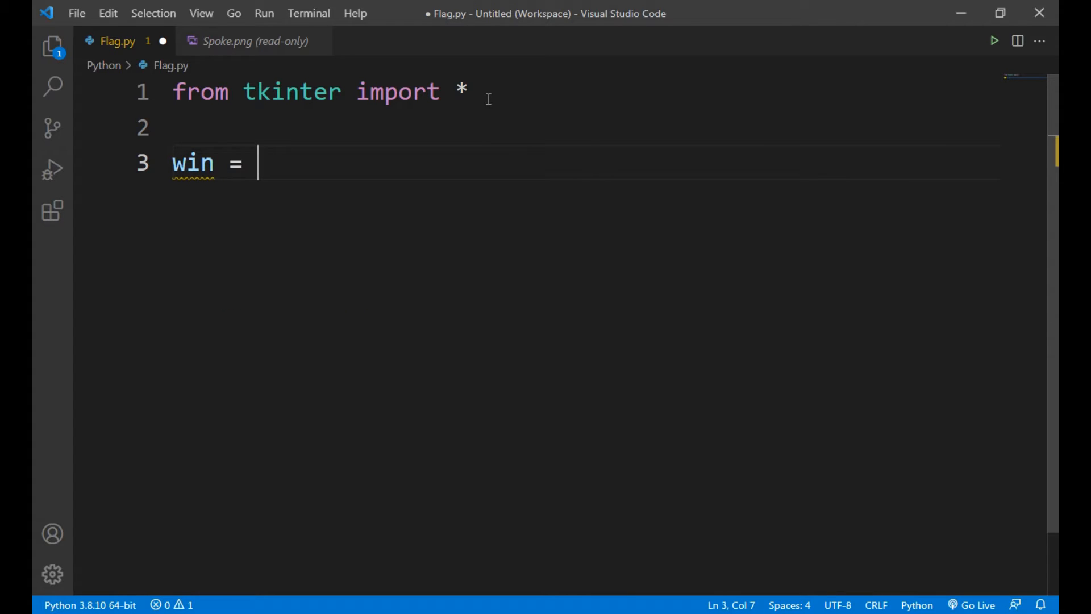
type("Tk()")
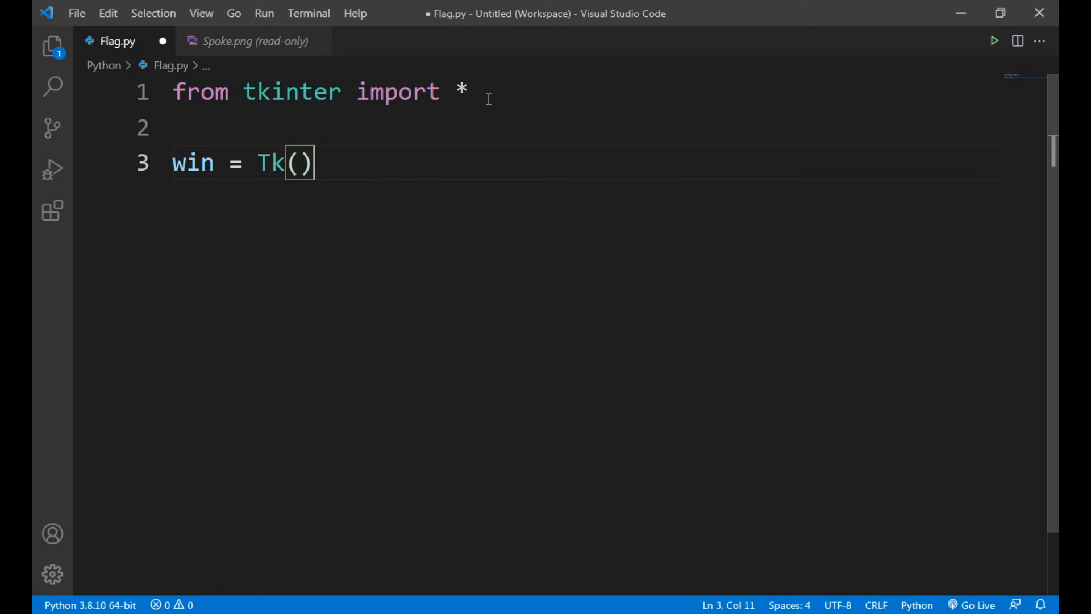
type("wind")
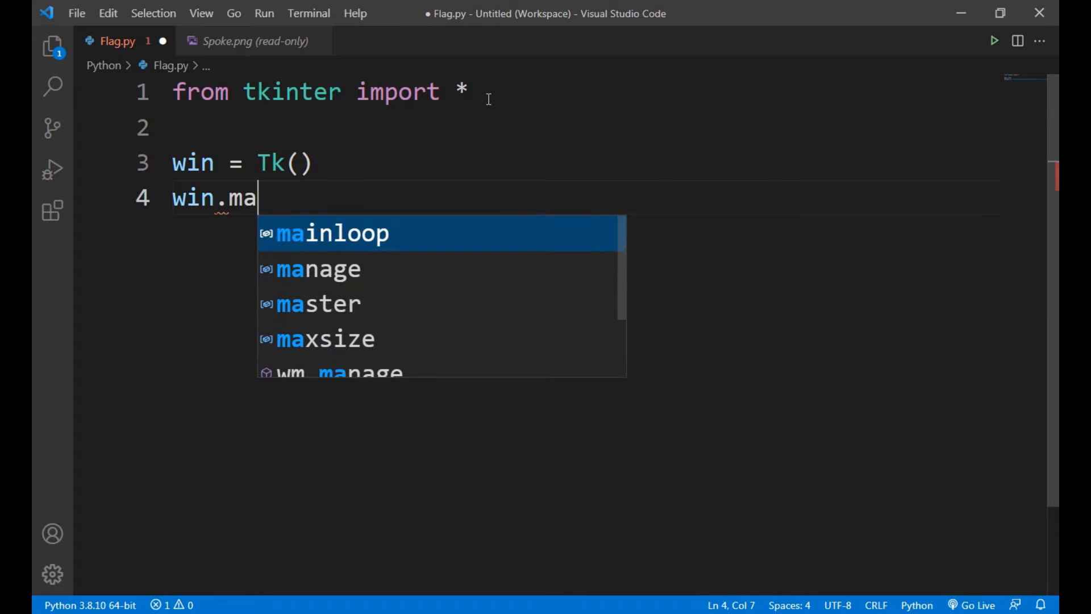
key("Tab")
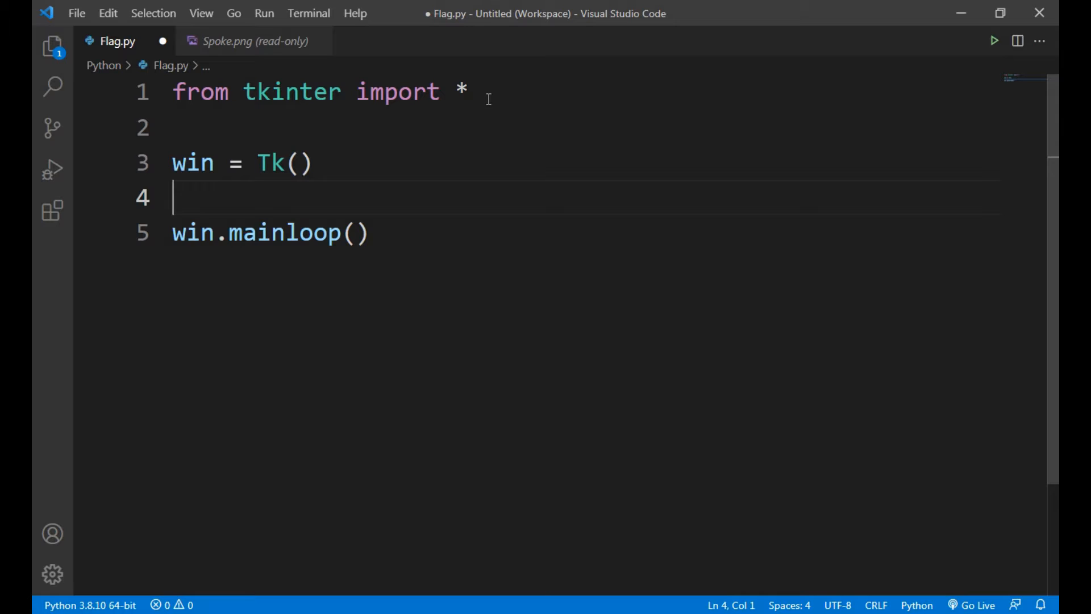
key("Enter")
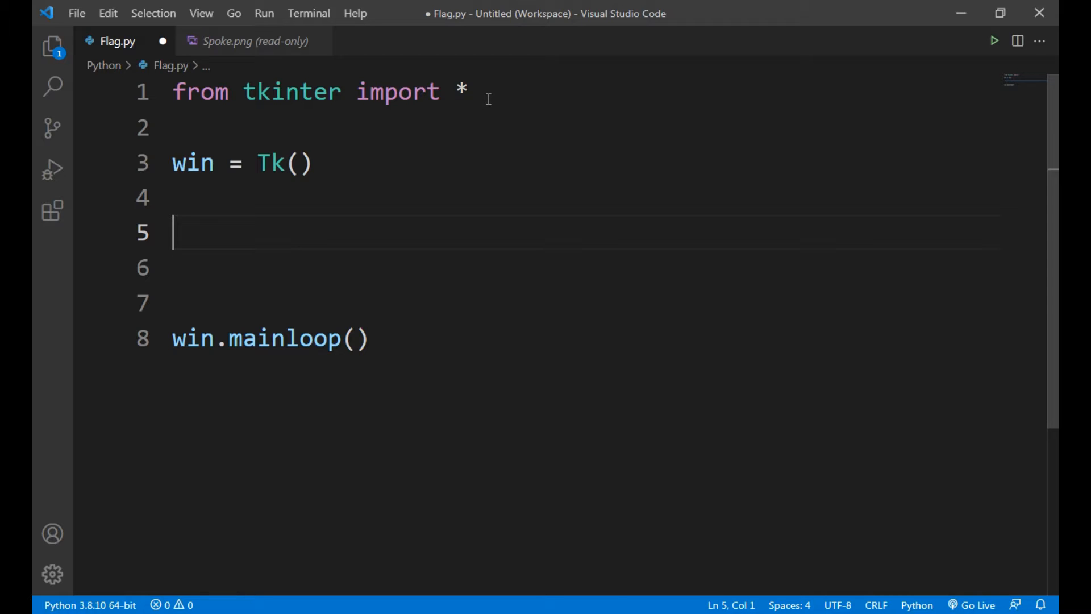
Start the statement 'canvas = Canvas()' on line 5
type("ca")
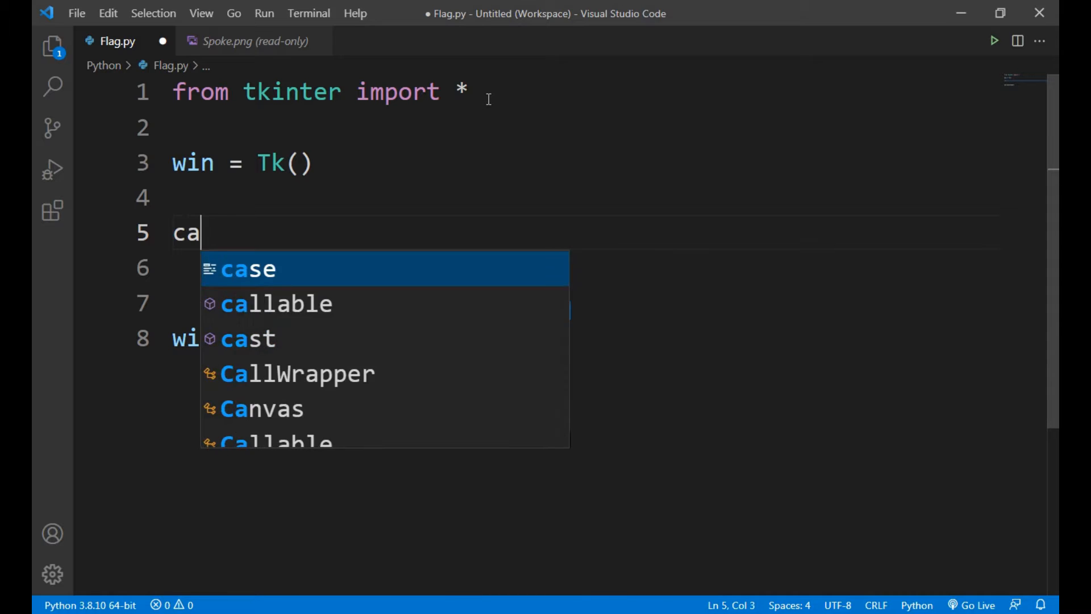
type("nvas =")
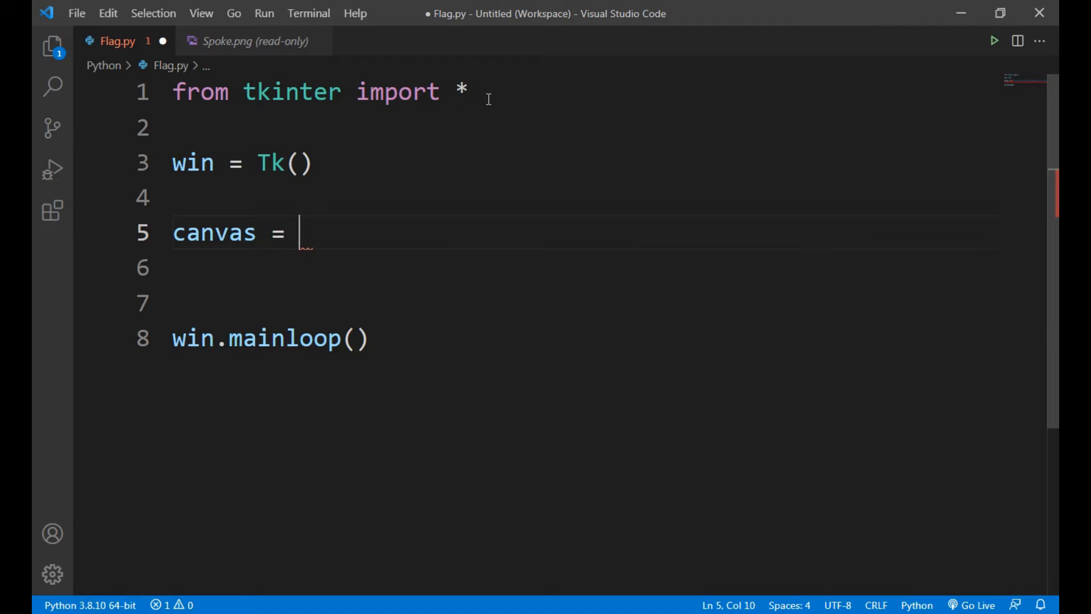
type("Canvas(")
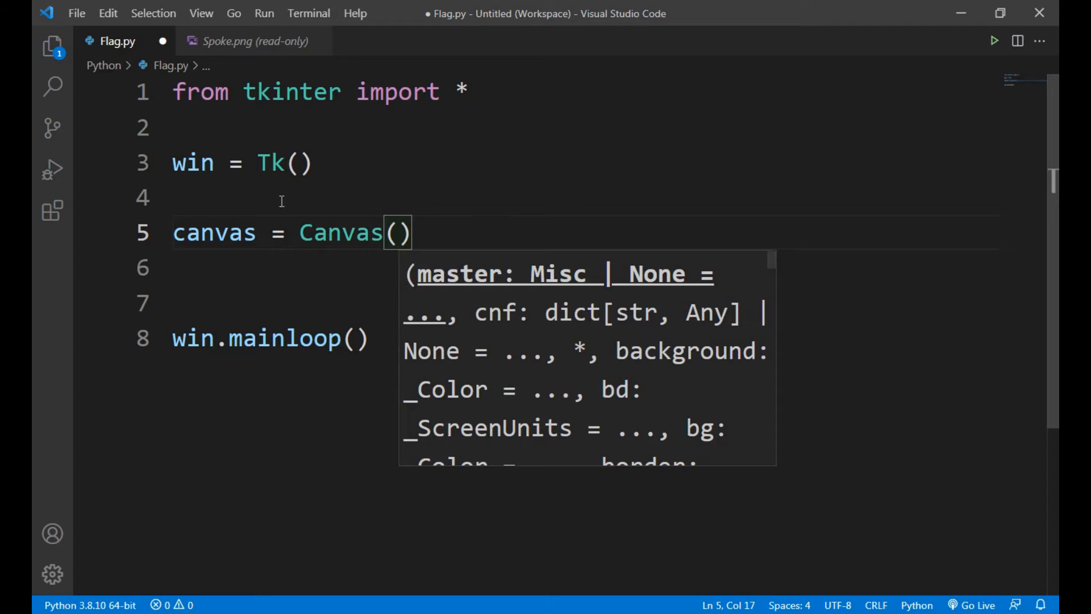
double_click(341, 233)
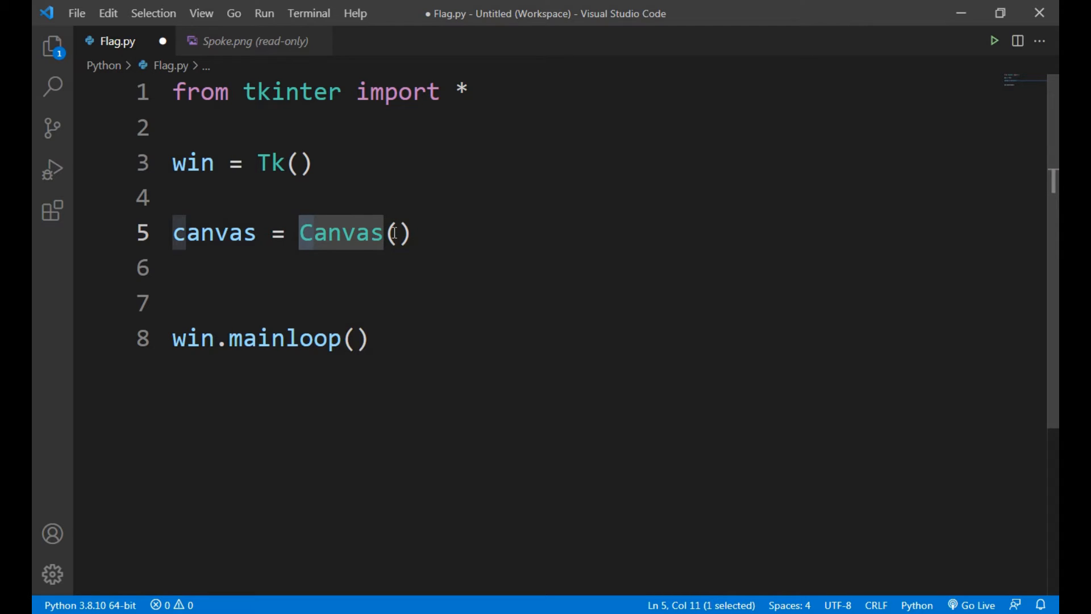
left_click(396, 233)
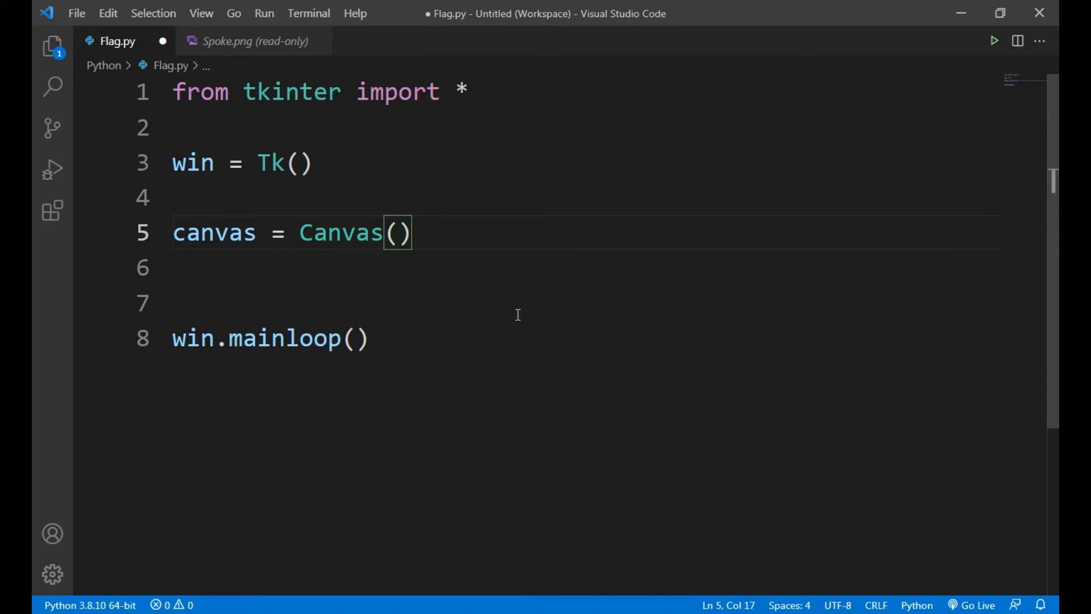
Pass win, height=600, width=900 and an empty bg= to Canvas
type("win")
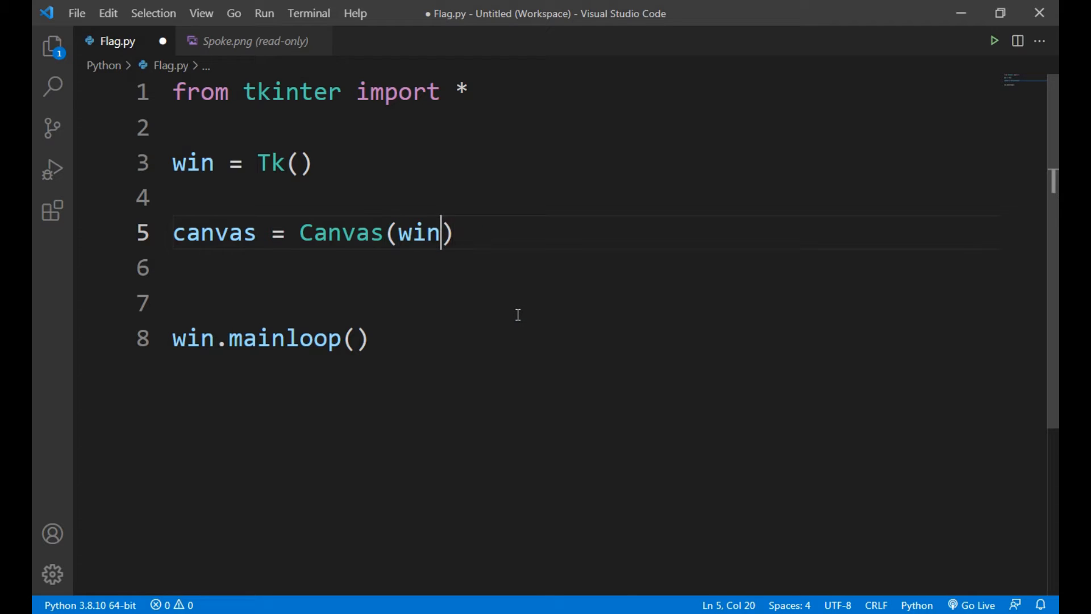
type(",")
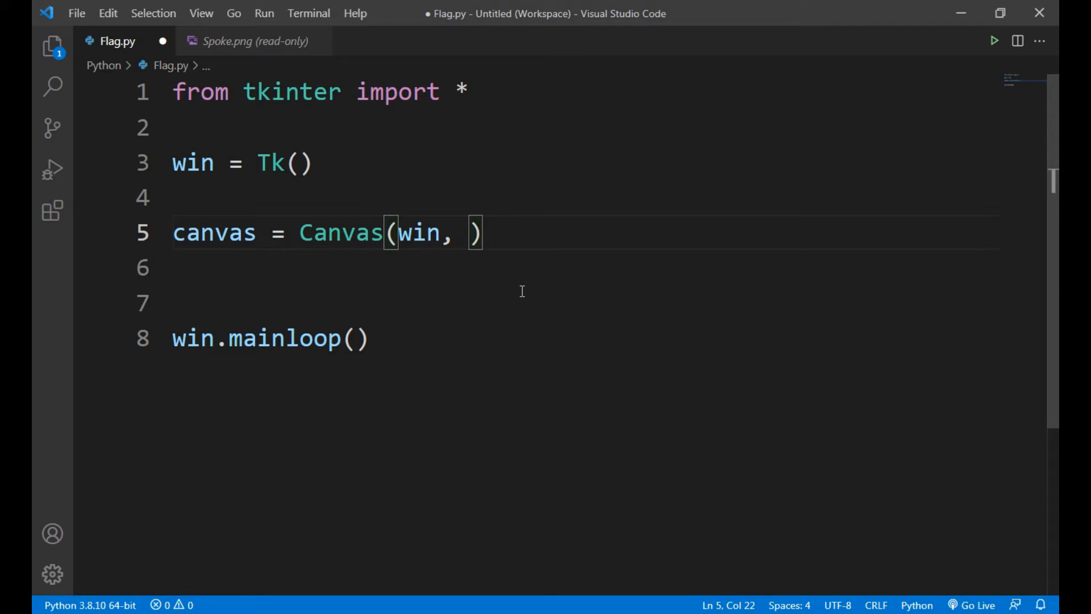
type("he")
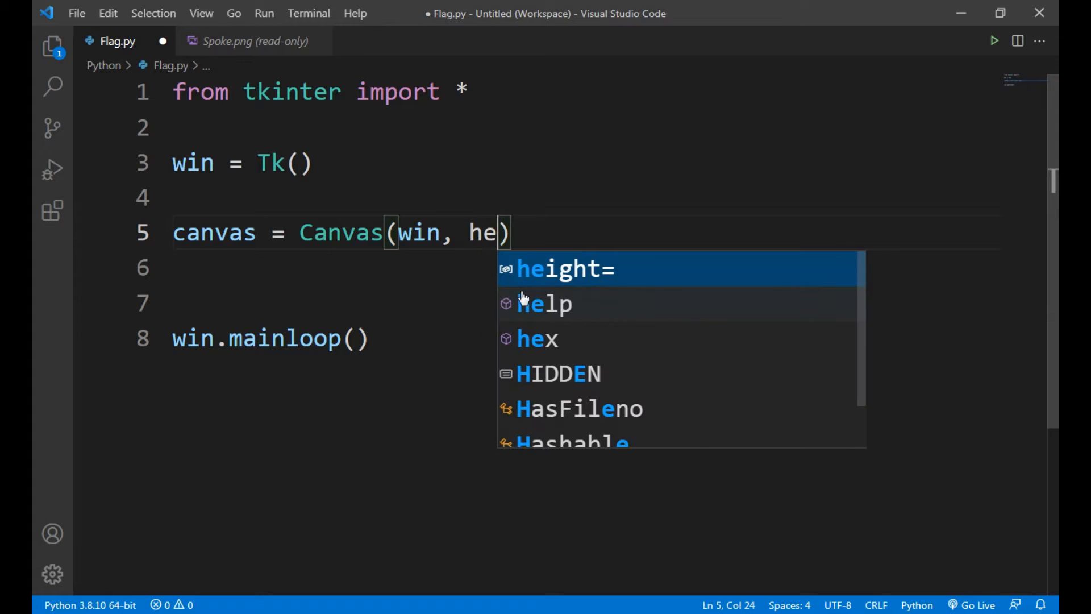
type("ight")
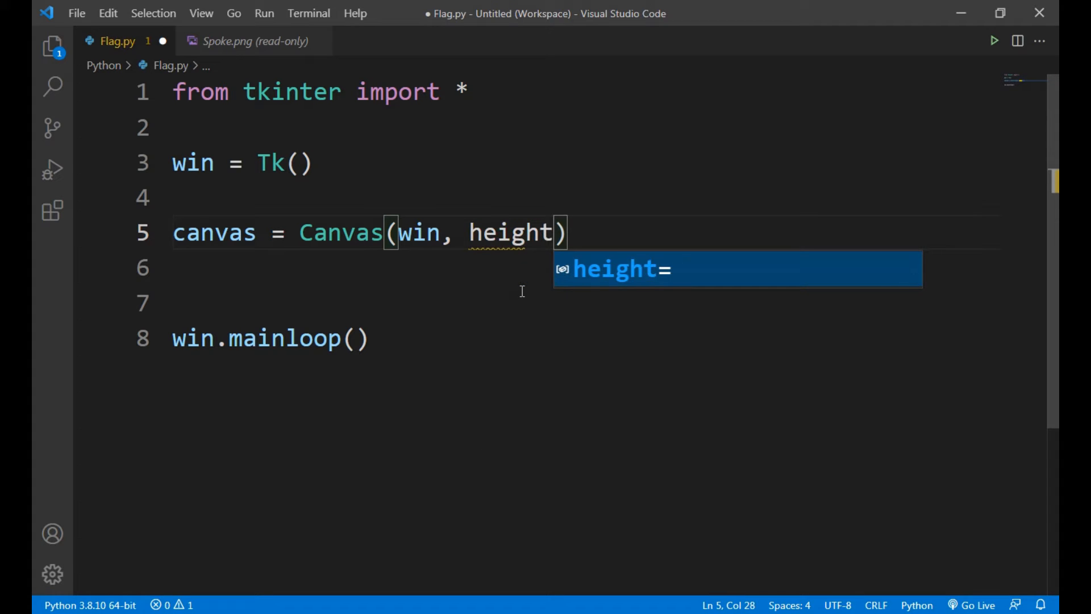
type("= 6")
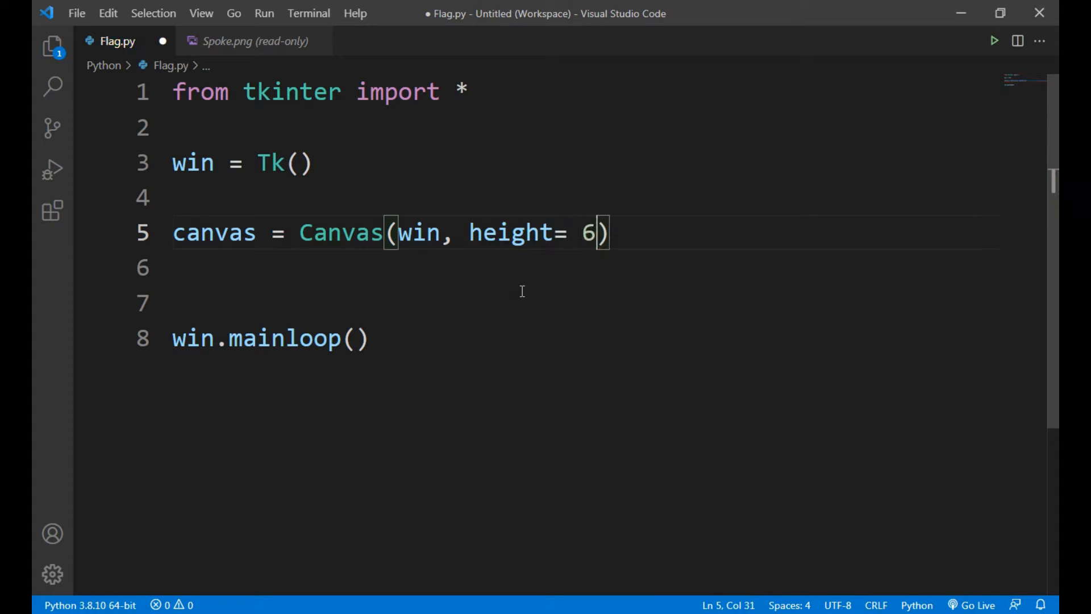
type("00,")
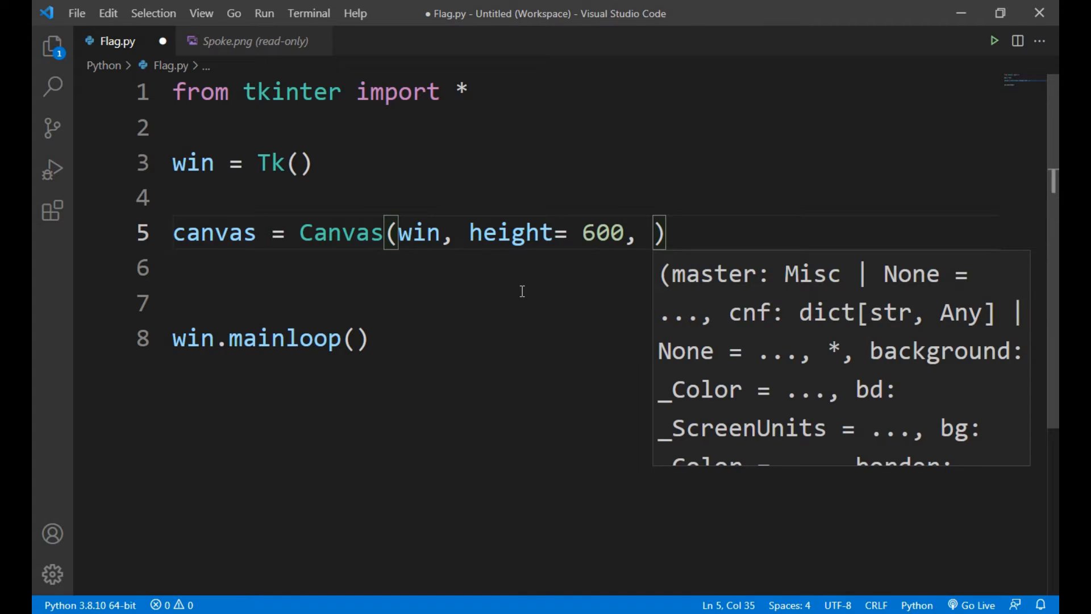
type("width")
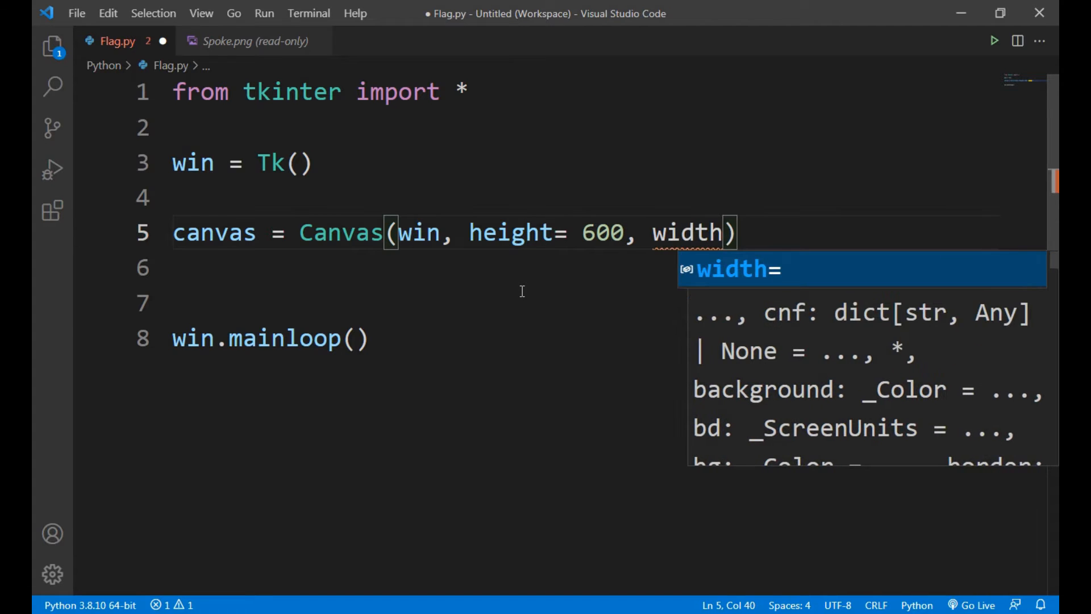
type("=")
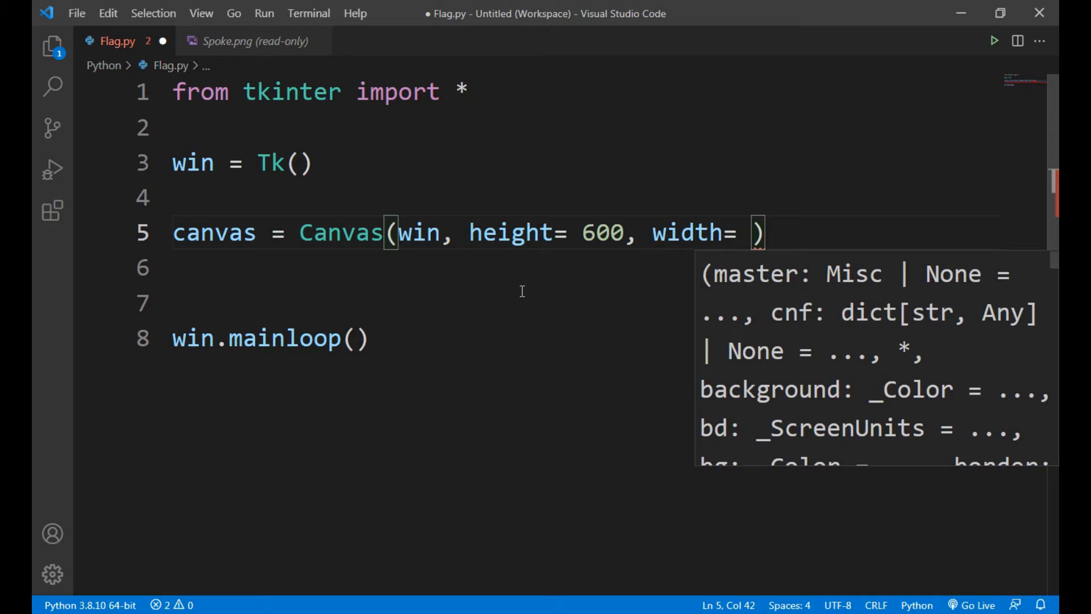
type("900,")
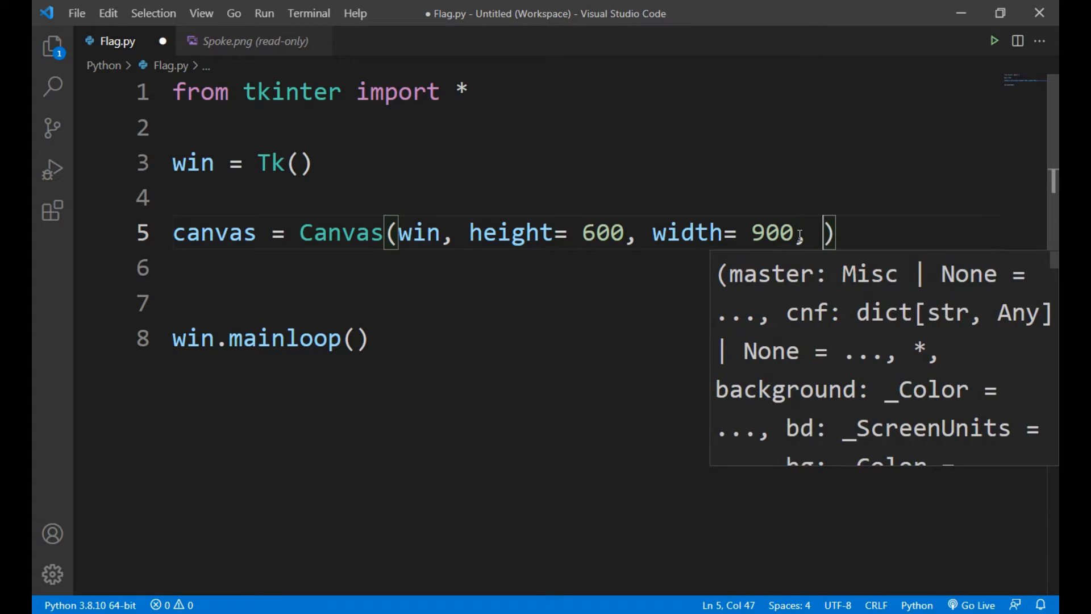
type("bg=")
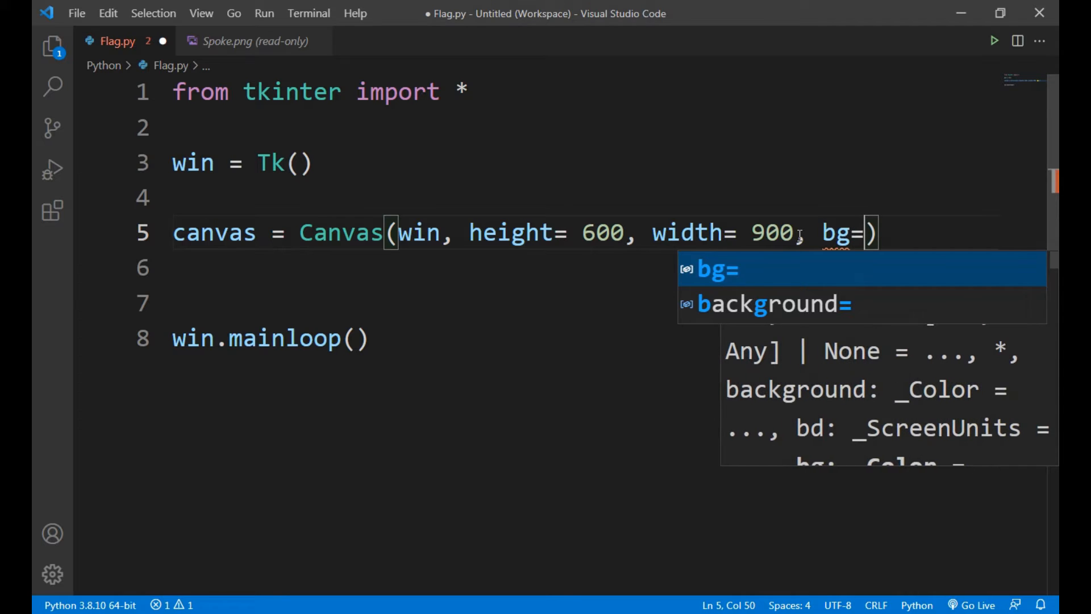
type("\"")
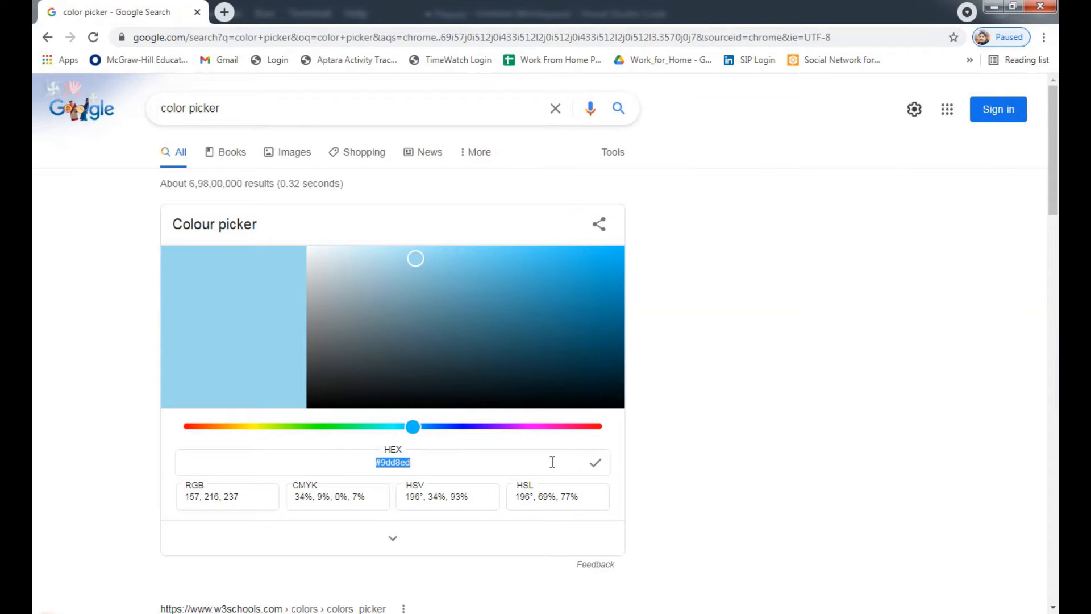
Select the light-blue hex value #9dd8ed in Google's colour picker
left_click(415, 461)
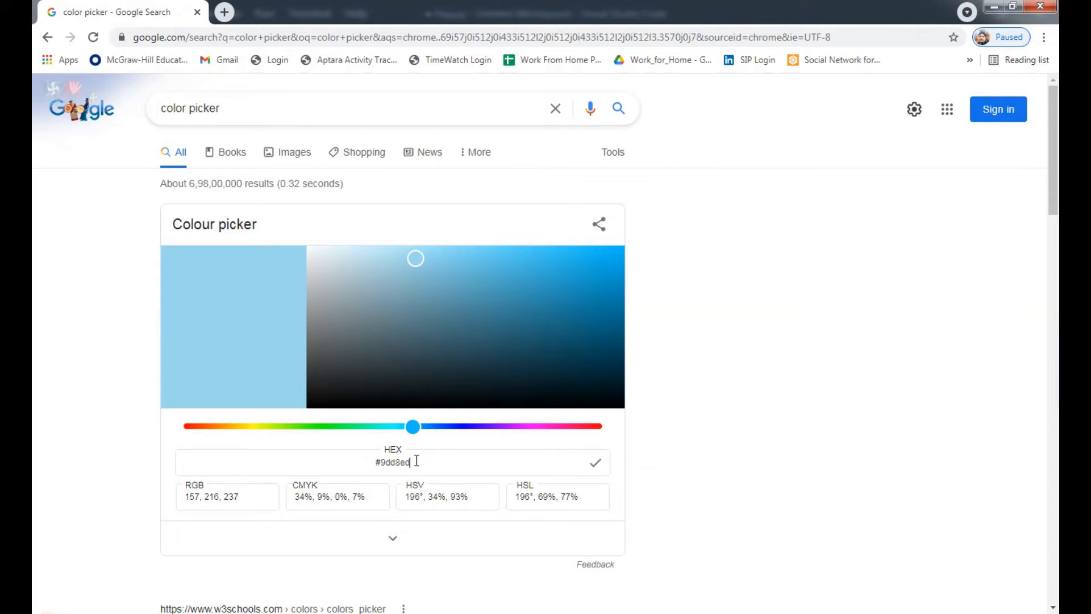
triple_click(393, 462)
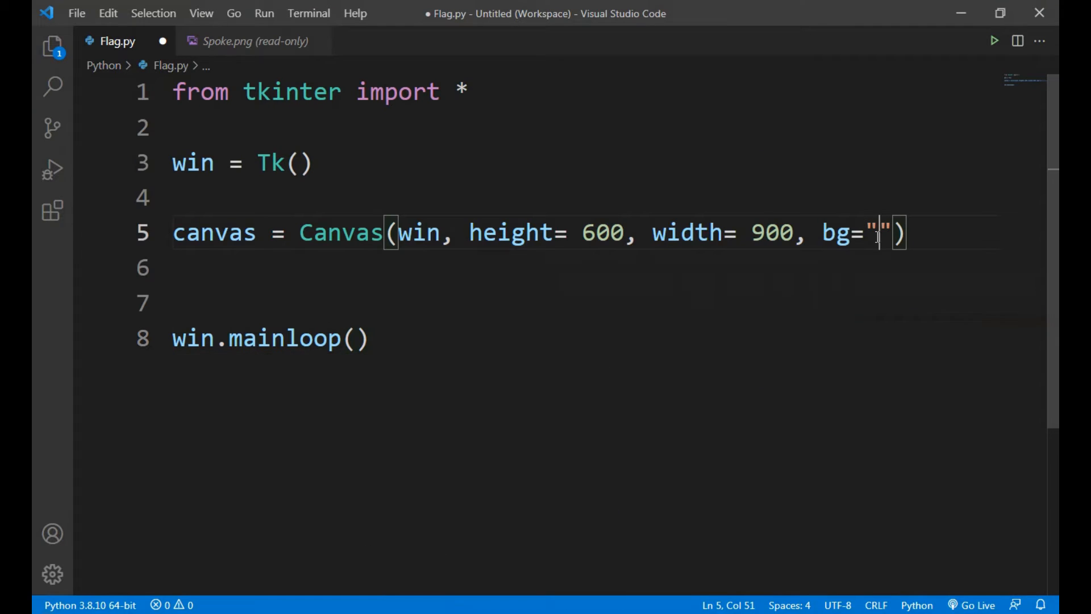
Set the canvas background to #9dd8ed and add canvas.pack()
type("#9dd8ed")
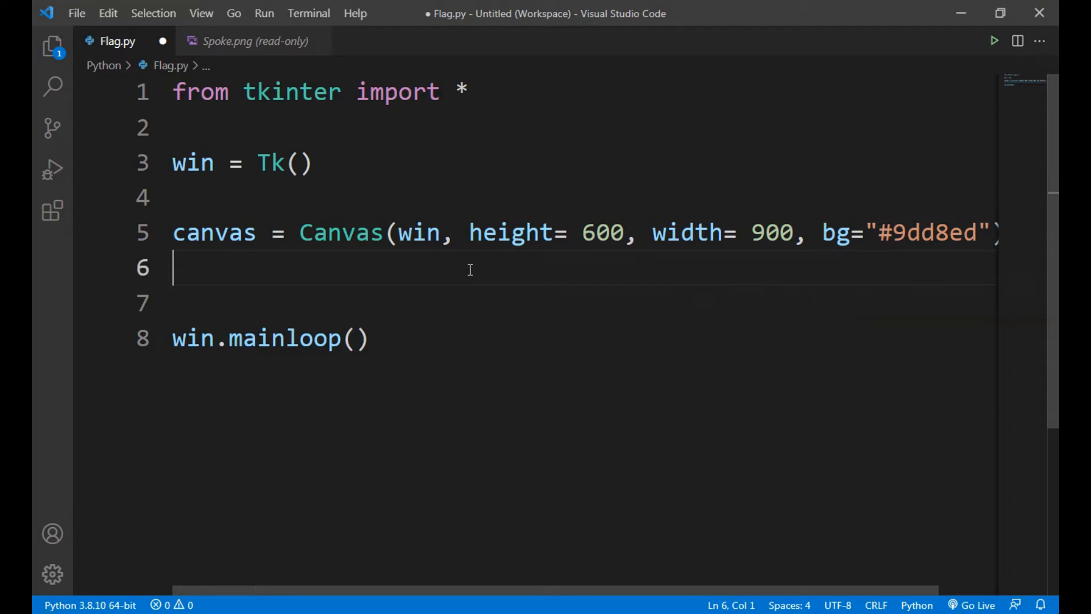
type("canvas.")
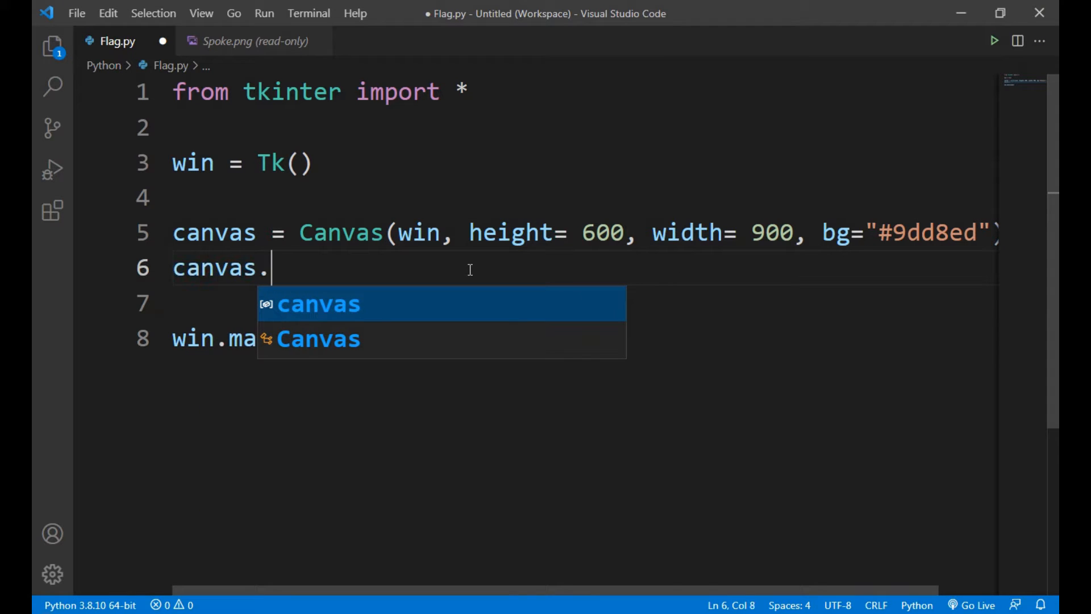
type("pack()")
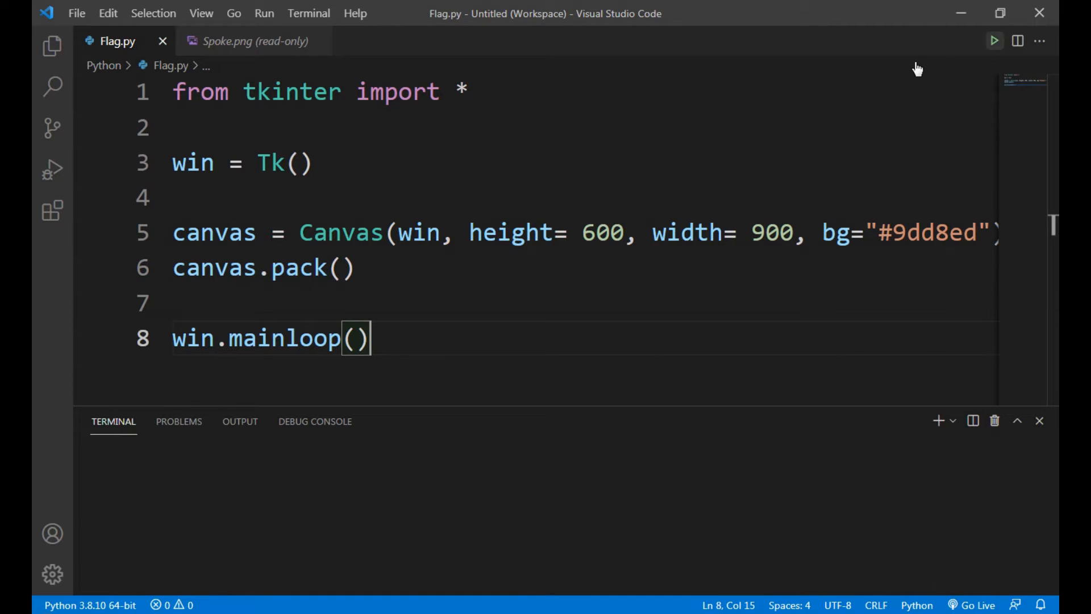
Run Flag.py and maximize the light-blue tk window
left_click(994, 40)
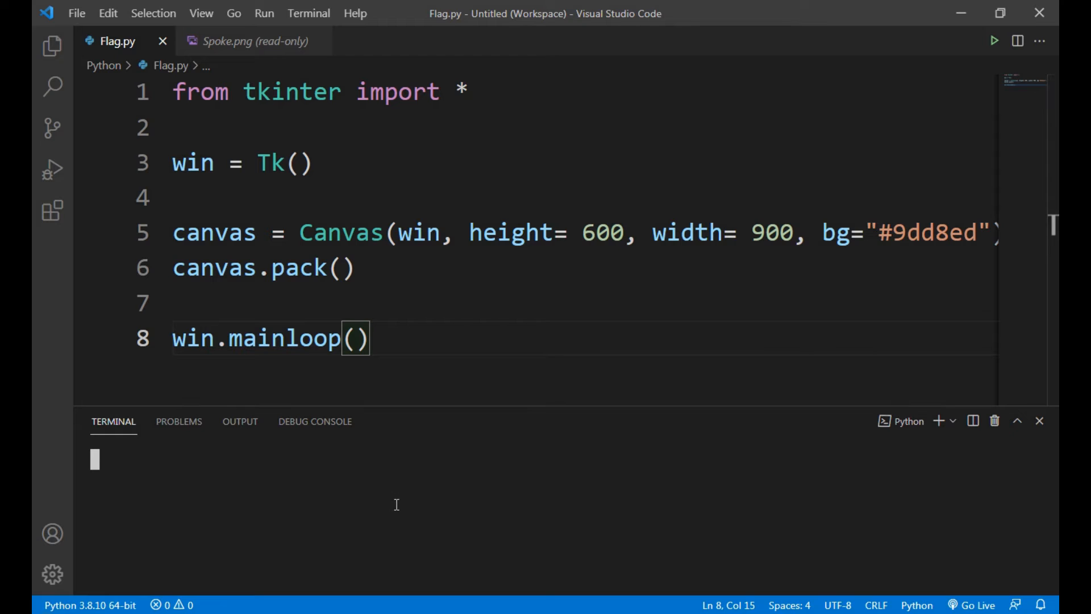
left_click(994, 40)
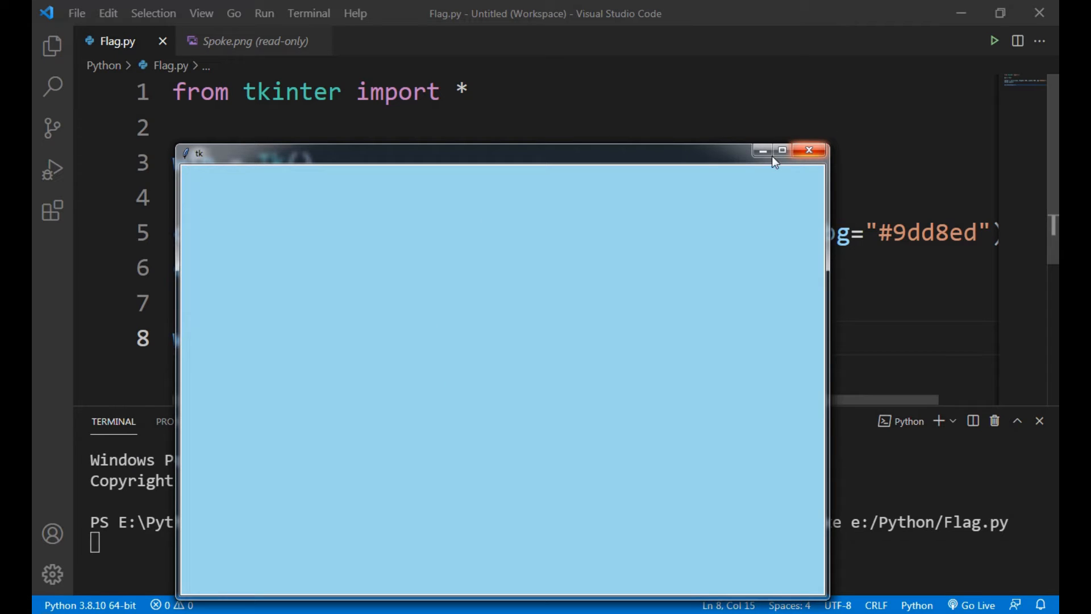
left_click(781, 150)
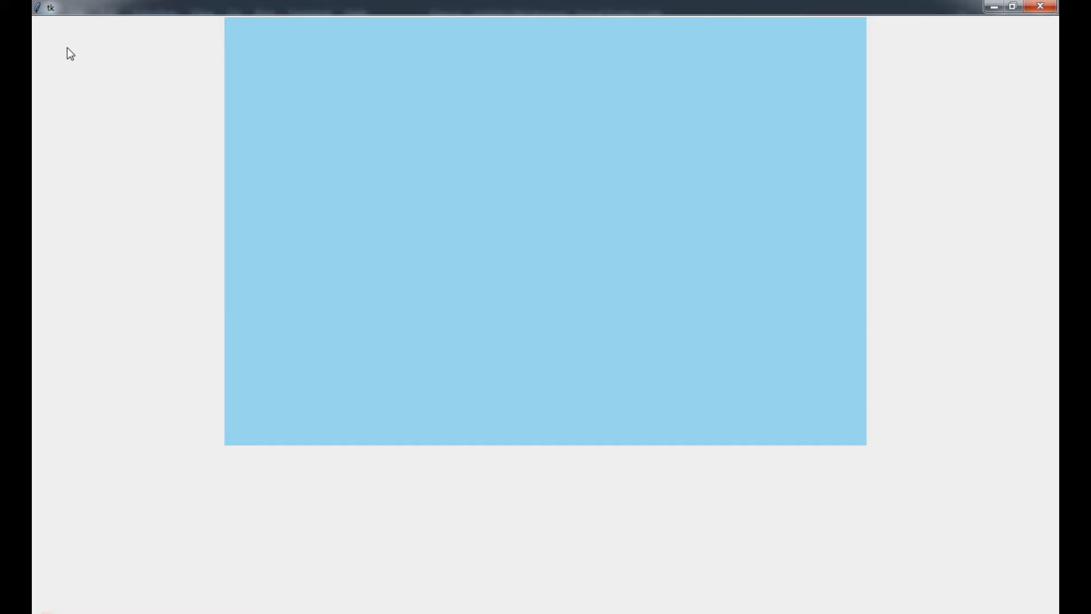
mouse_move(719, 292)
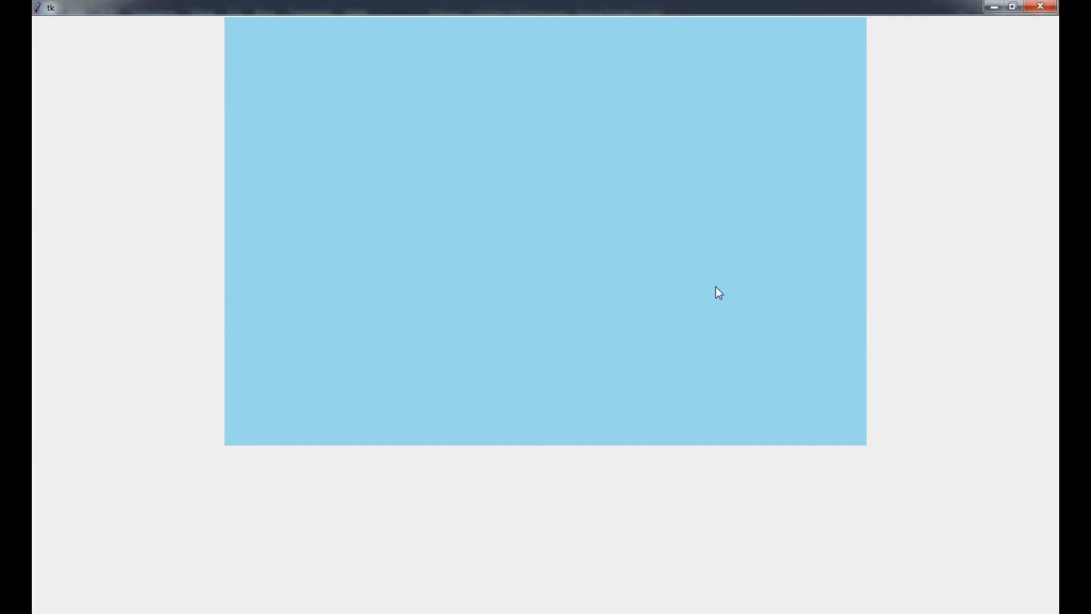
mouse_move(239, 85)
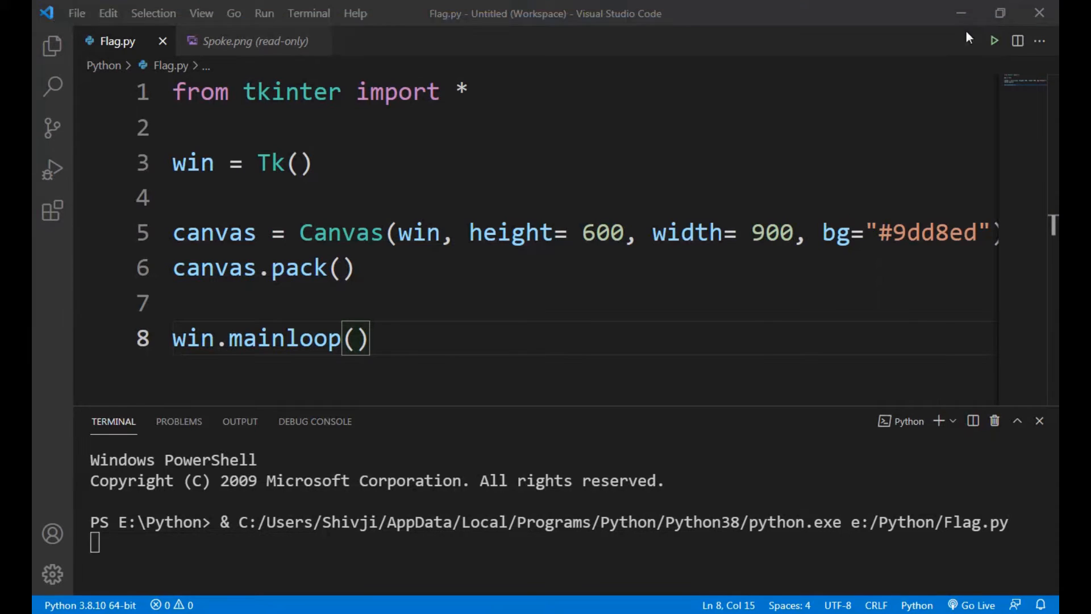
Add blank lines after canvas.pack() and start a new 'canvas.' statement
key("enter")
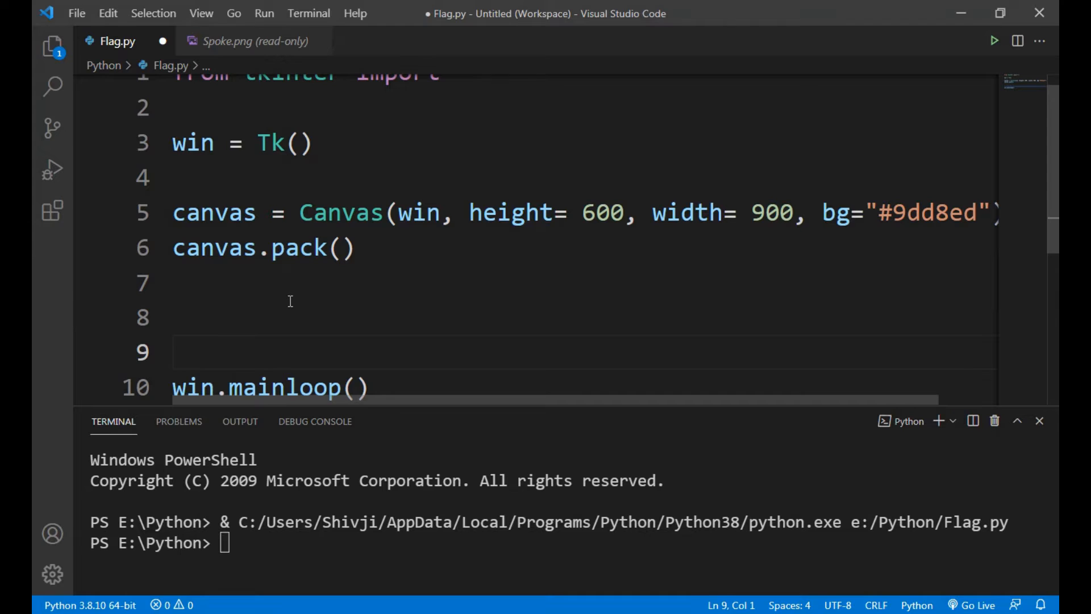
type("canva")
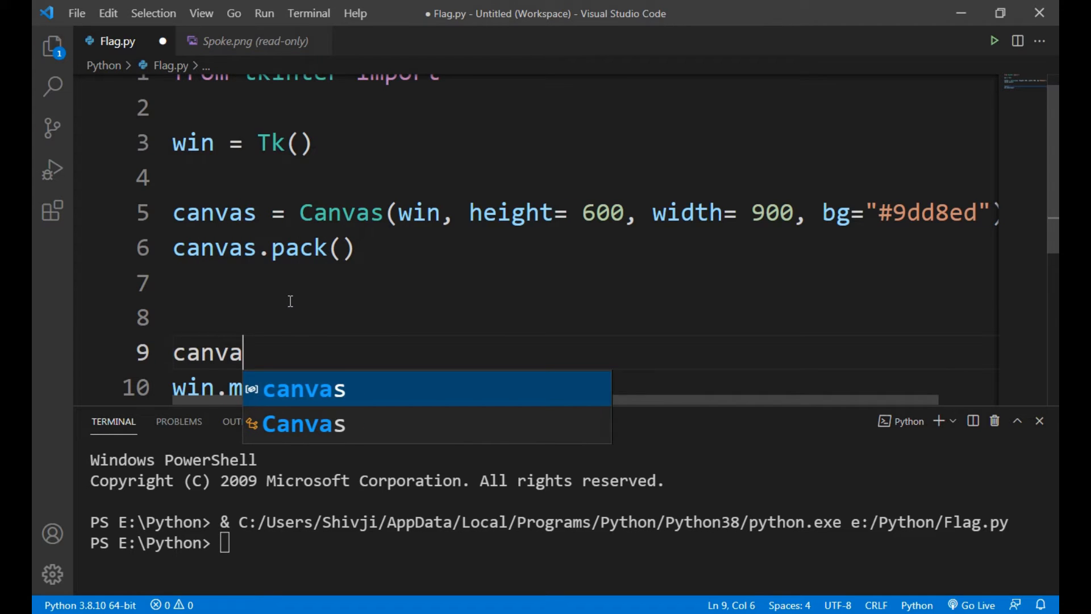
type("s.")
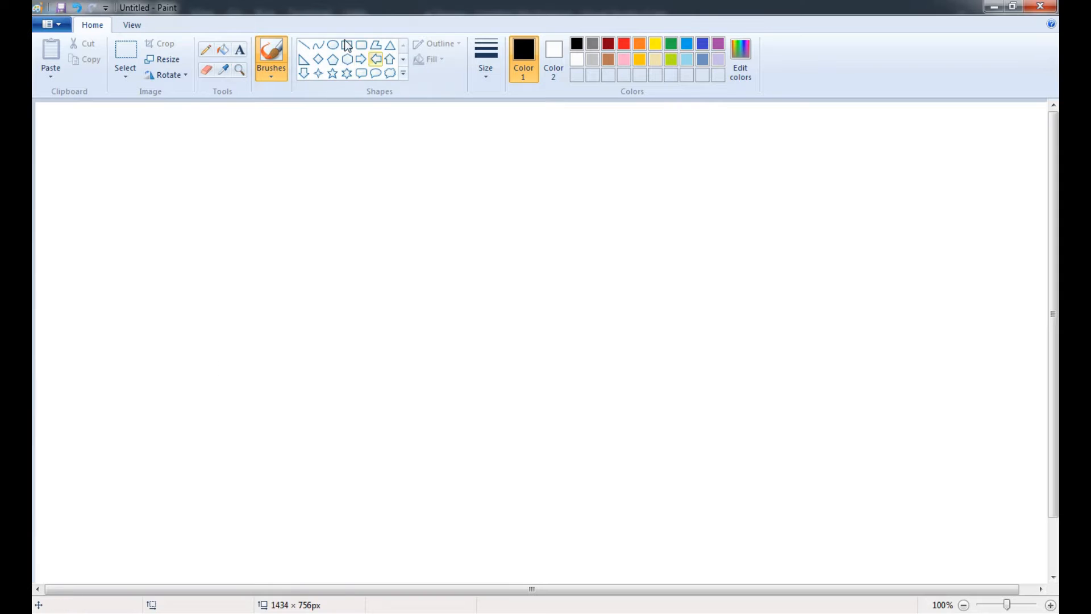
Sketch the window and canvas rectangles with a y1 marker in Paint
left_click_drag(218, 151, 251, 250)
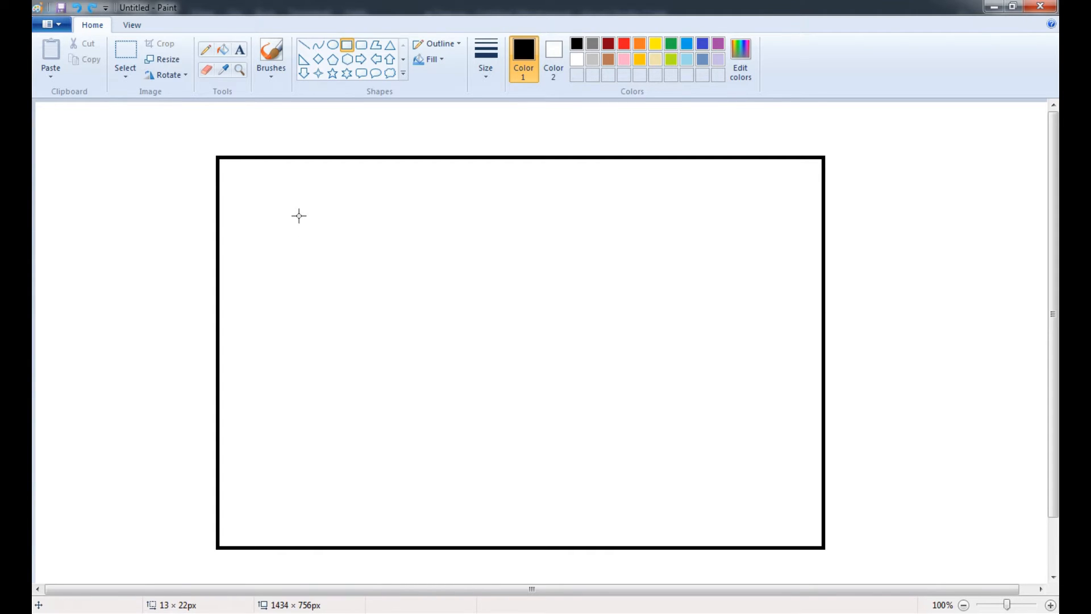
left_click_drag(300, 216, 742, 501)
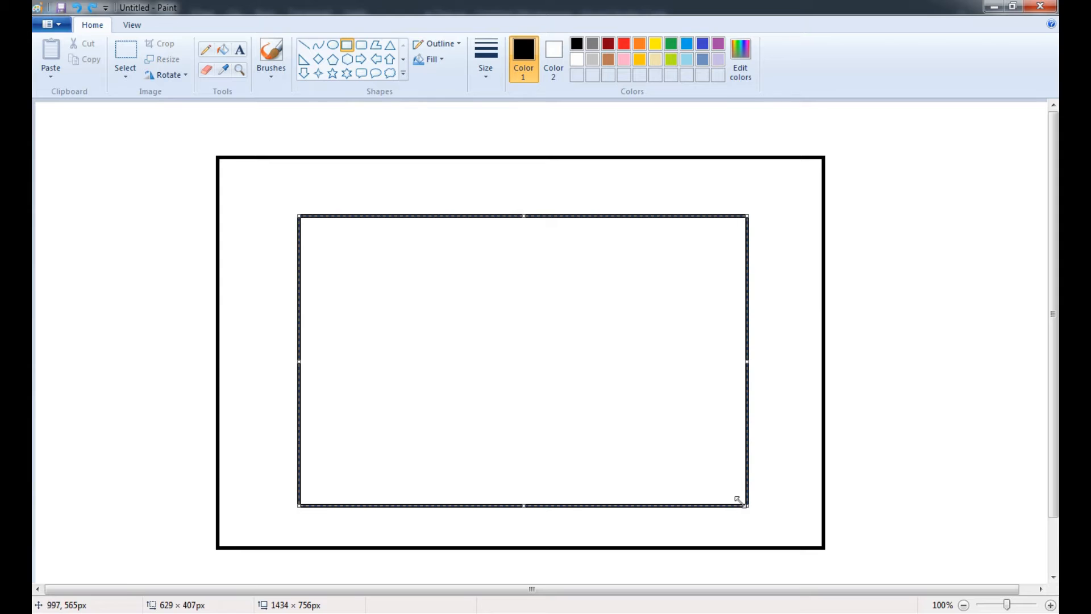
mouse_move(303, 221)
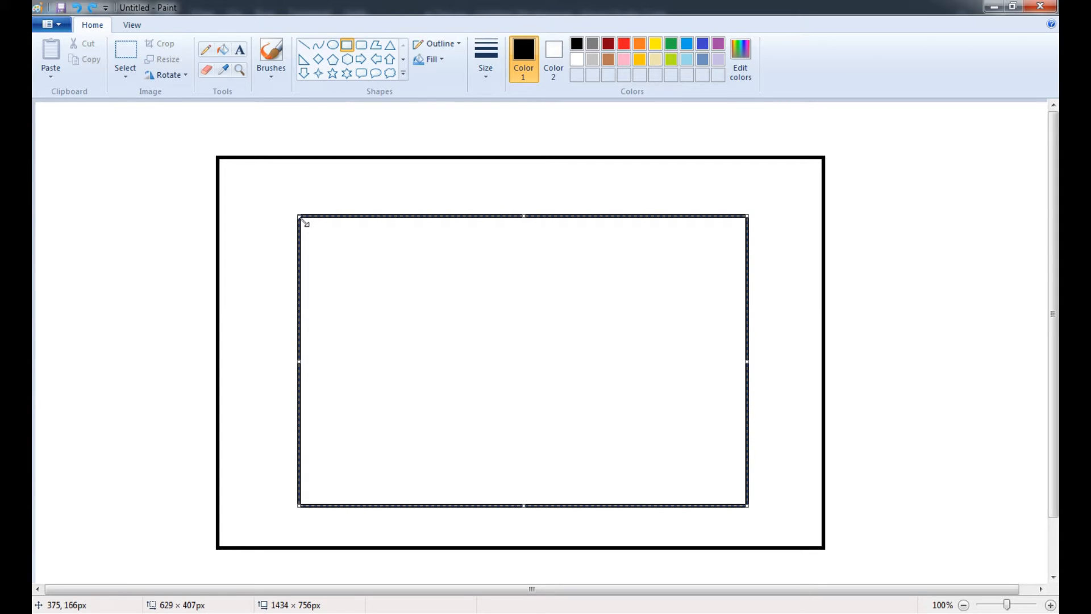
mouse_move(247, 229)
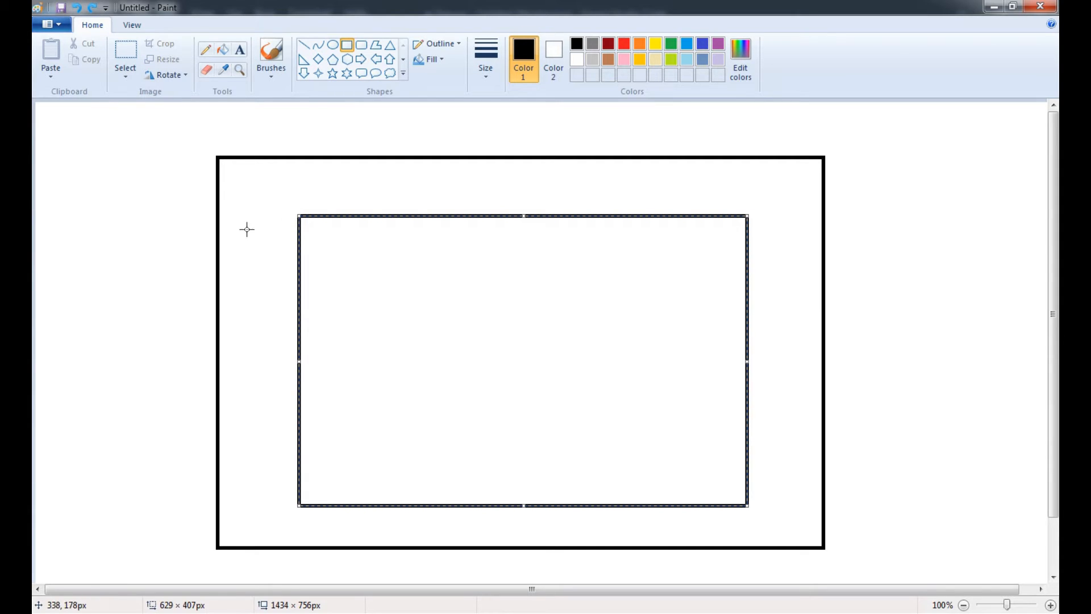
mouse_move(259, 222)
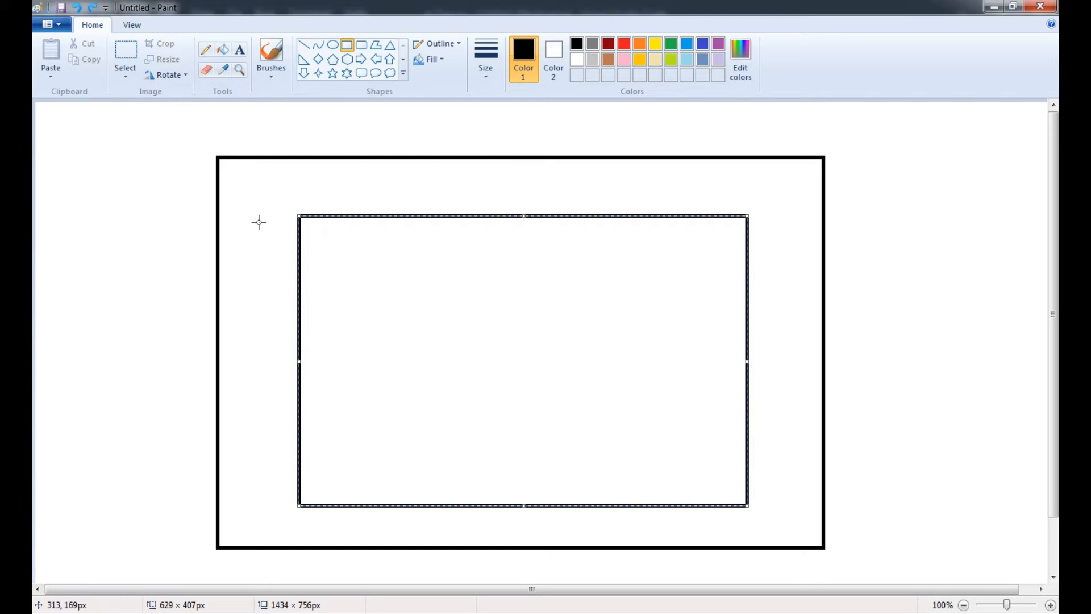
mouse_move(219, 228)
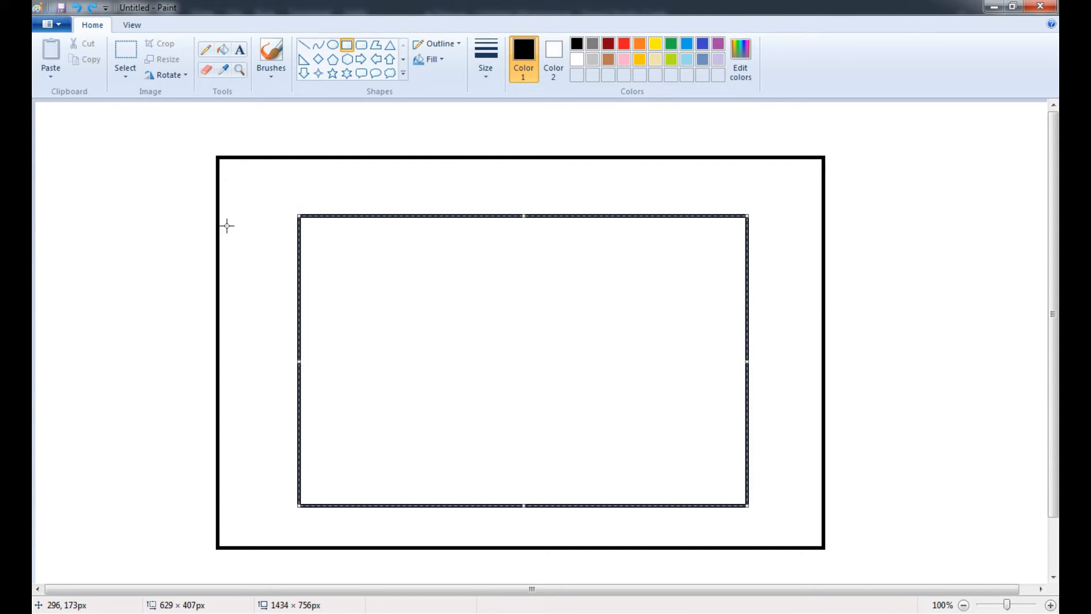
mouse_move(406, 118)
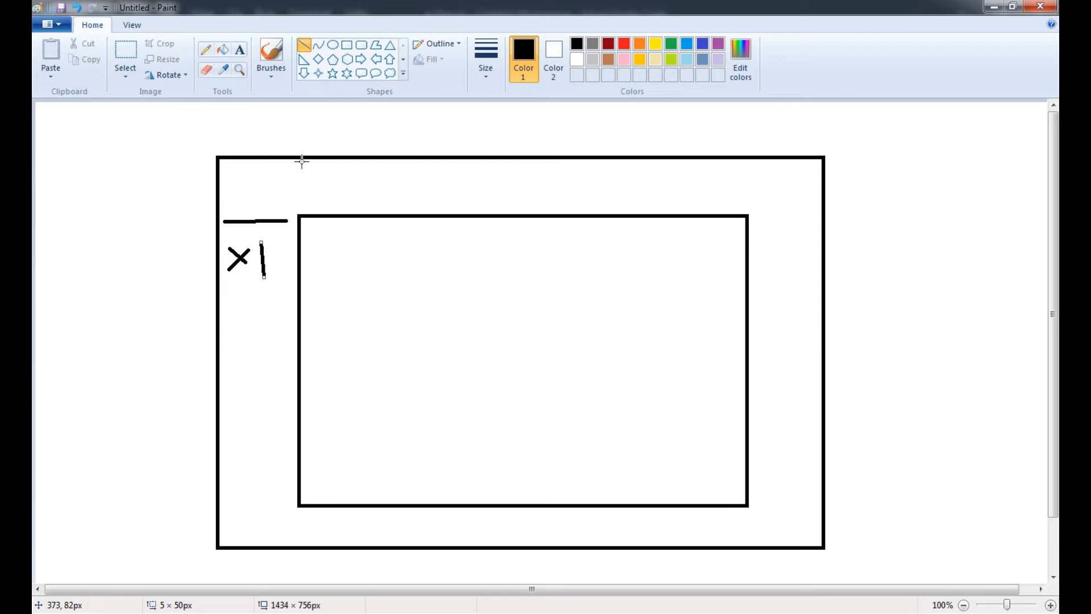
left_click_drag(302, 164, 301, 209)
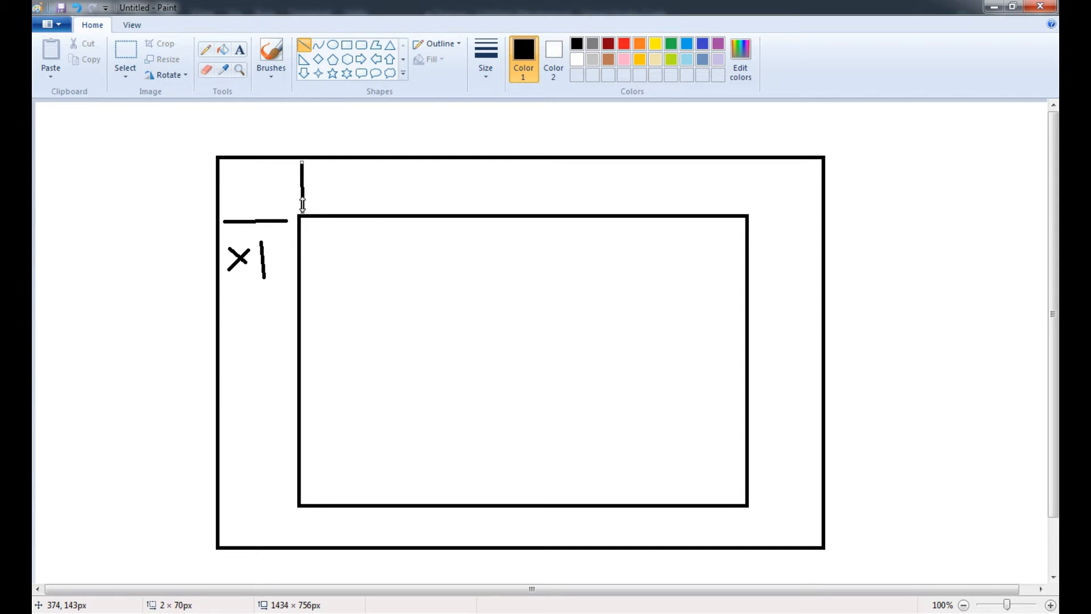
left_click_drag(317, 172, 327, 202)
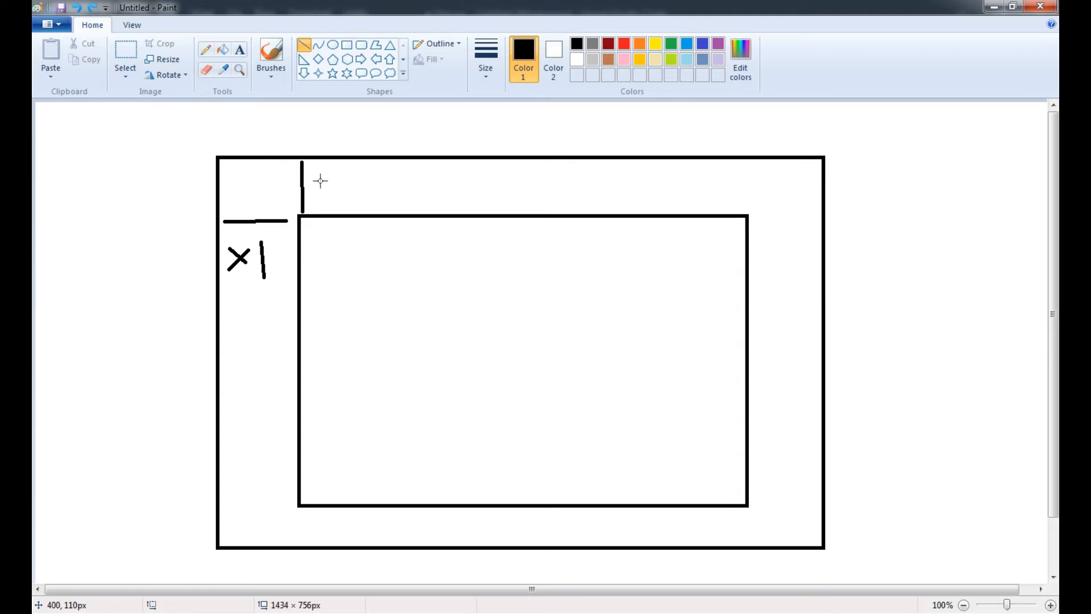
left_click_drag(326, 174, 347, 202)
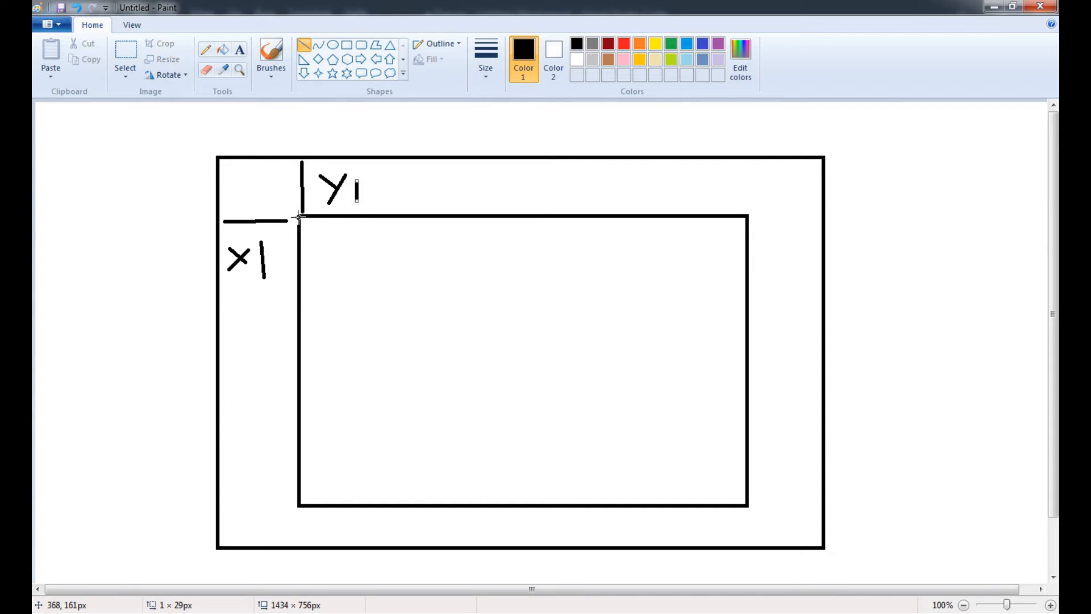
mouse_move(741, 505)
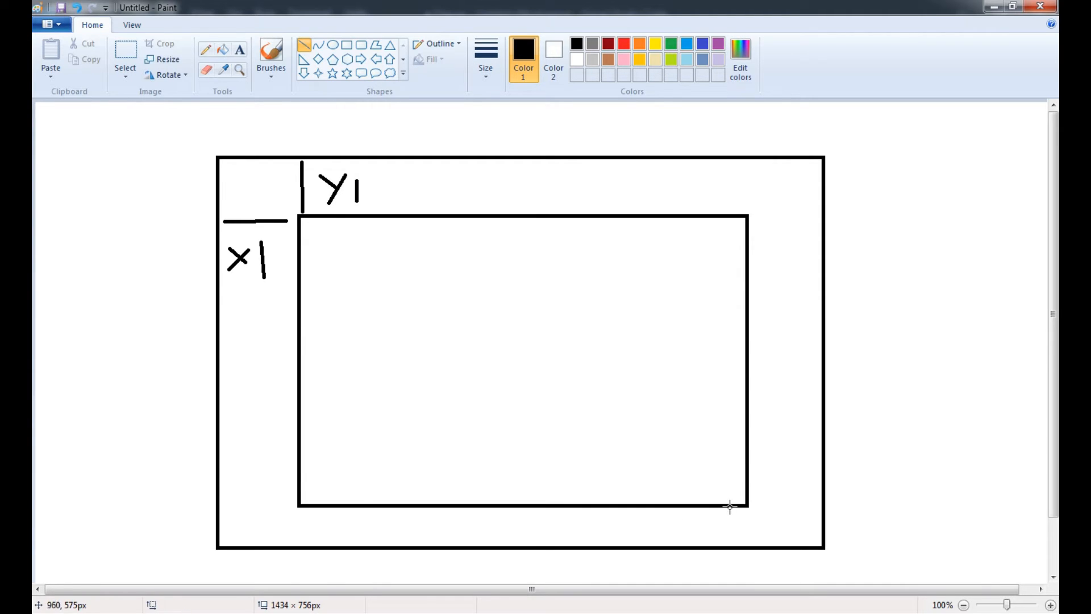
mouse_move(716, 506)
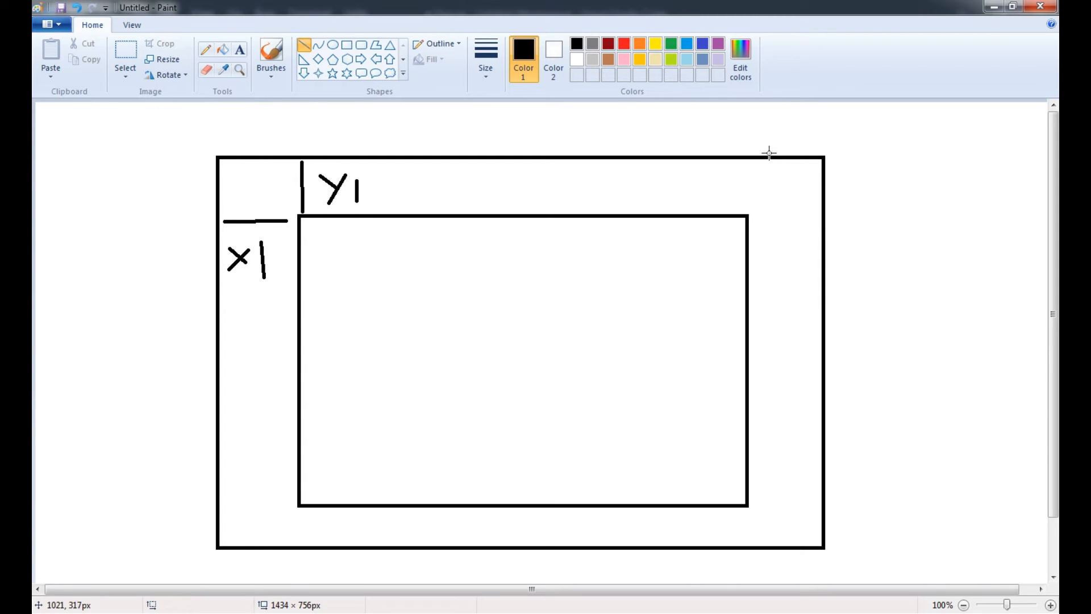
mouse_move(785, 197)
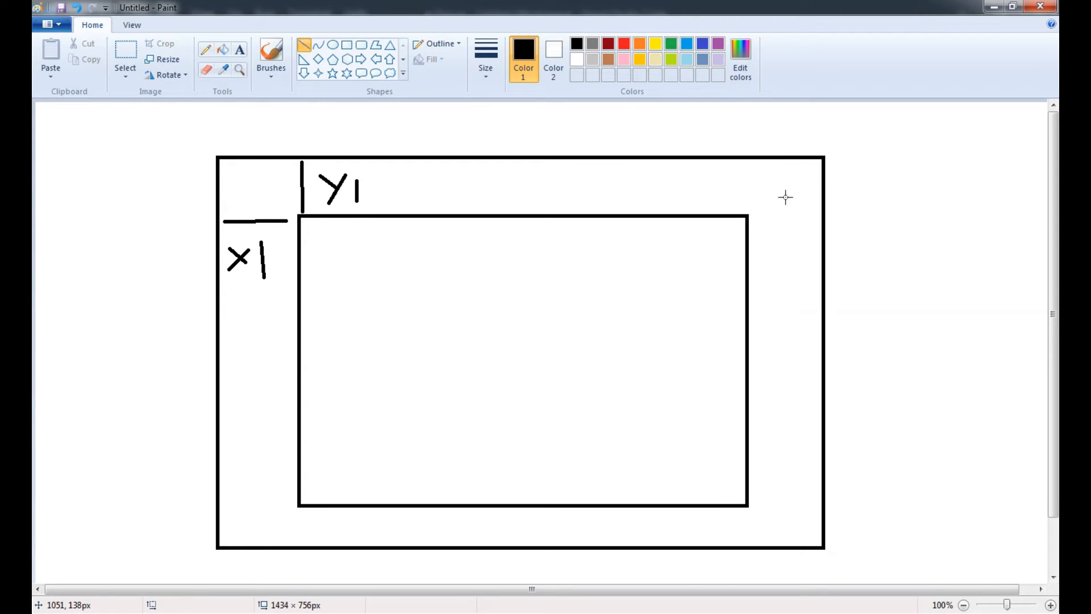
Draw a right-side vertical line with a y label and write X1, Y1 inside
left_click_drag(782, 182, 779, 465)
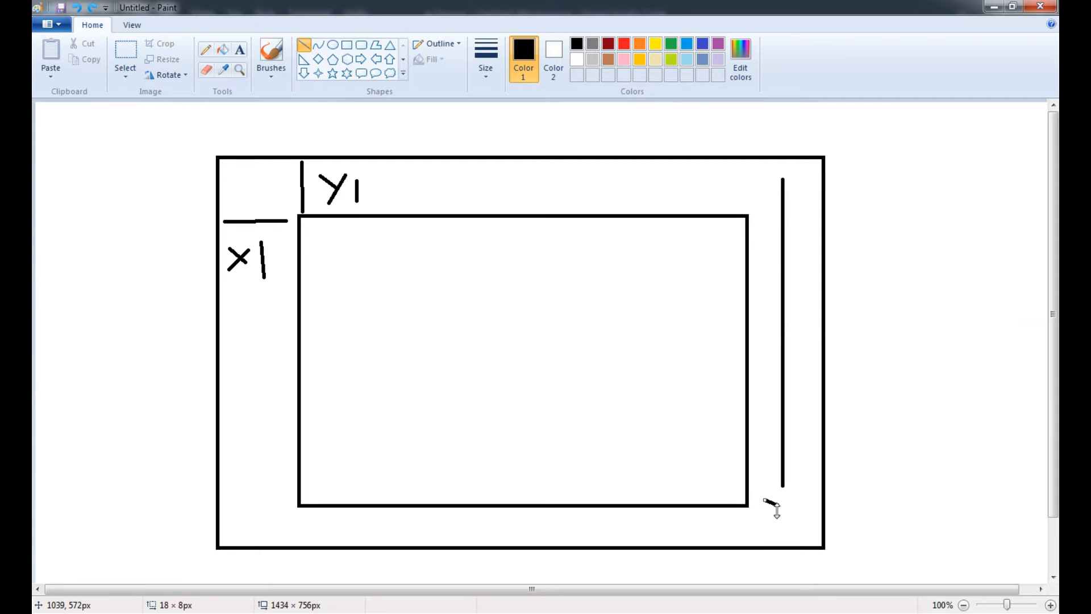
mouse_move(772, 496)
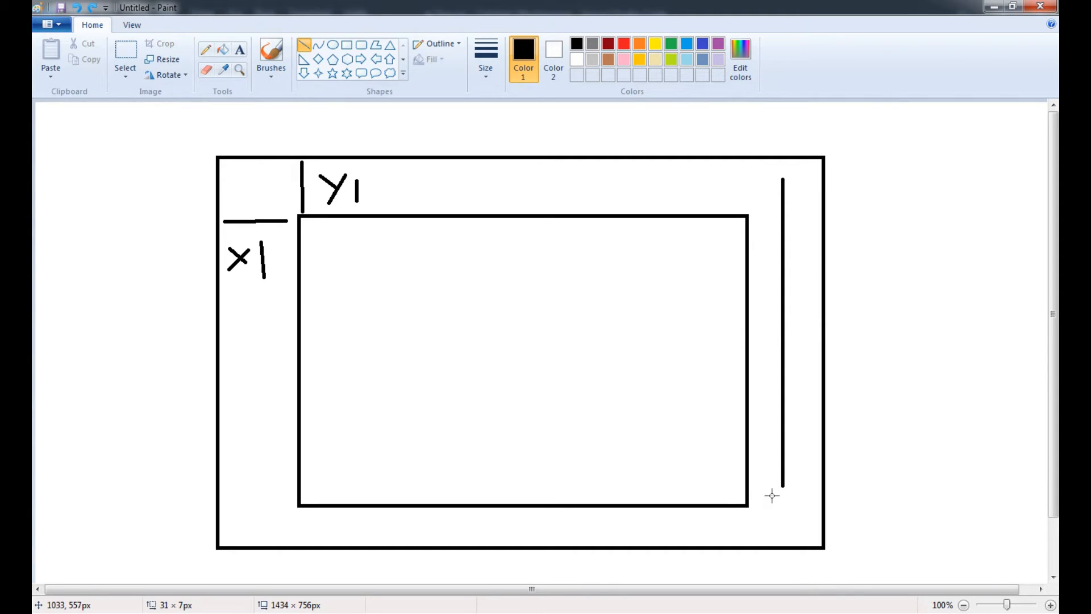
left_click_drag(784, 487, 779, 530)
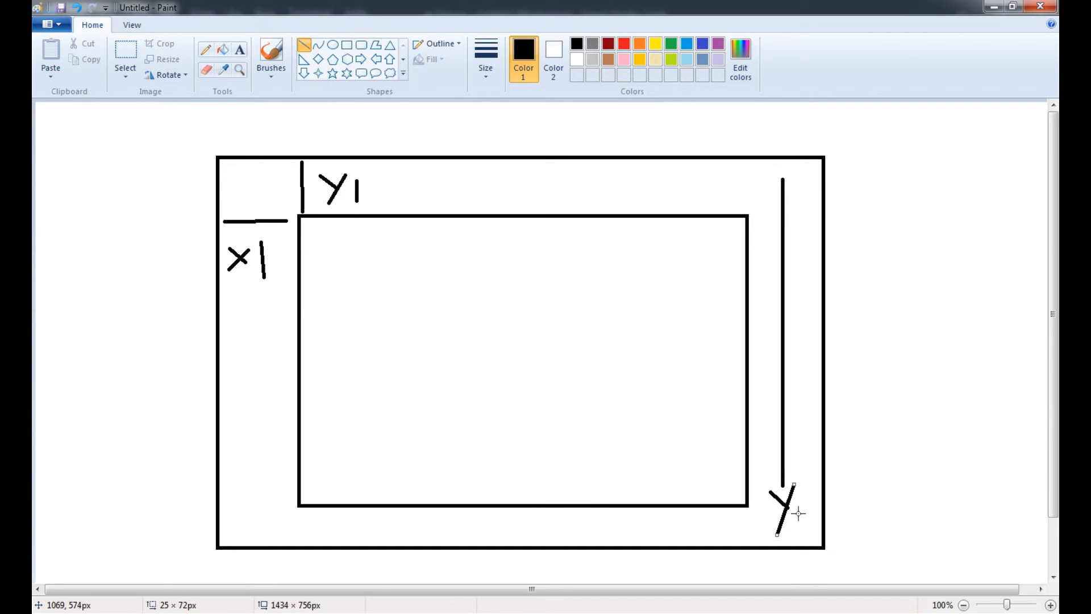
left_click_drag(292, 521, 638, 533)
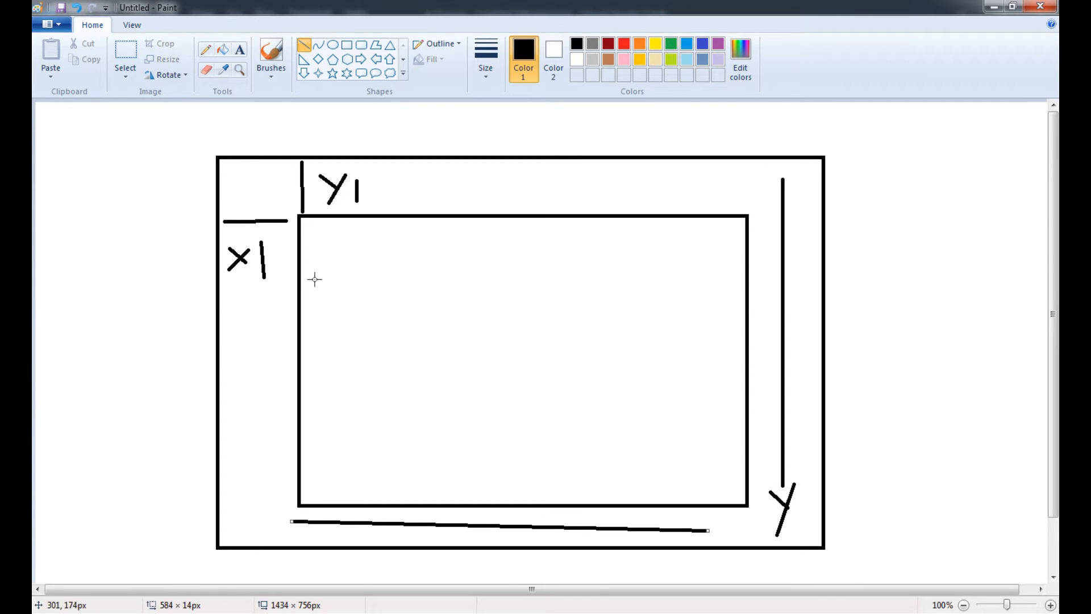
mouse_move(327, 273)
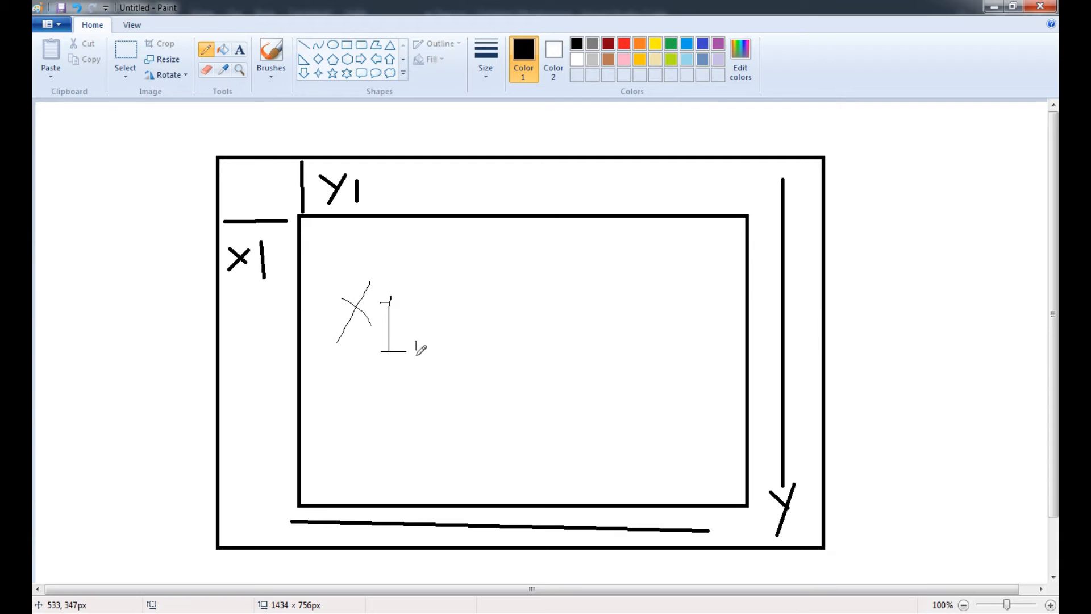
left_click_drag(438, 299, 480, 348)
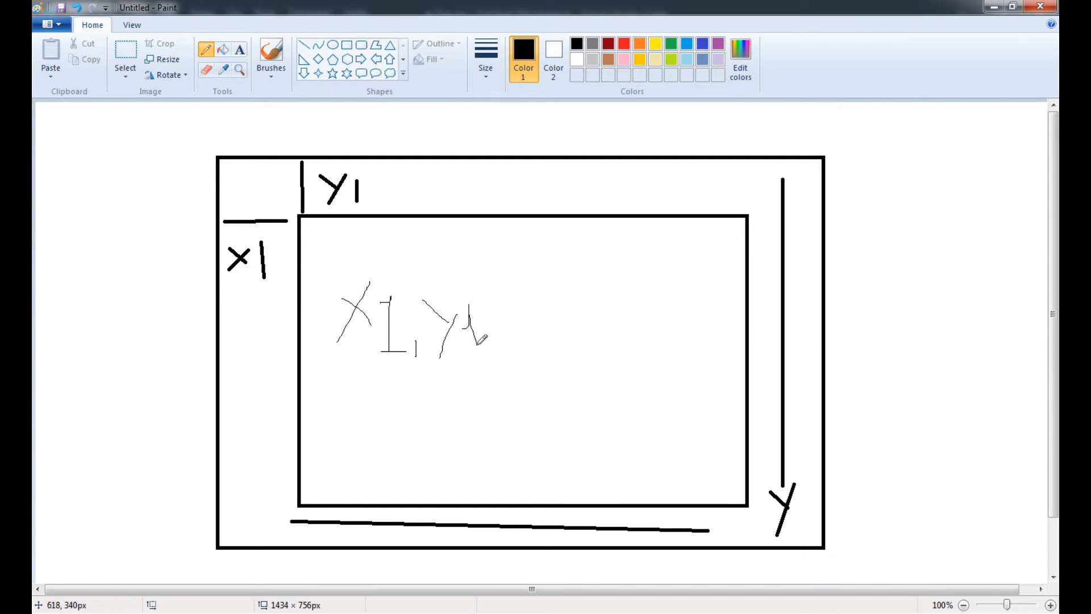
left_click_drag(480, 341, 530, 328)
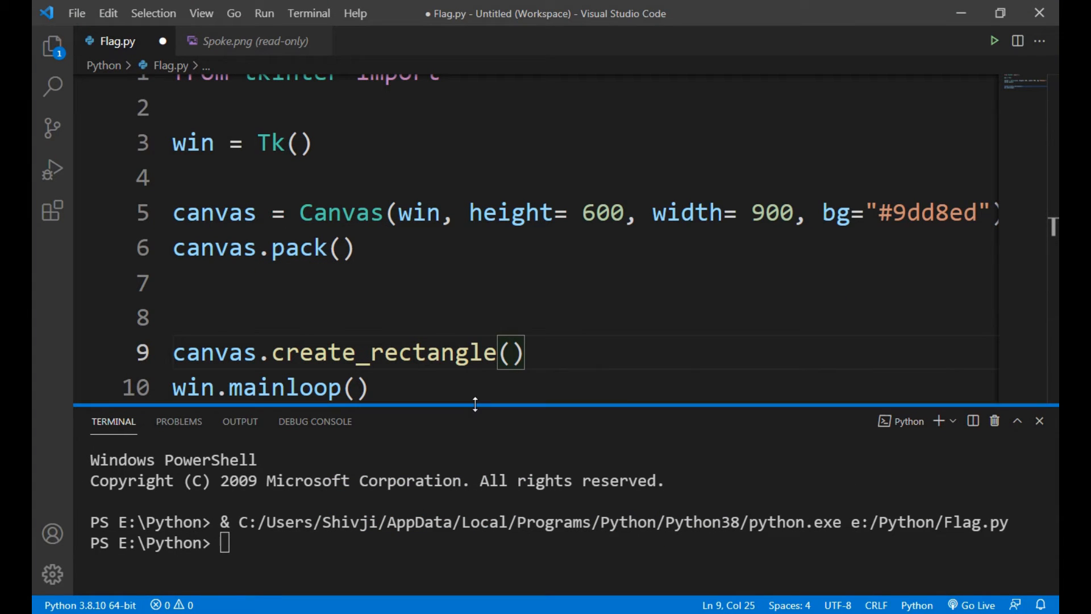
Enter coordinates 100,100,800,230 in create_rectangle, close the terminal, and add ', fill='
type("100,")
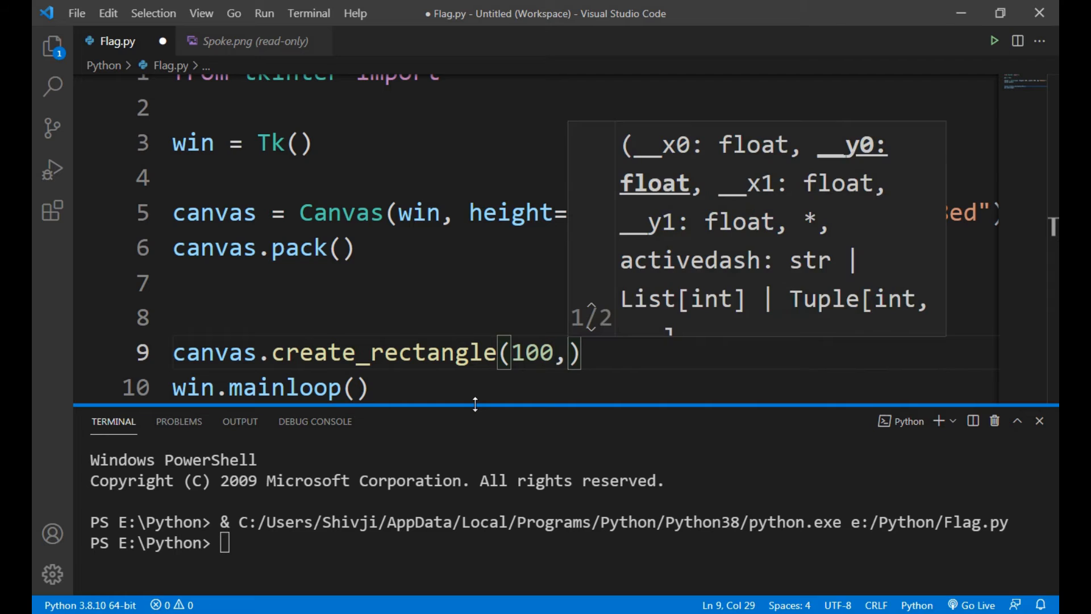
type("100,")
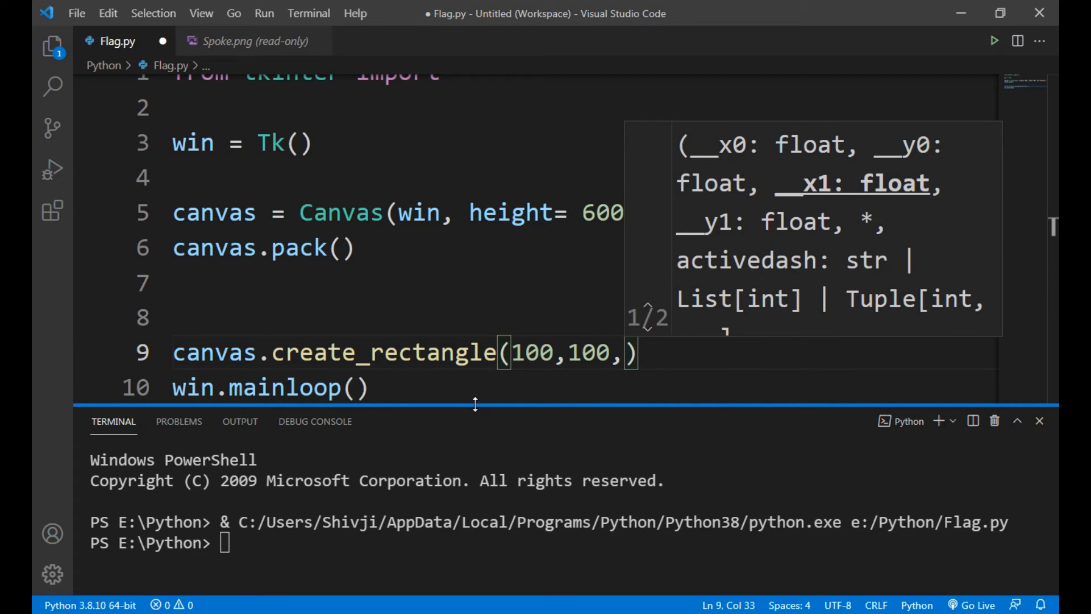
type("800")
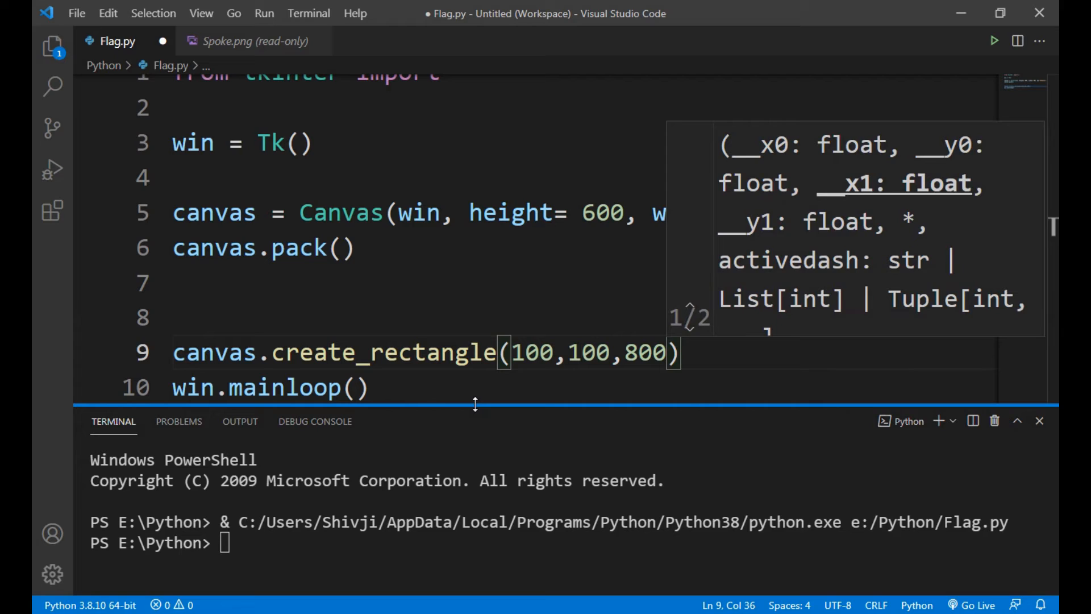
type(",")
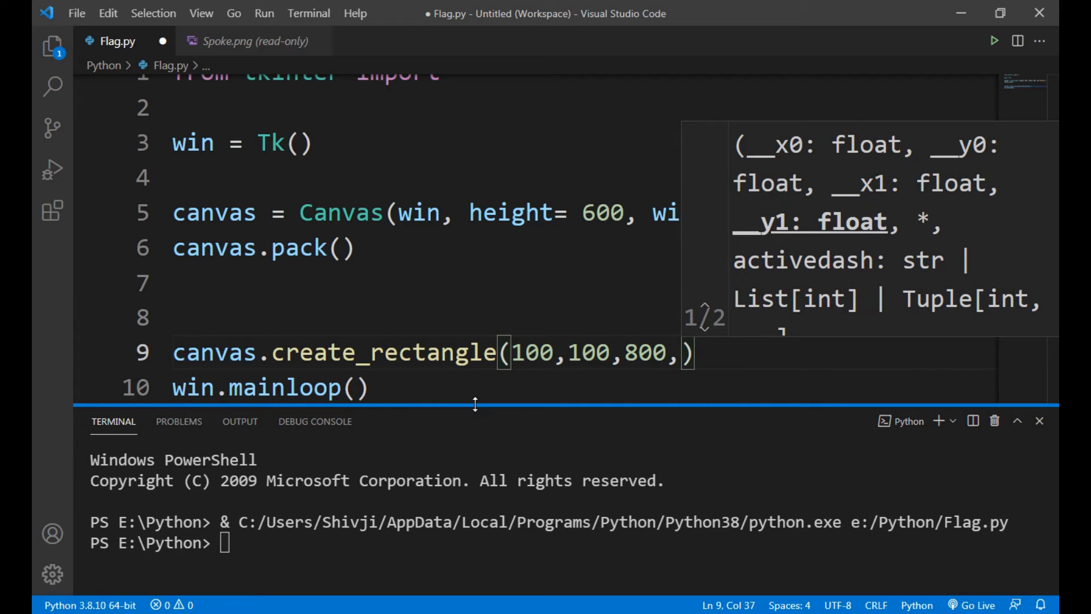
type("230")
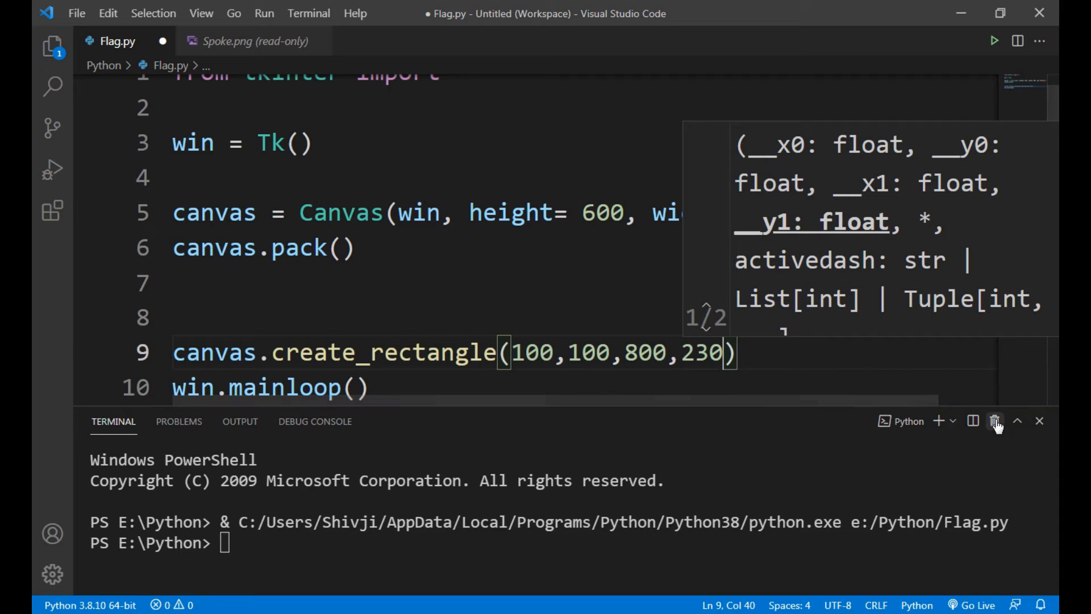
left_click(995, 421)
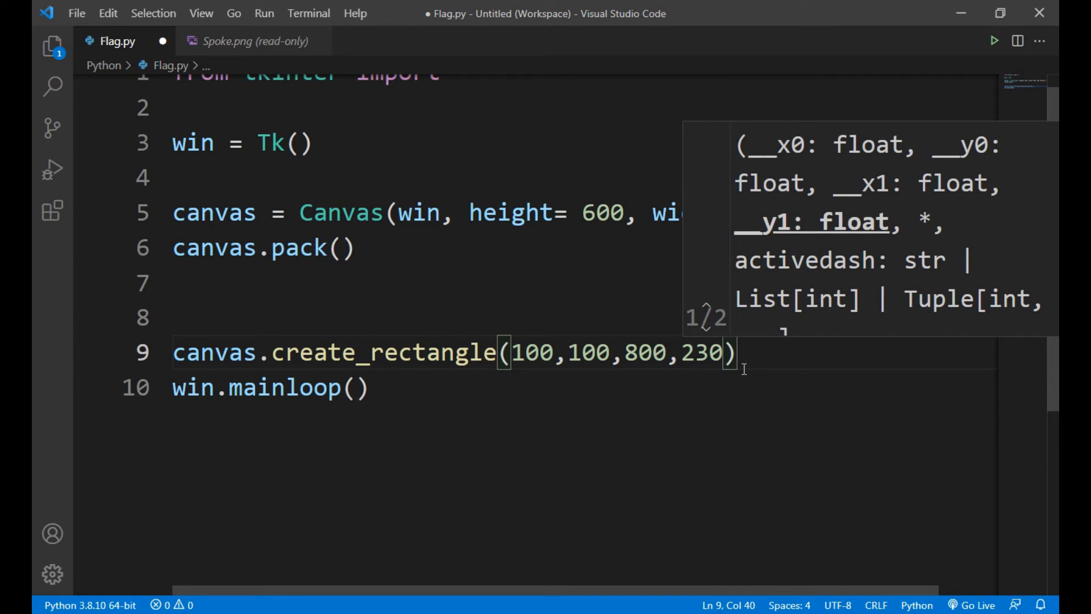
type(",")
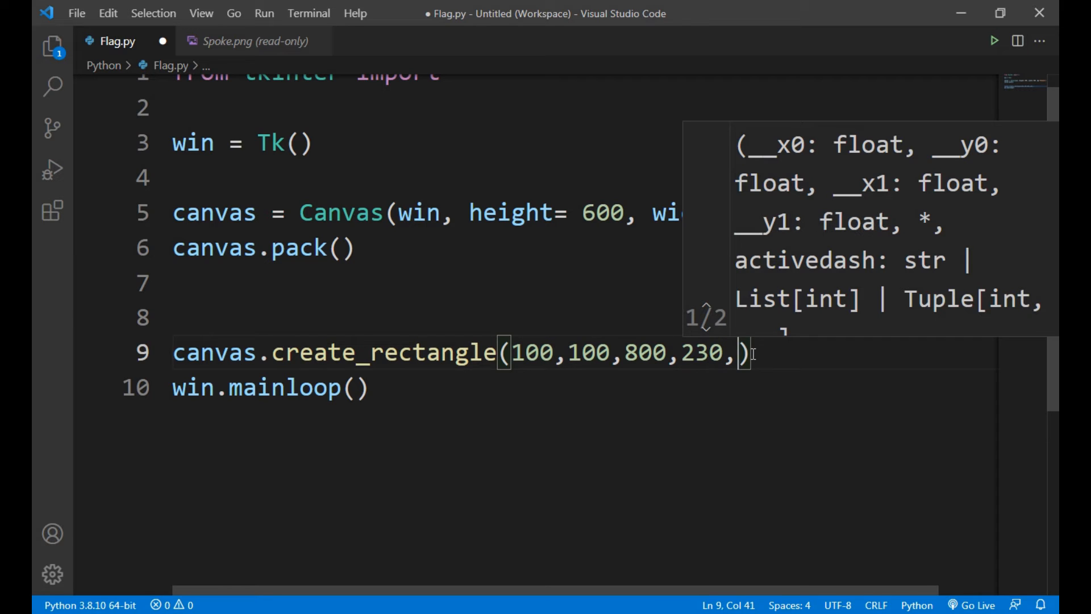
type("fill=")
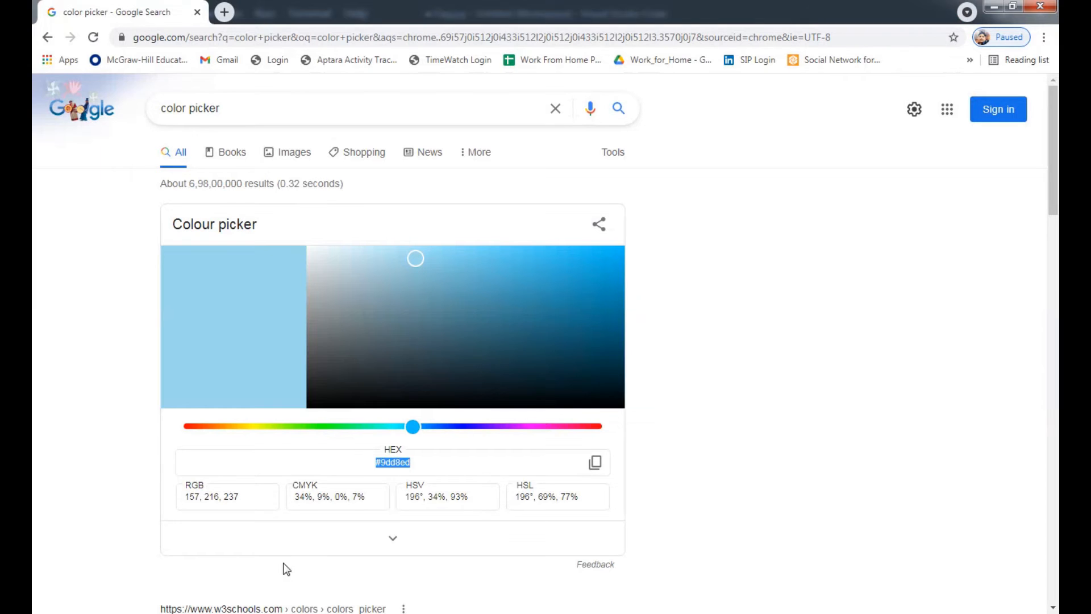
Slide the hue bar to orange and pick the saffron shade #cf571b
left_click_drag(412, 426, 208, 426)
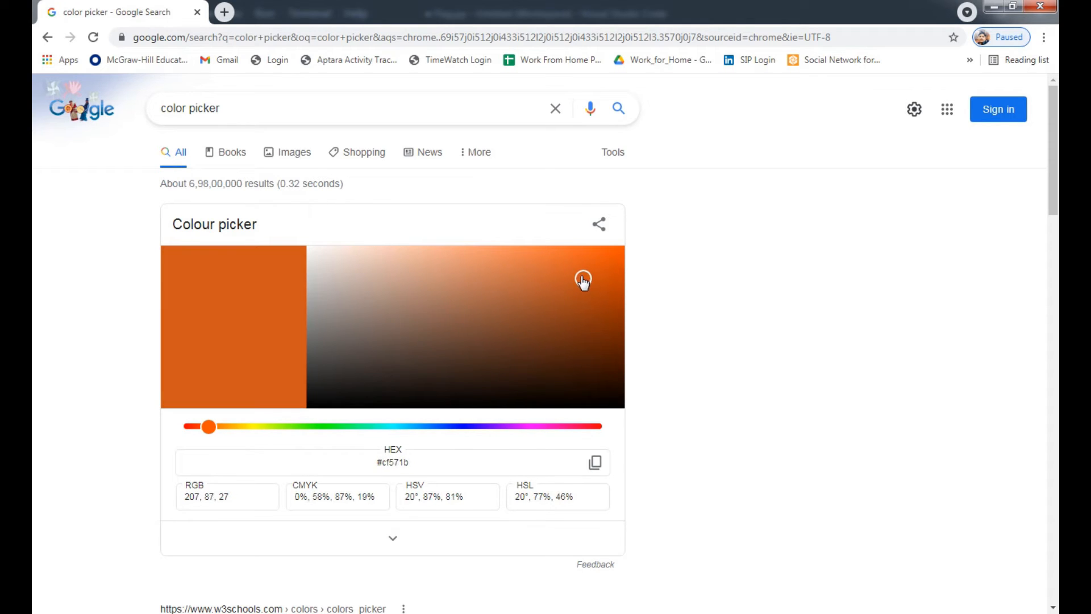
left_click(569, 269)
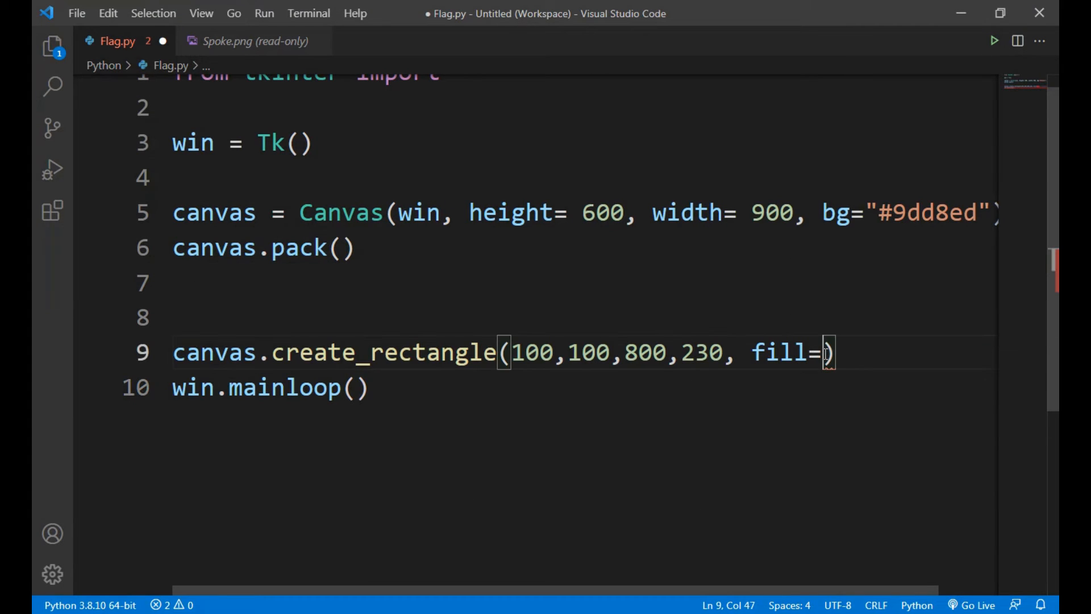
Set the fill to #db6225 and run the script to see the orange stripe
type("\"#db6225\"")
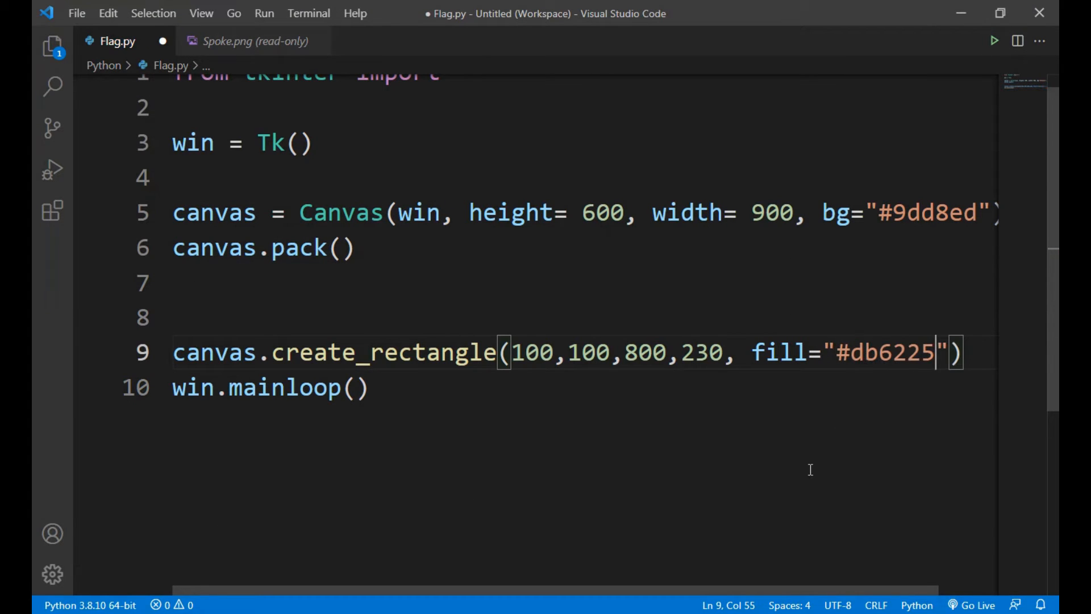
mouse_move(726, 362)
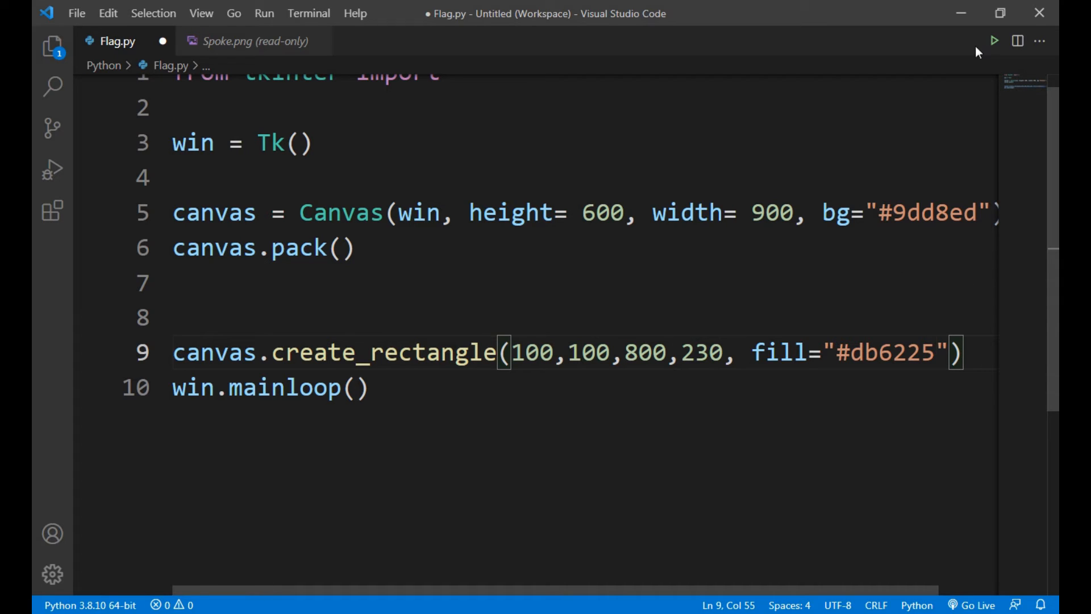
left_click(995, 40)
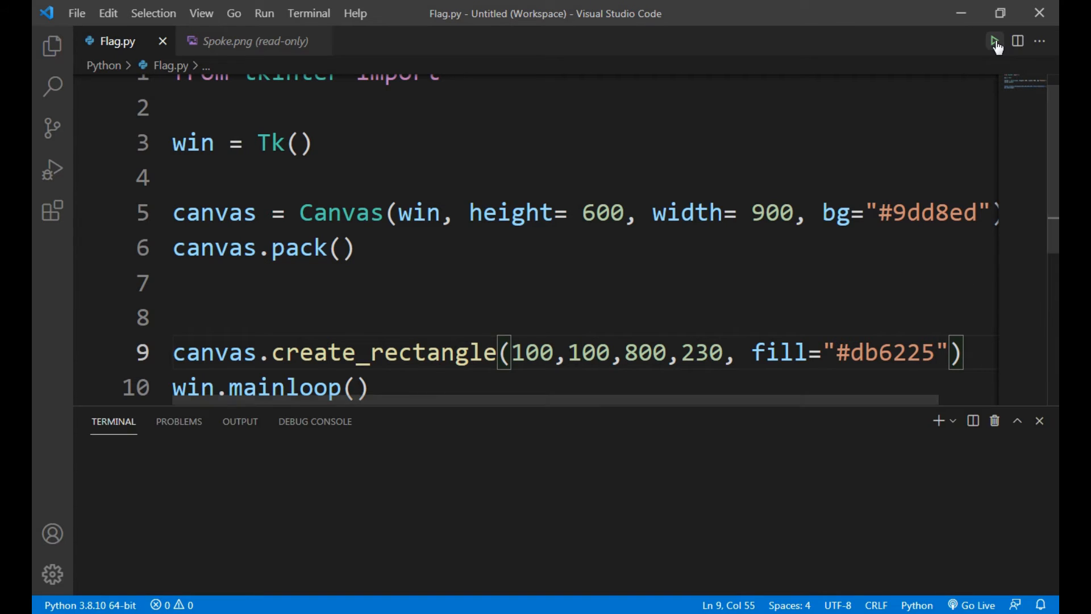
left_click(994, 41)
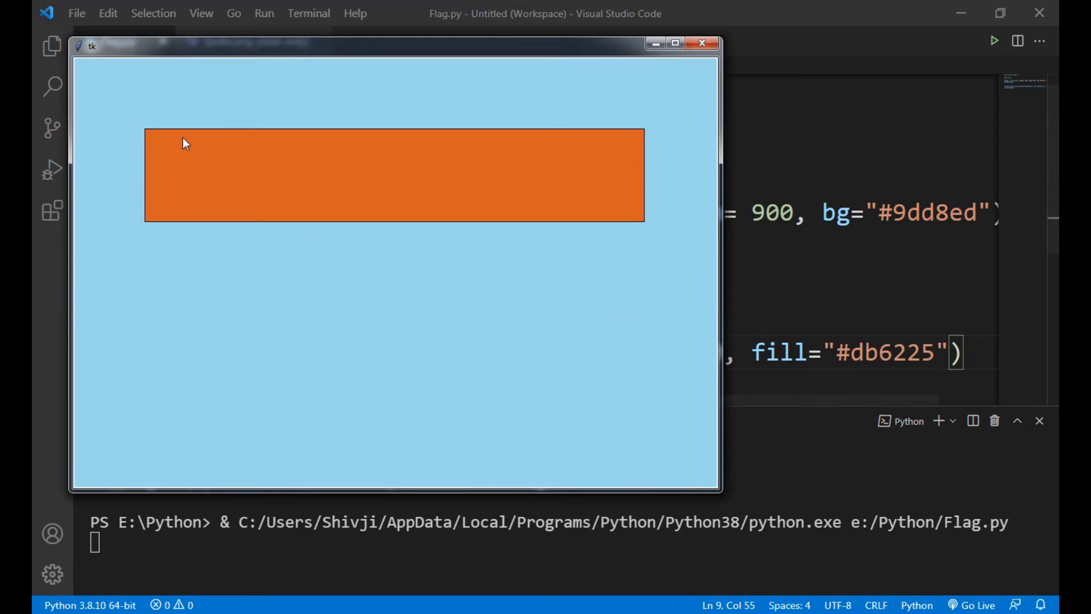
mouse_move(105, 224)
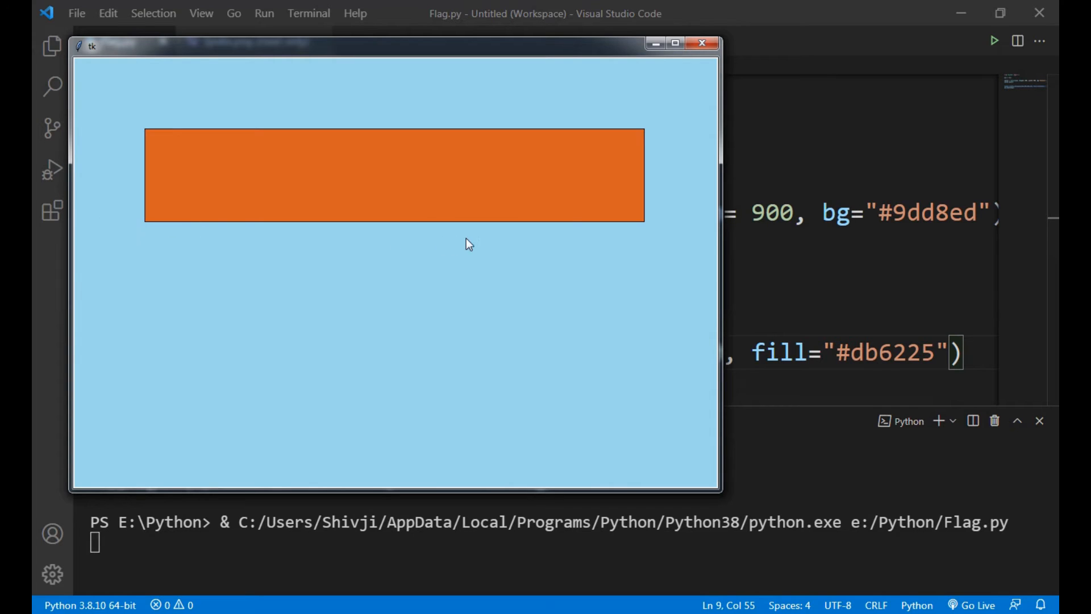
mouse_move(145, 117)
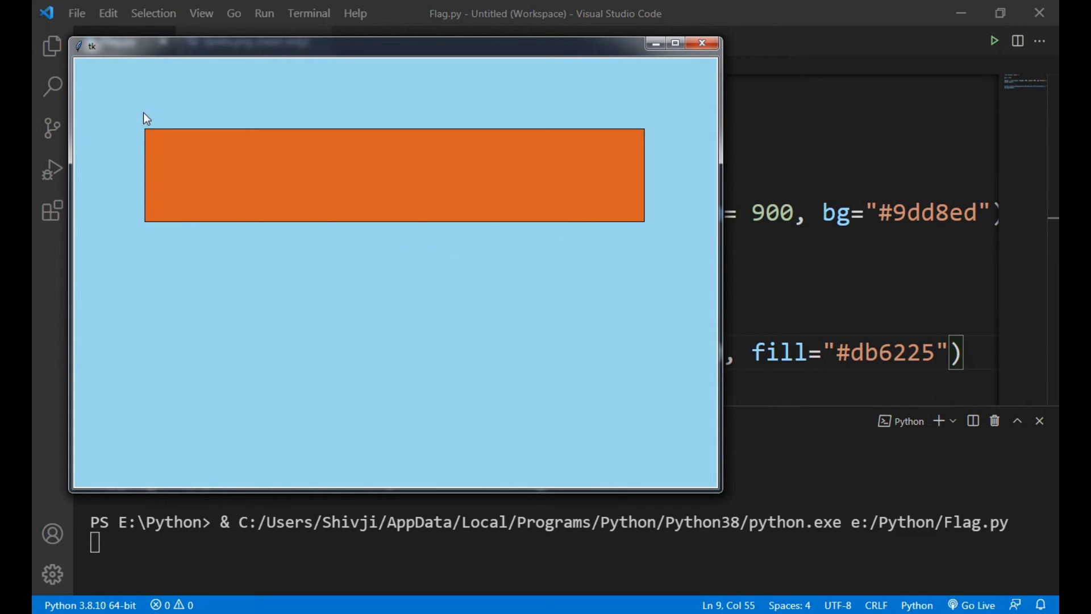
mouse_move(633, 133)
type("o")
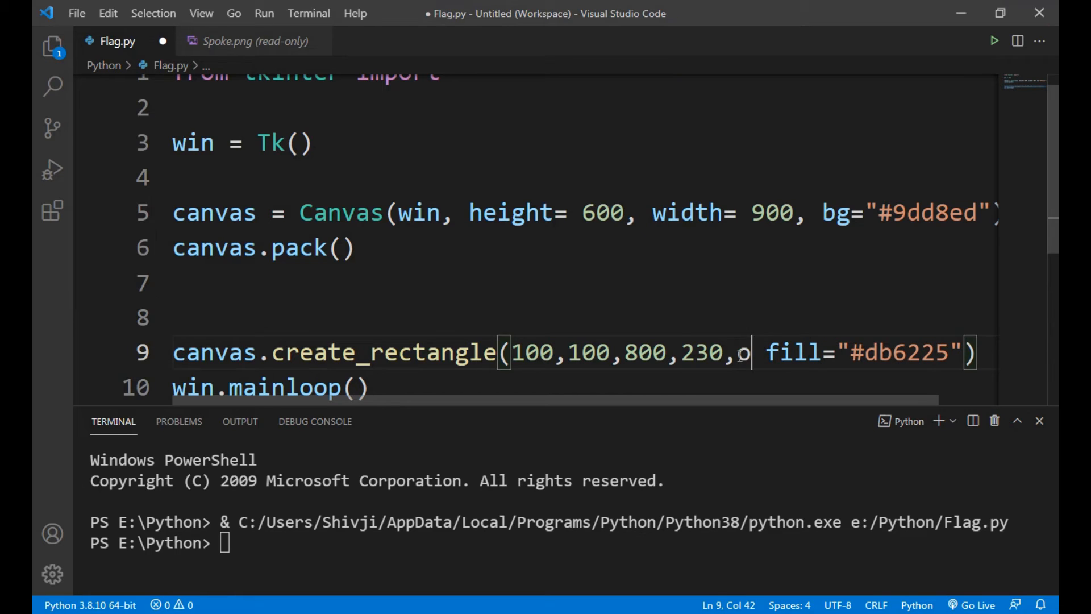
Add outline #db6225 to the rectangle and rerun to confirm no black border
type("utline=\"")
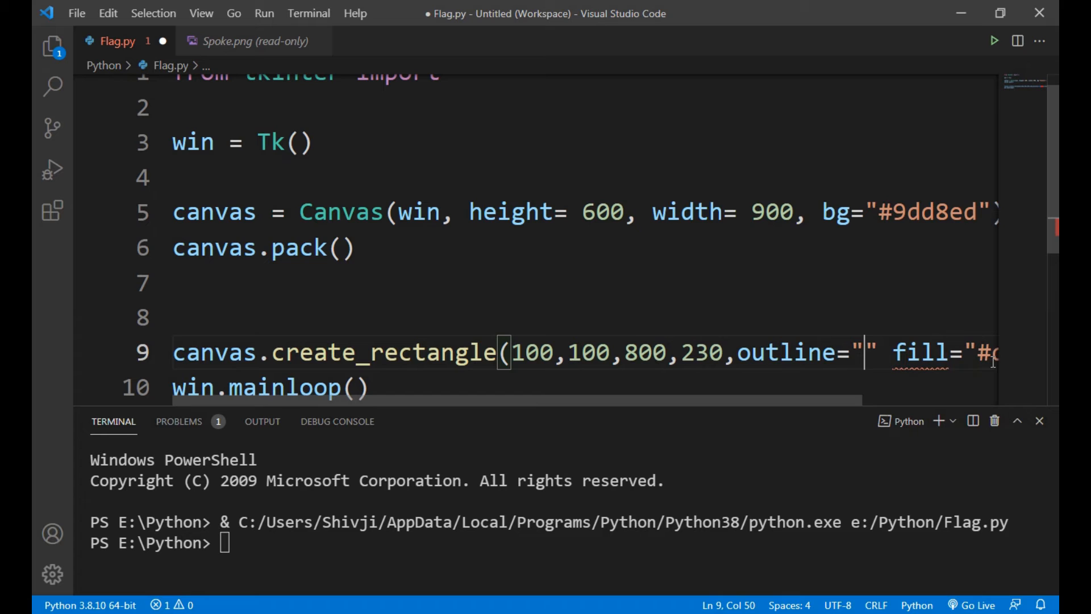
type("#db6225")
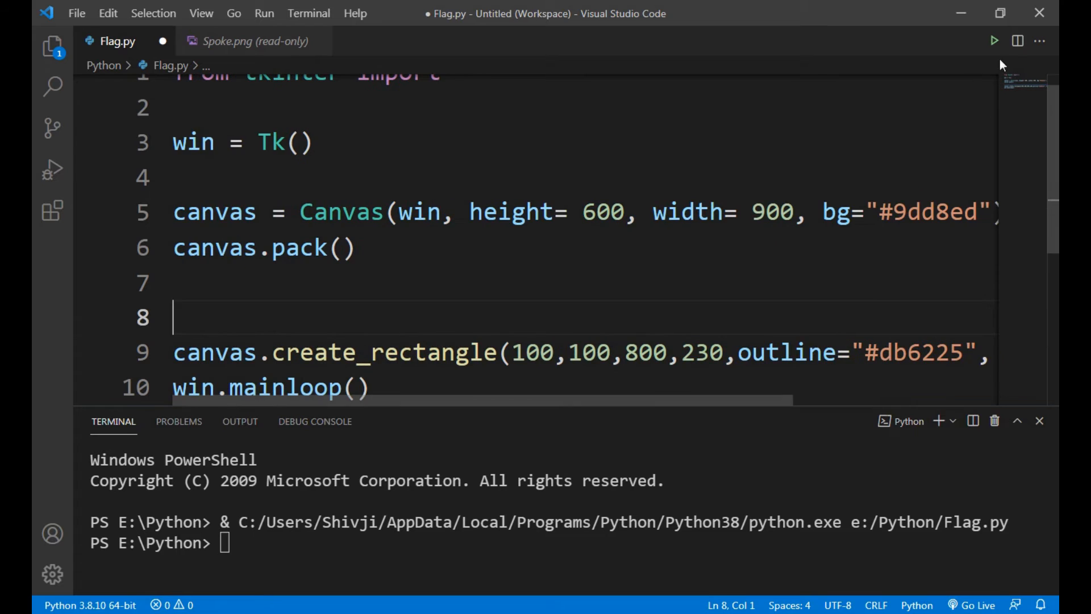
left_click(994, 40)
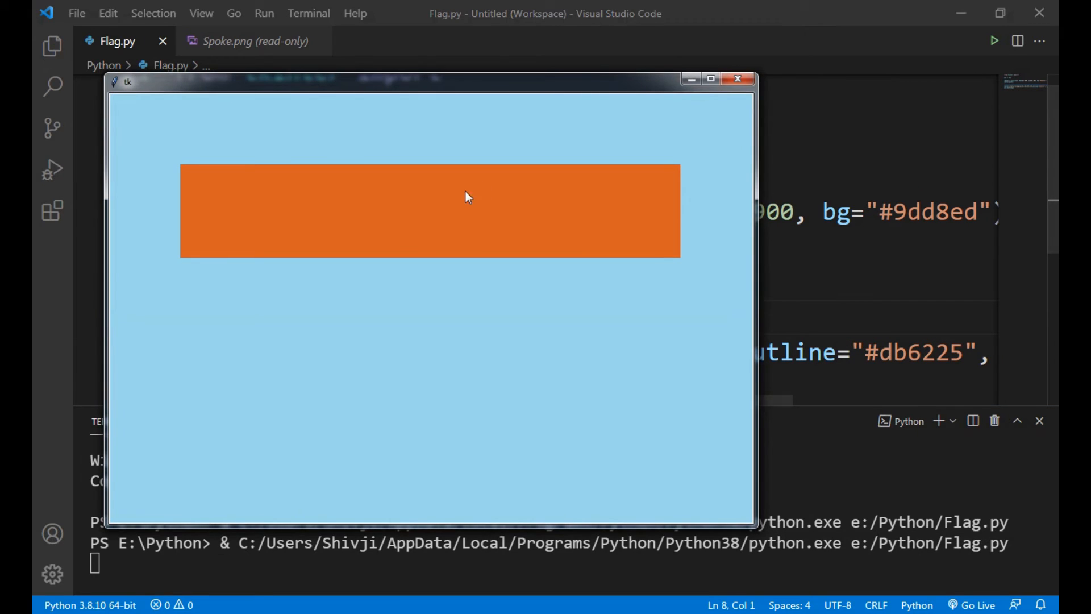
mouse_move(636, 186)
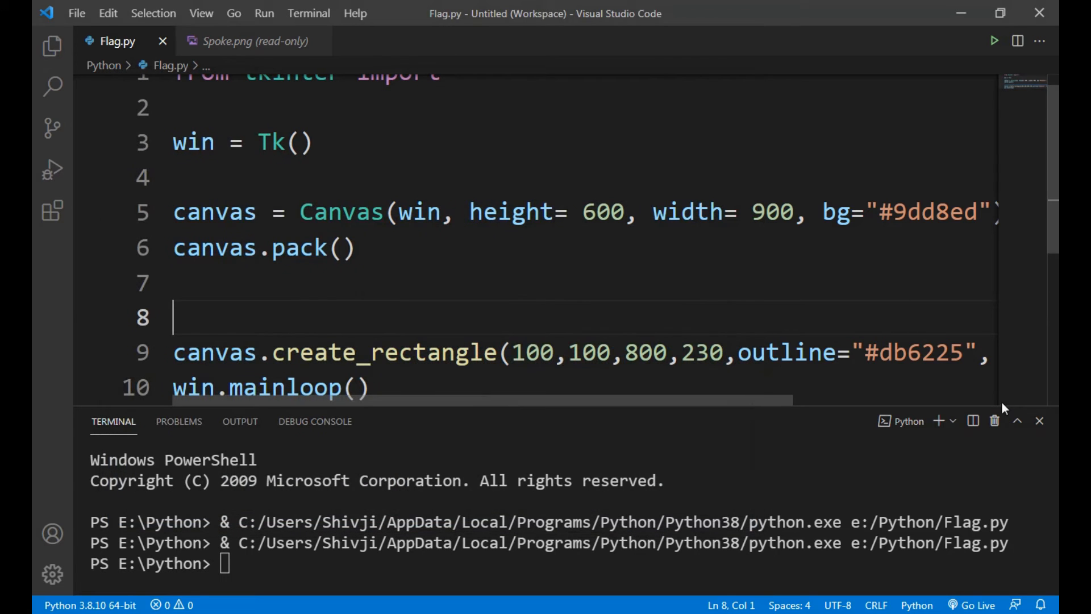
left_click(1039, 421)
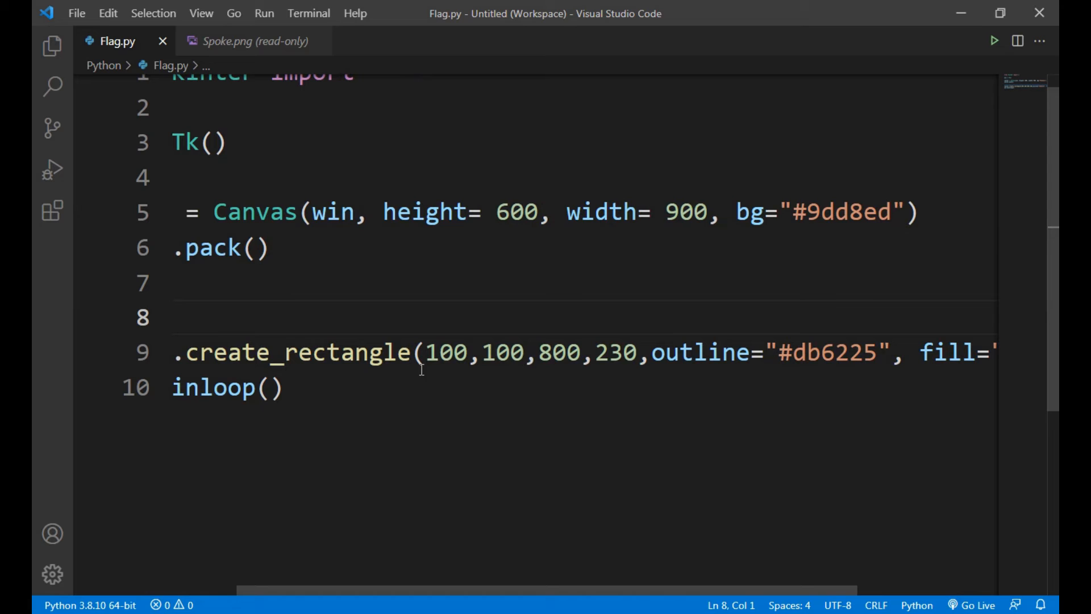
Copy the orange create_rectangle line onto lines 11 and 13, then select a coordinate to edit
left_click_drag(426, 353, 636, 353)
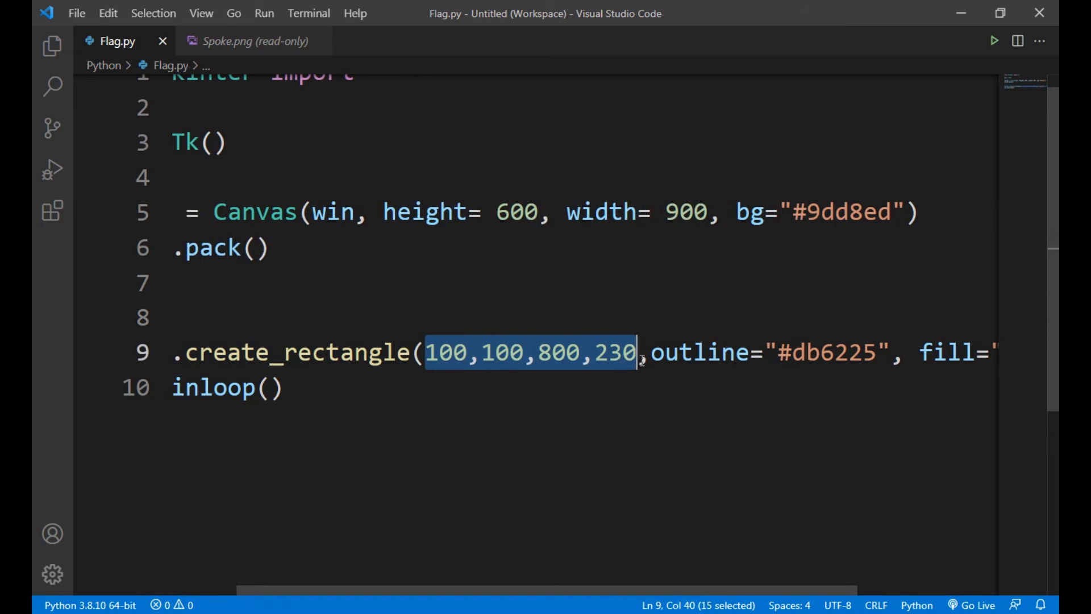
left_click(272, 388)
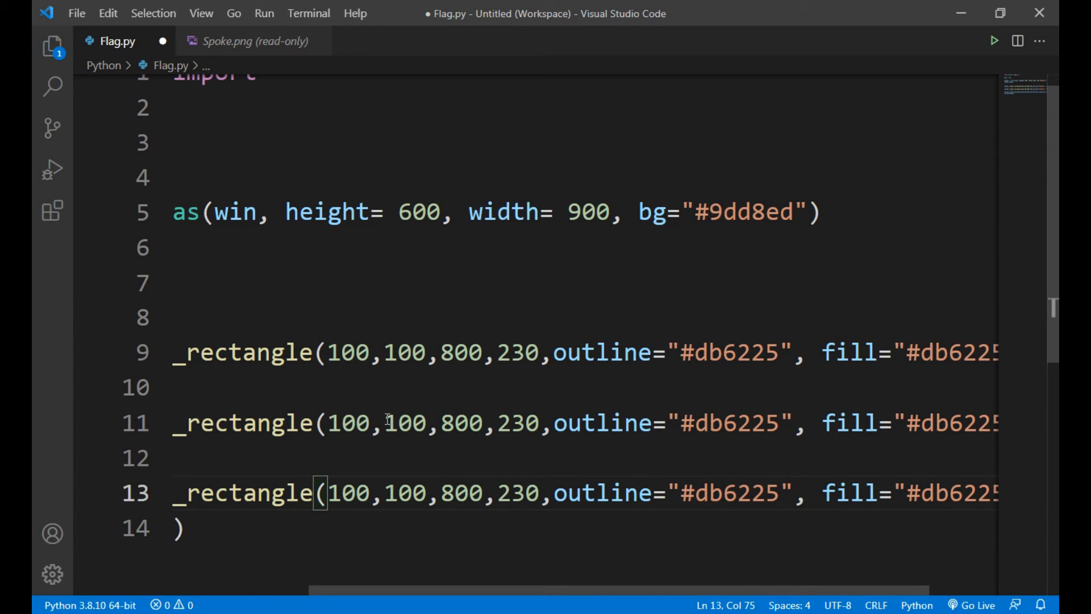
double_click(405, 423)
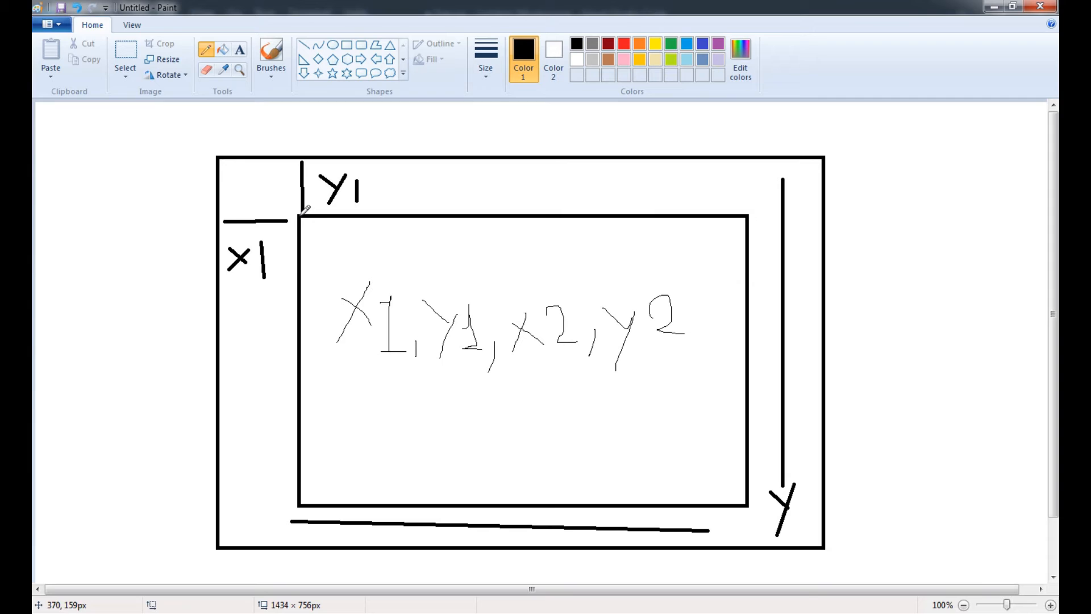
mouse_move(307, 339)
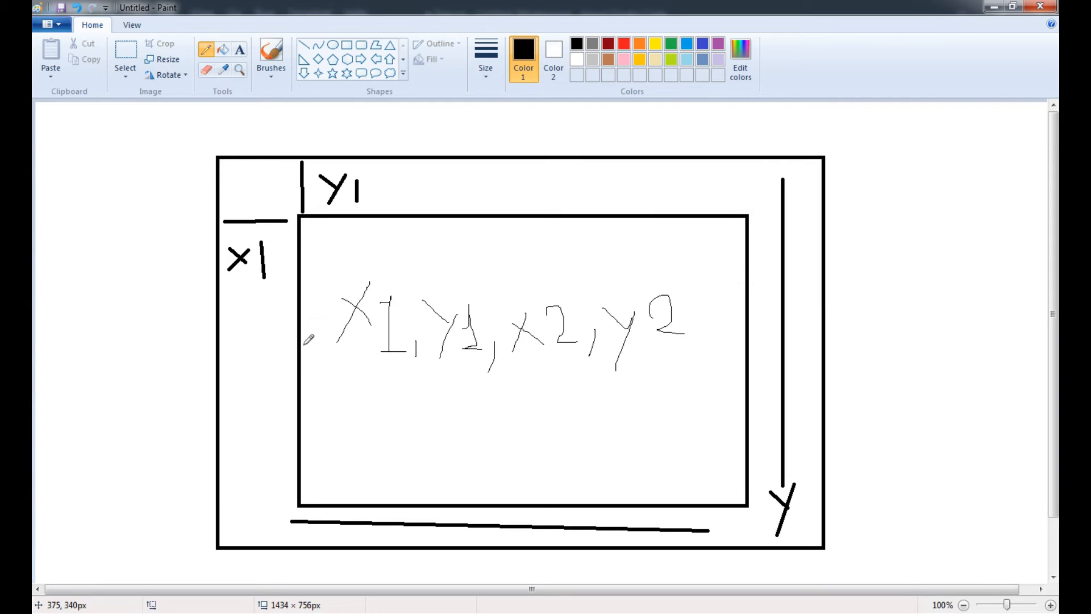
mouse_move(263, 346)
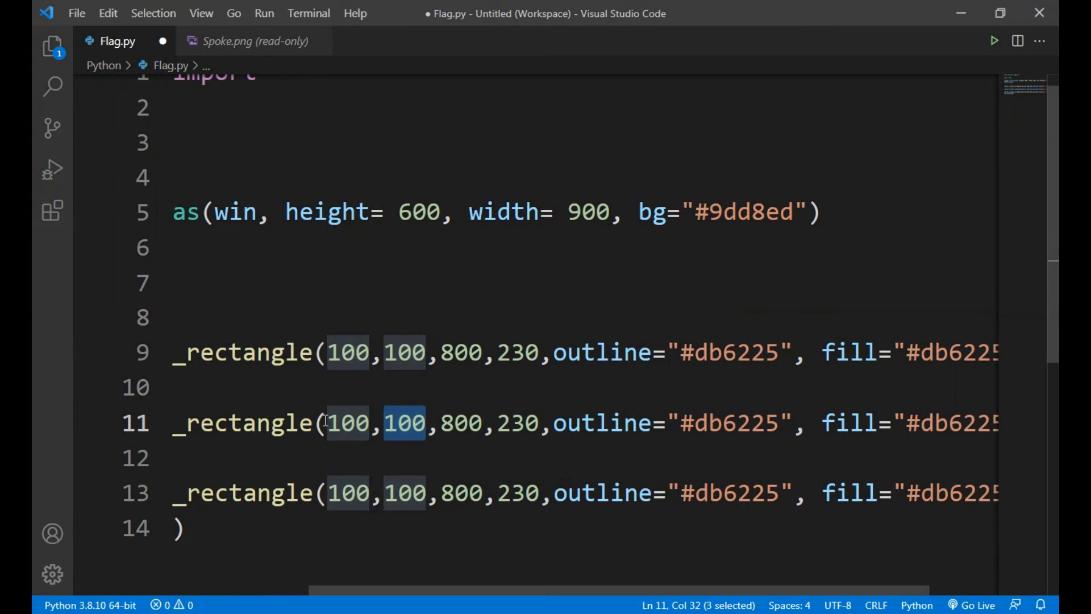
Set the middle rectangle's y values to 231 and 370, and the bottom's to 371 and 510
left_click(319, 423)
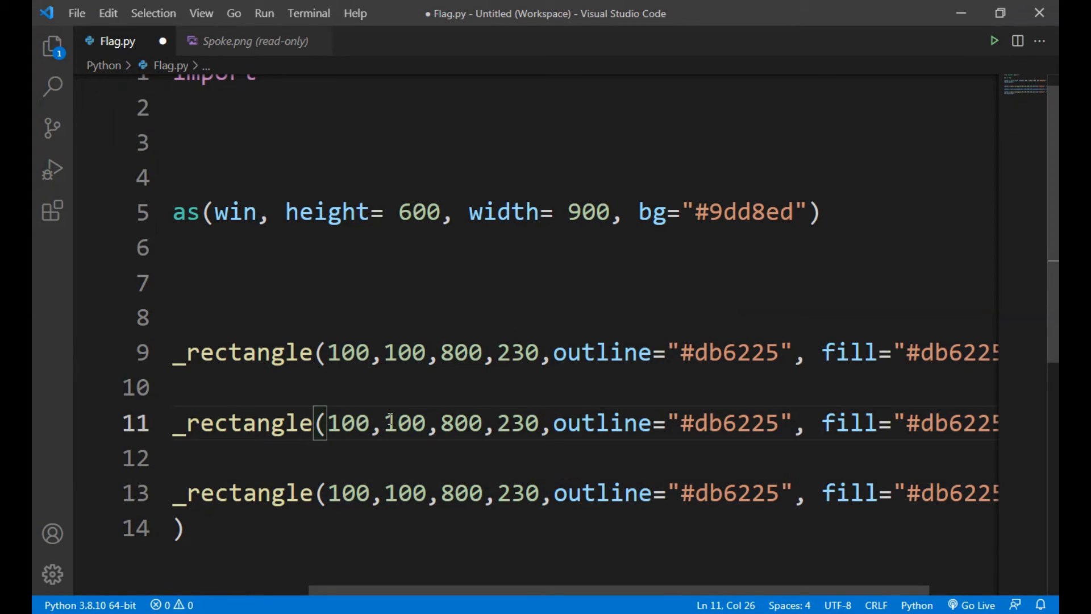
double_click(404, 422)
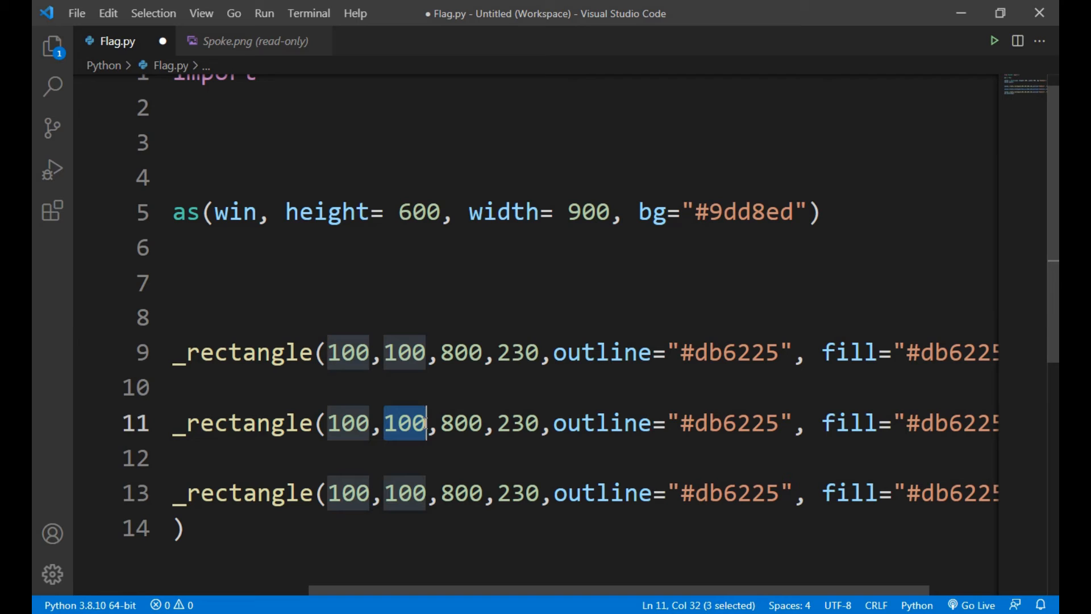
type("231")
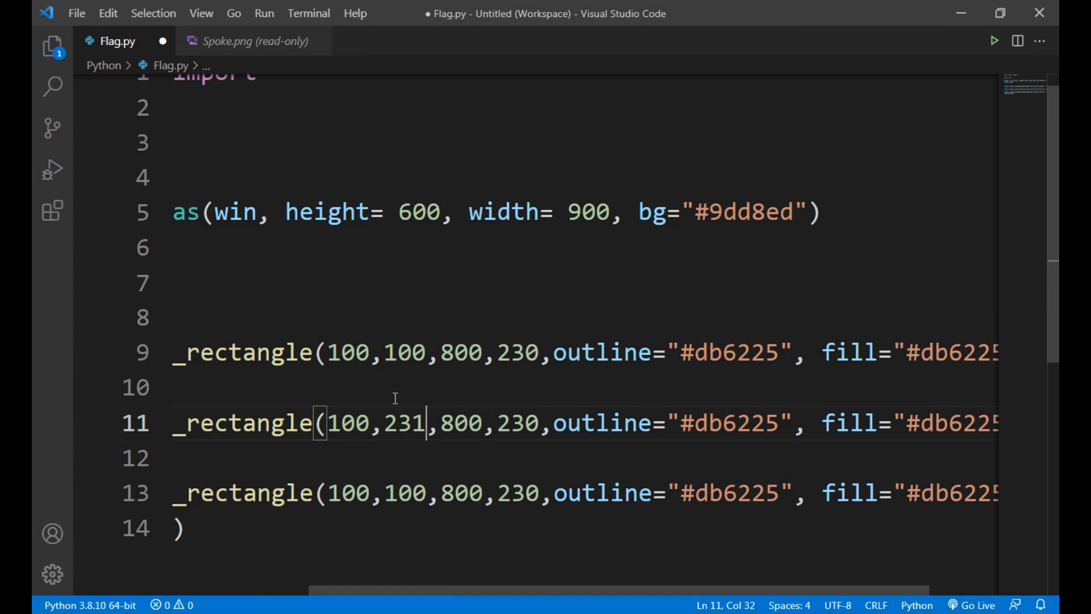
mouse_move(414, 422)
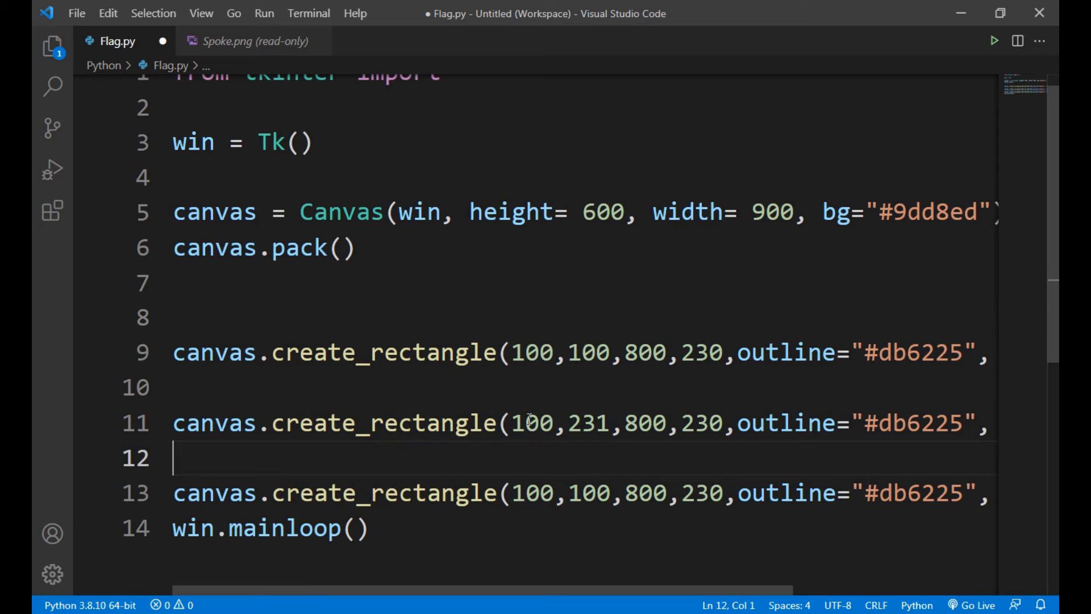
double_click(687, 423)
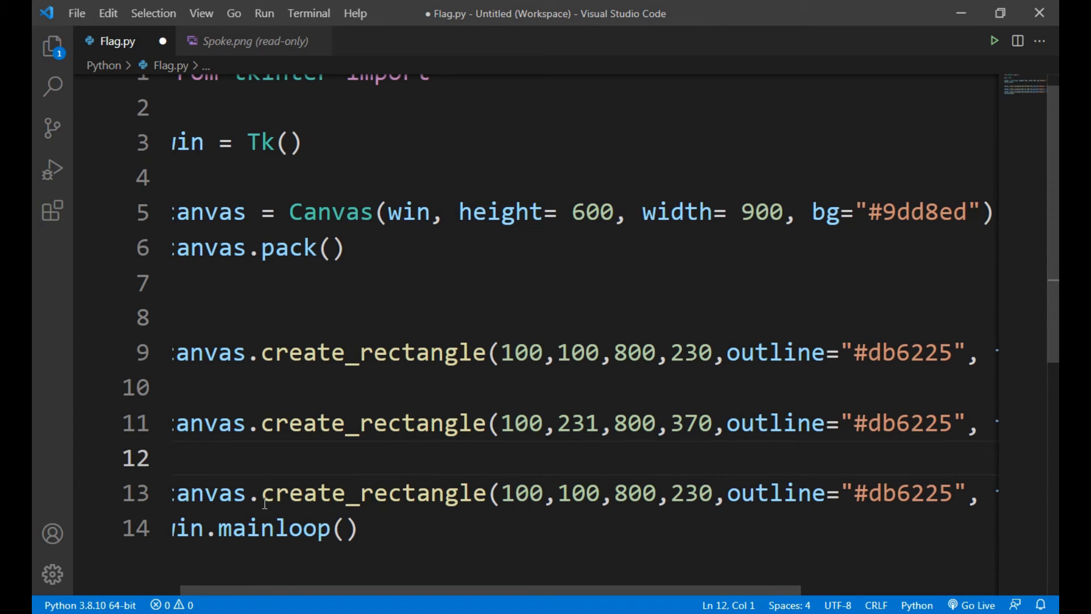
mouse_move(470, 508)
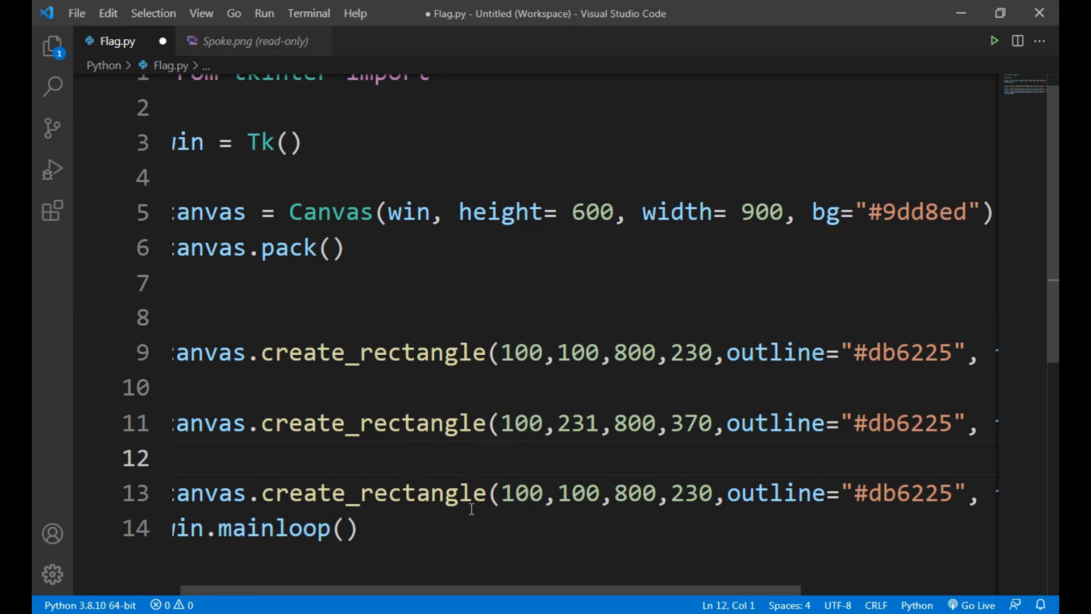
mouse_move(518, 504)
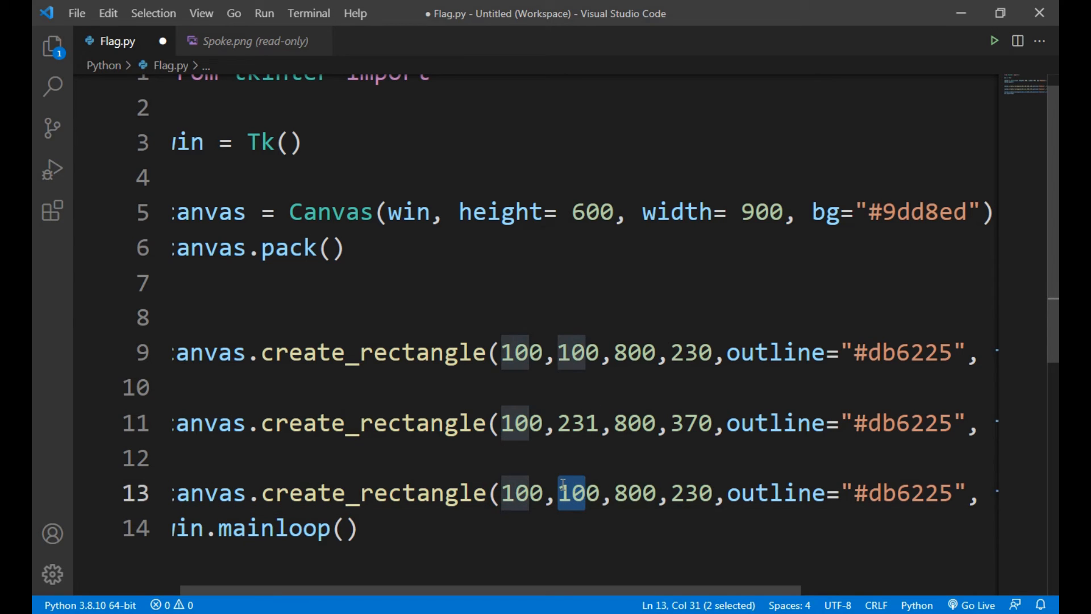
type("370")
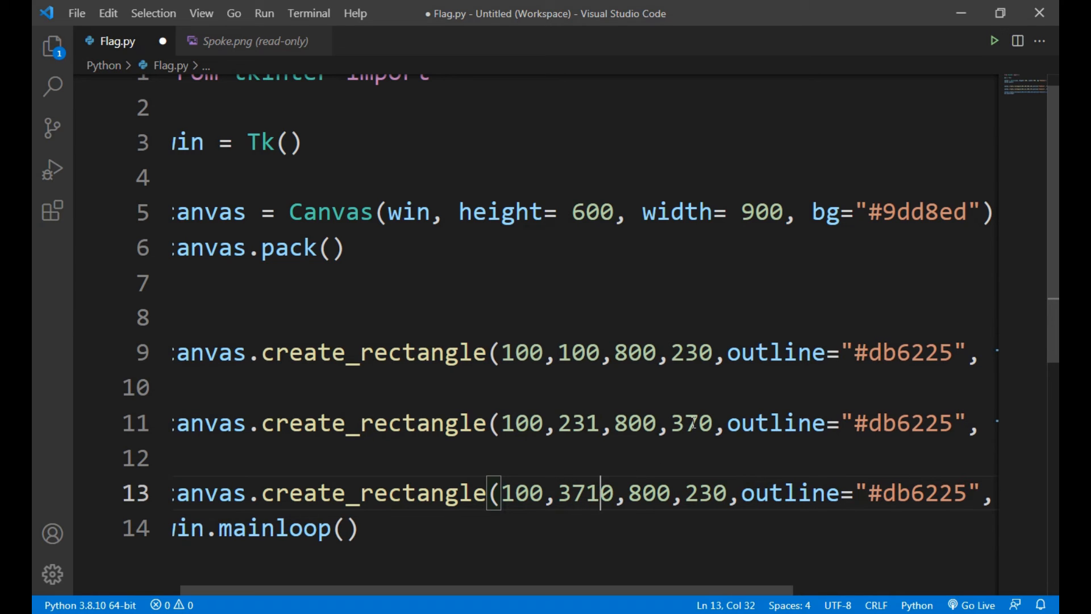
mouse_move(641, 508)
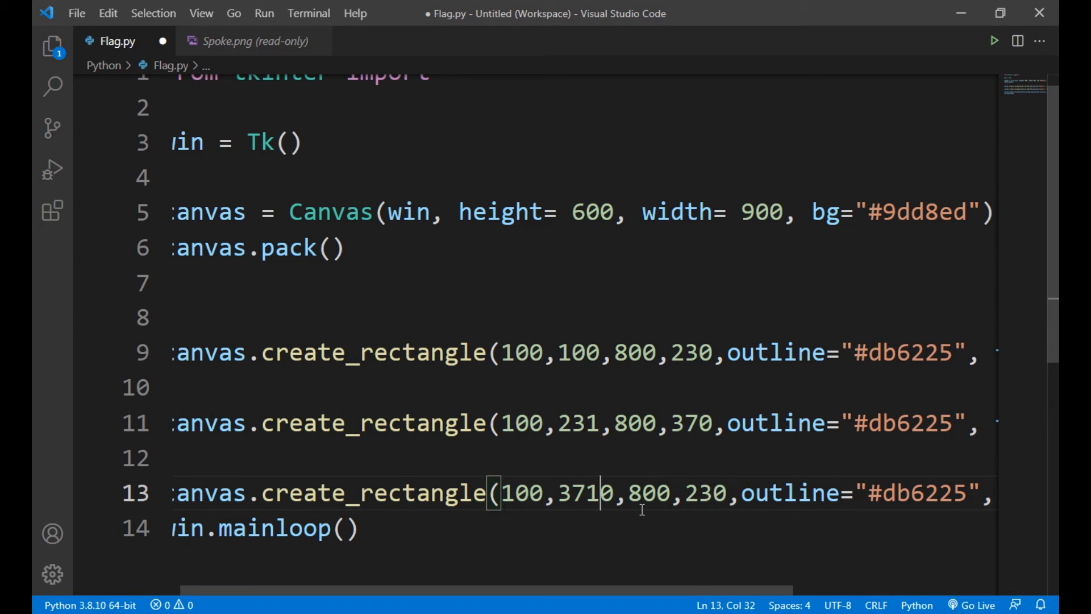
key("Backspace")
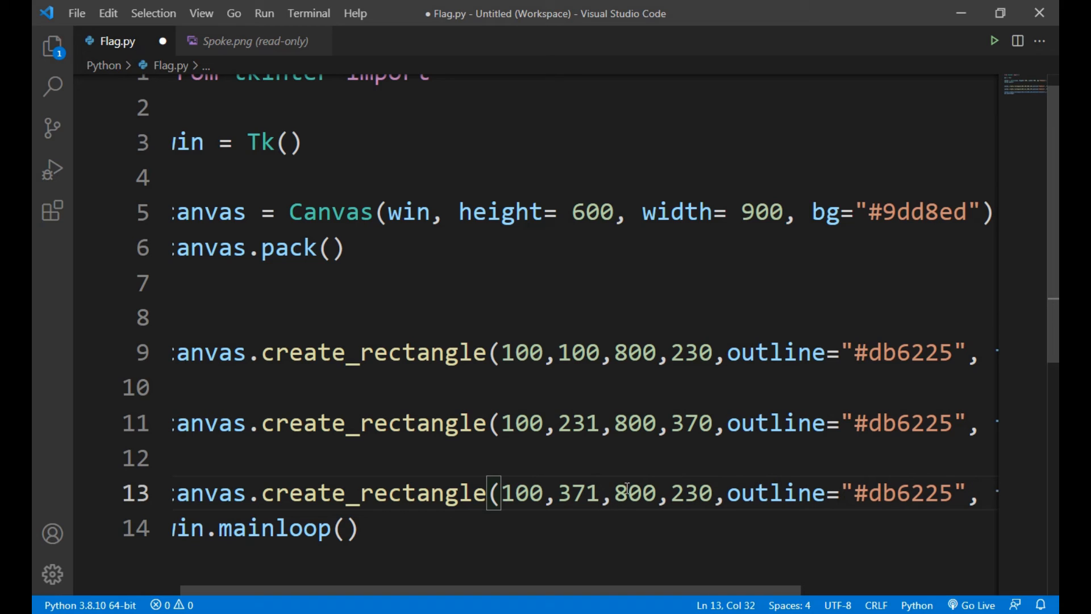
mouse_move(619, 515)
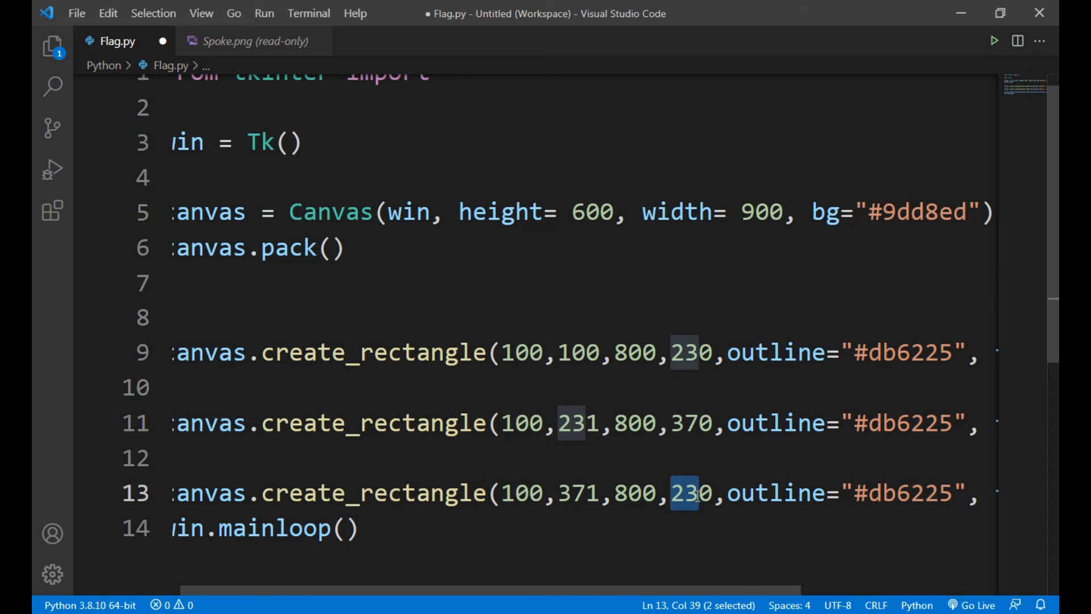
type("510")
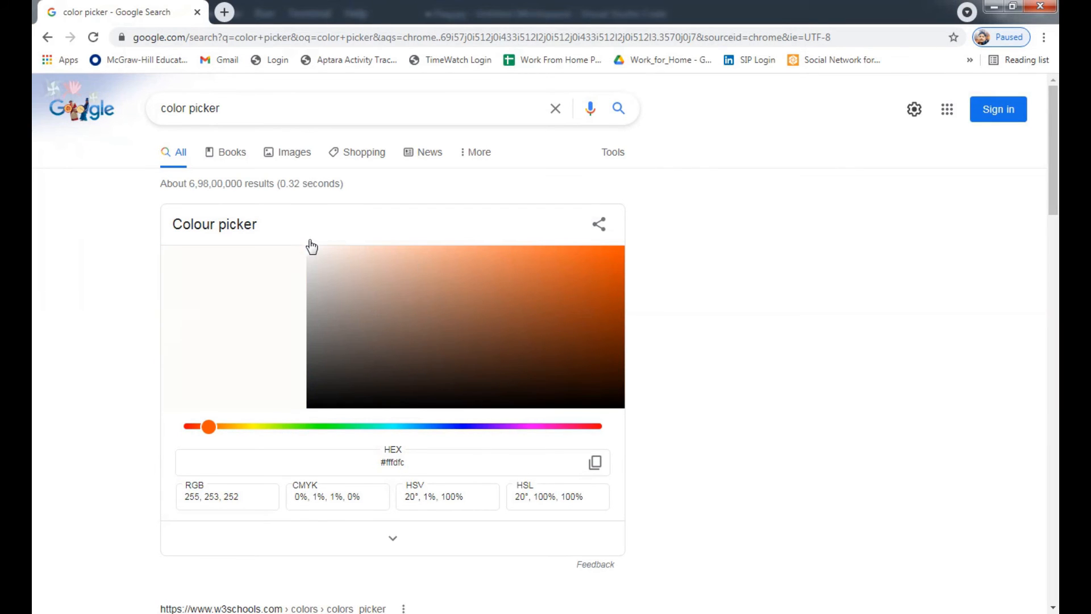
Set the middle stripe's outline and fill colours to ffffff
left_click(392, 462)
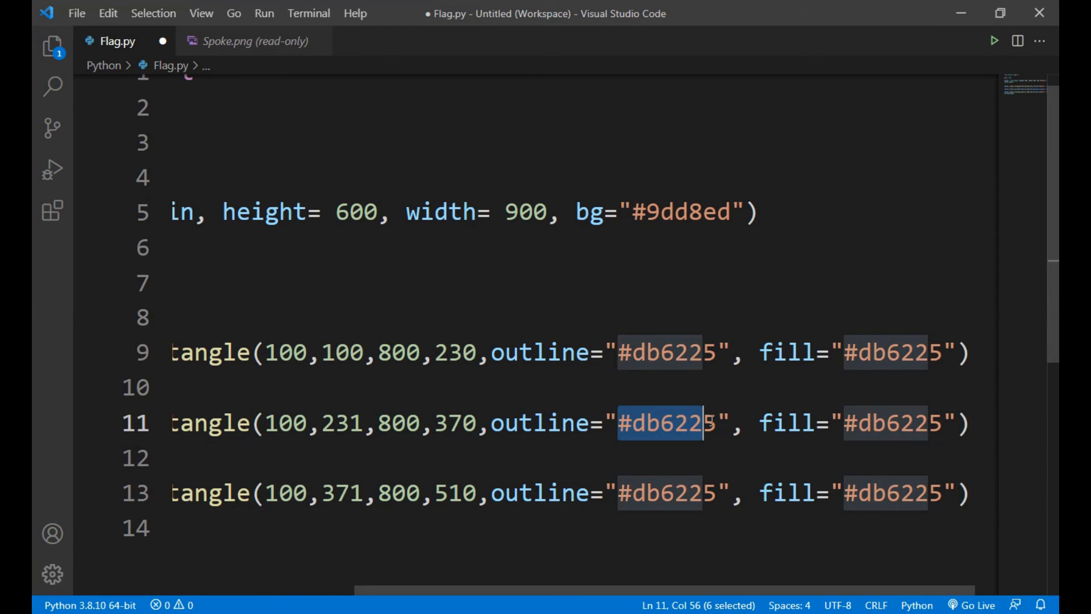
type("ffffff")
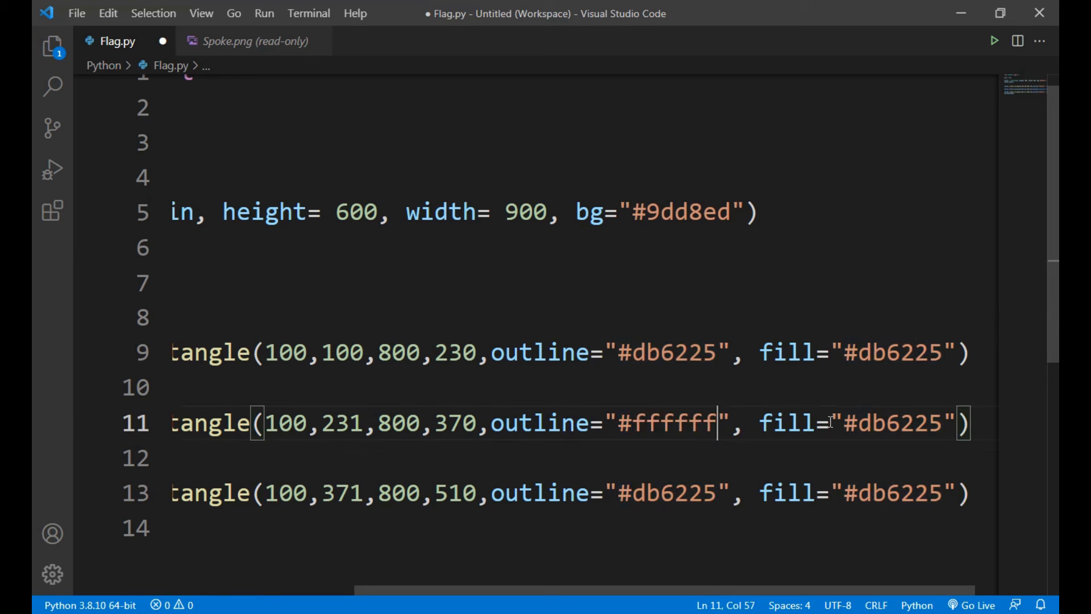
double_click(893, 423)
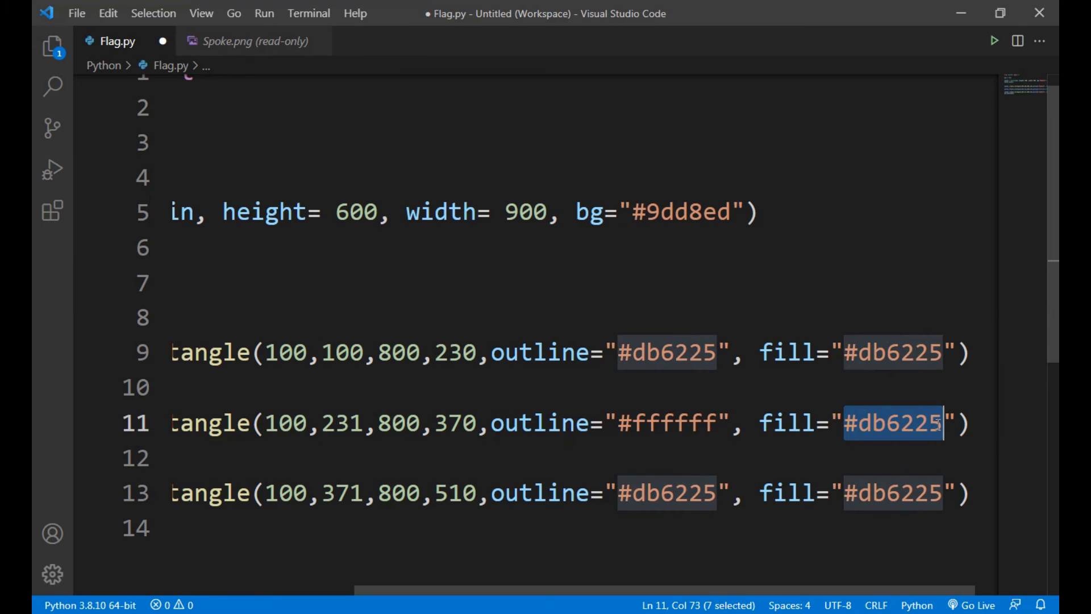
type("ffffff")
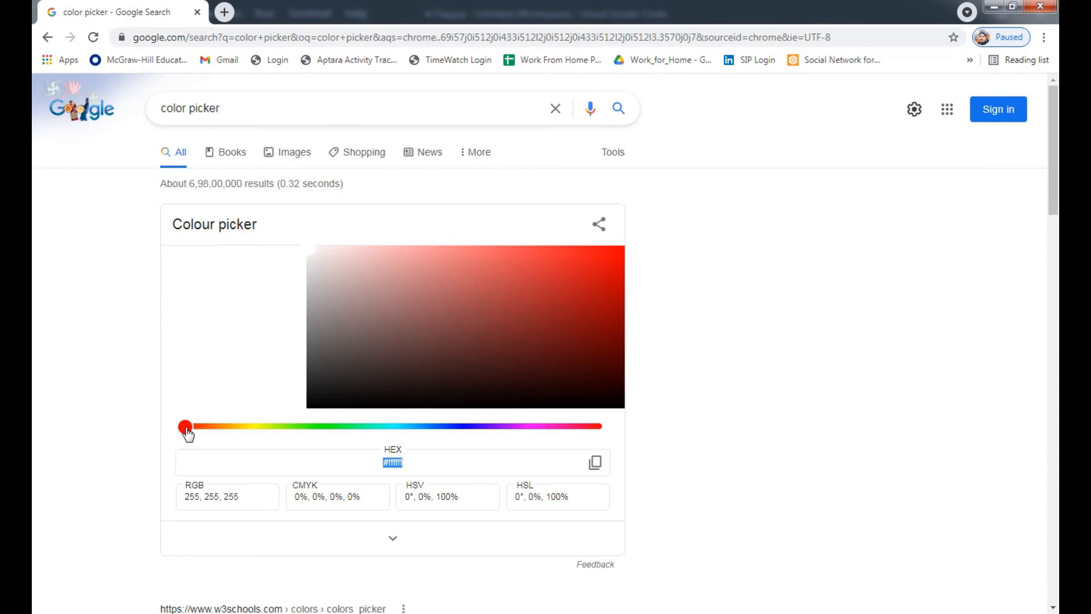
Pick a green in the colour picker and set the bottom stripe's colour to 159e62
left_click_drag(186, 426, 365, 426)
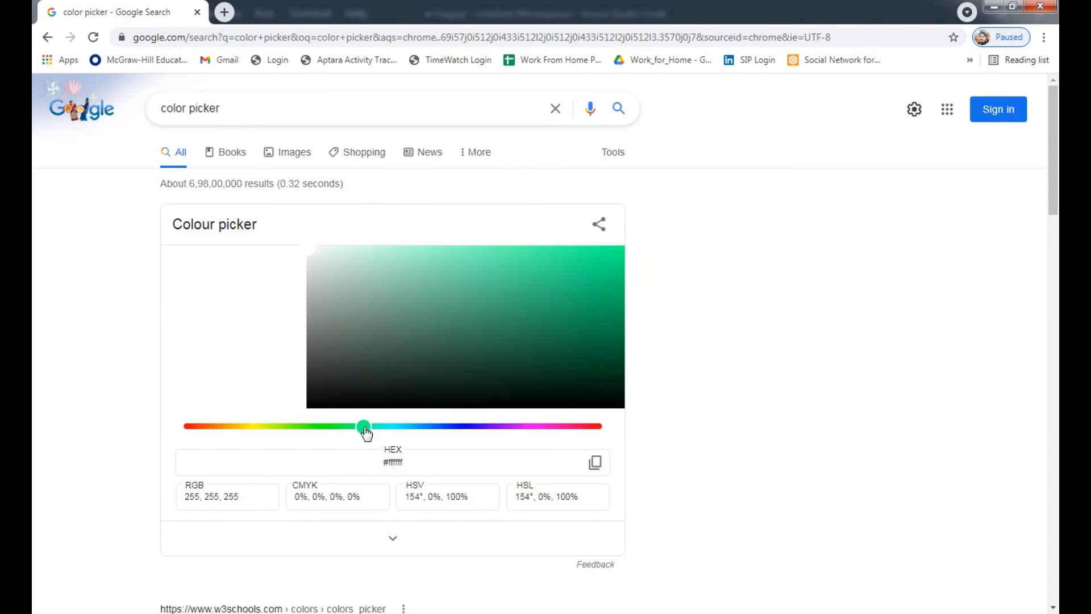
left_click(593, 312)
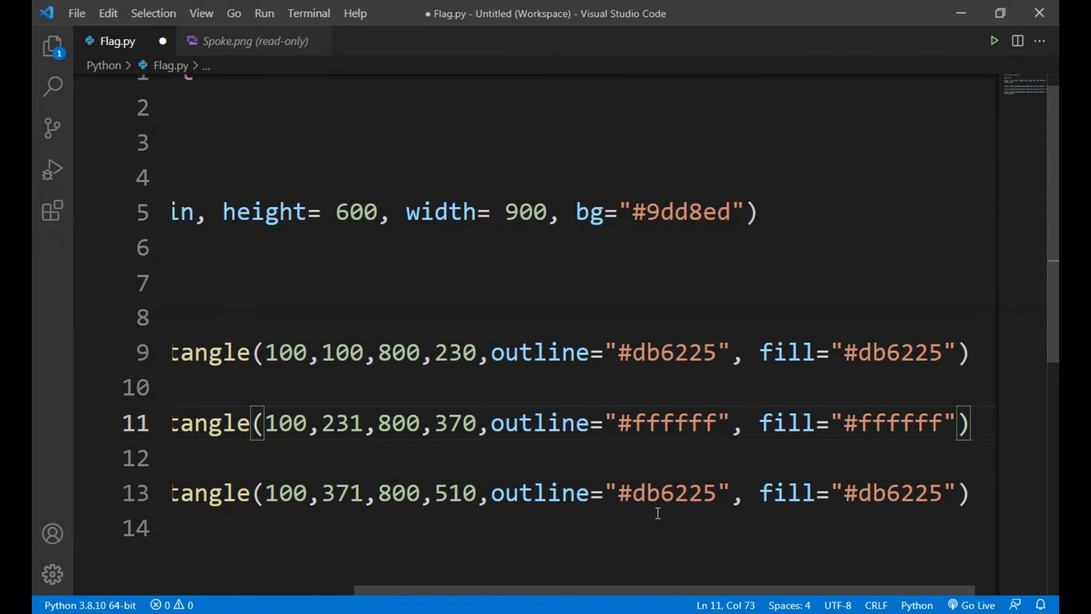
double_click(665, 493)
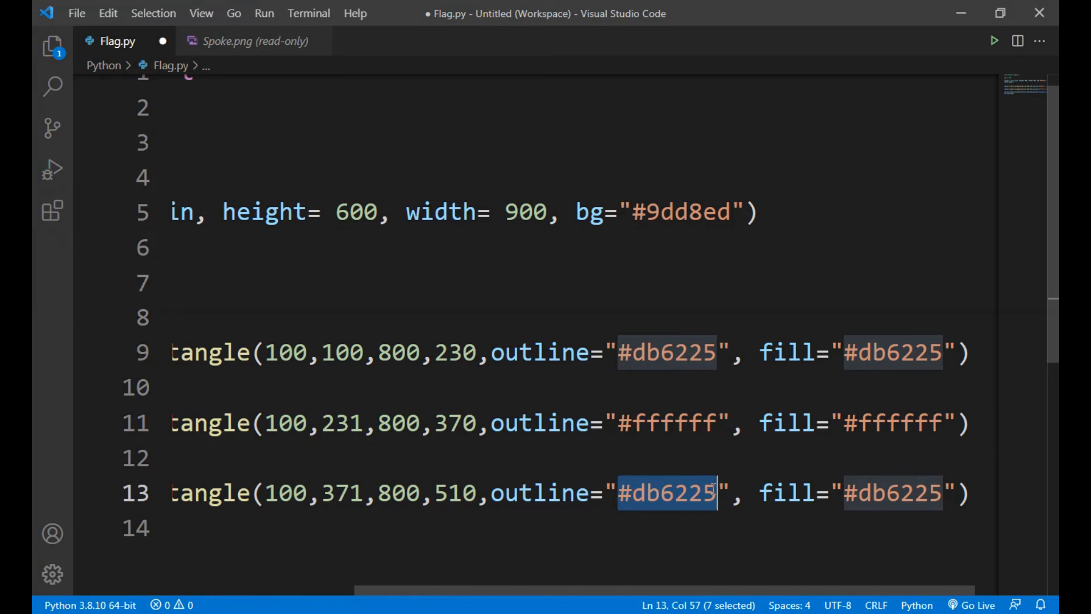
type("159e62")
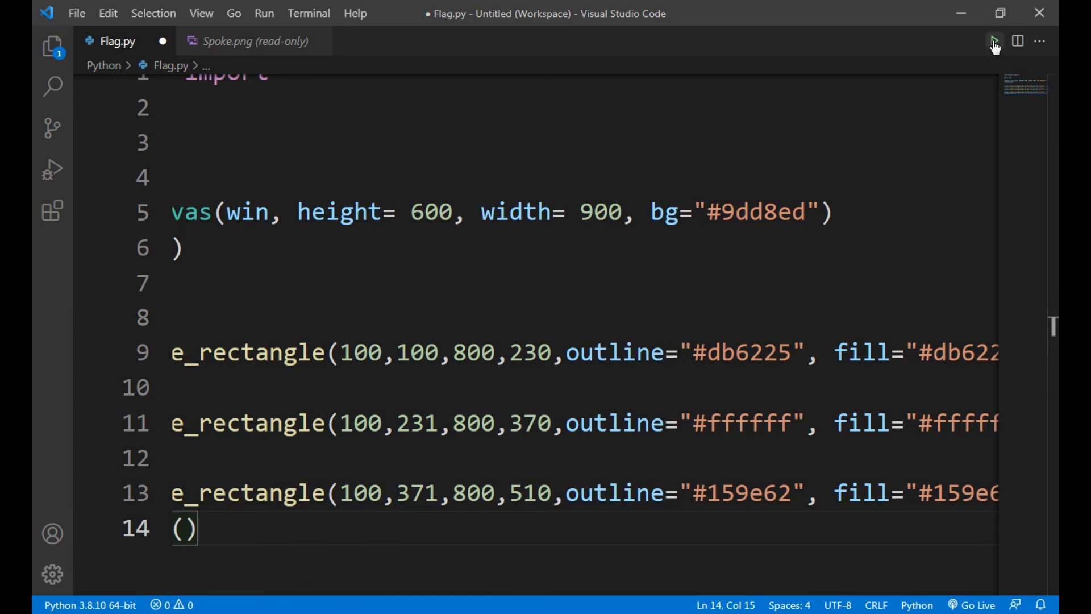
Run the script to preview the tricolour, then close the Spoke.png preview tab
left_click(994, 41)
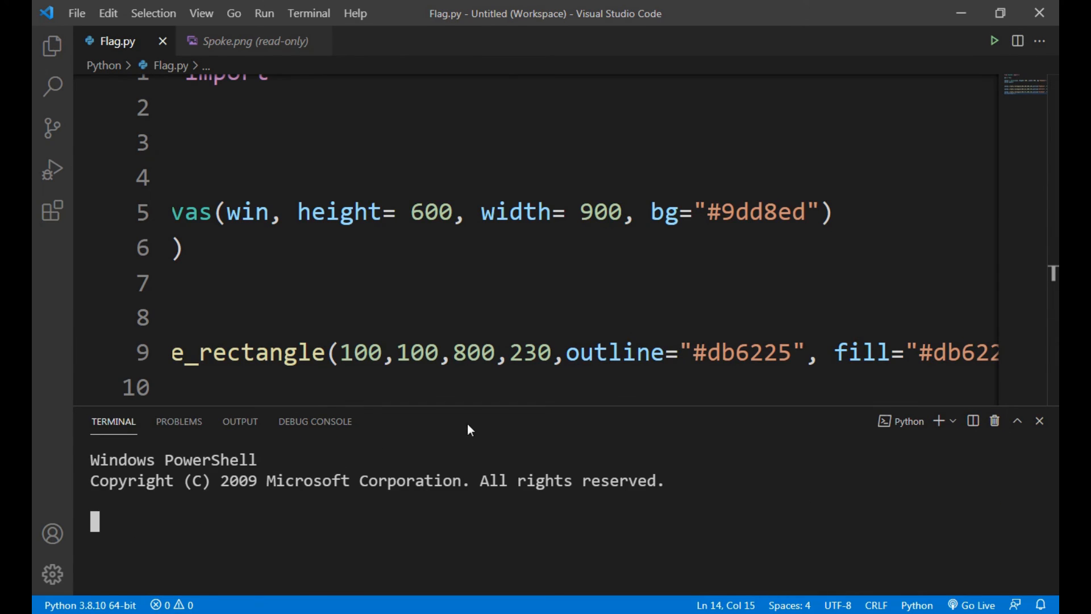
left_click(994, 41)
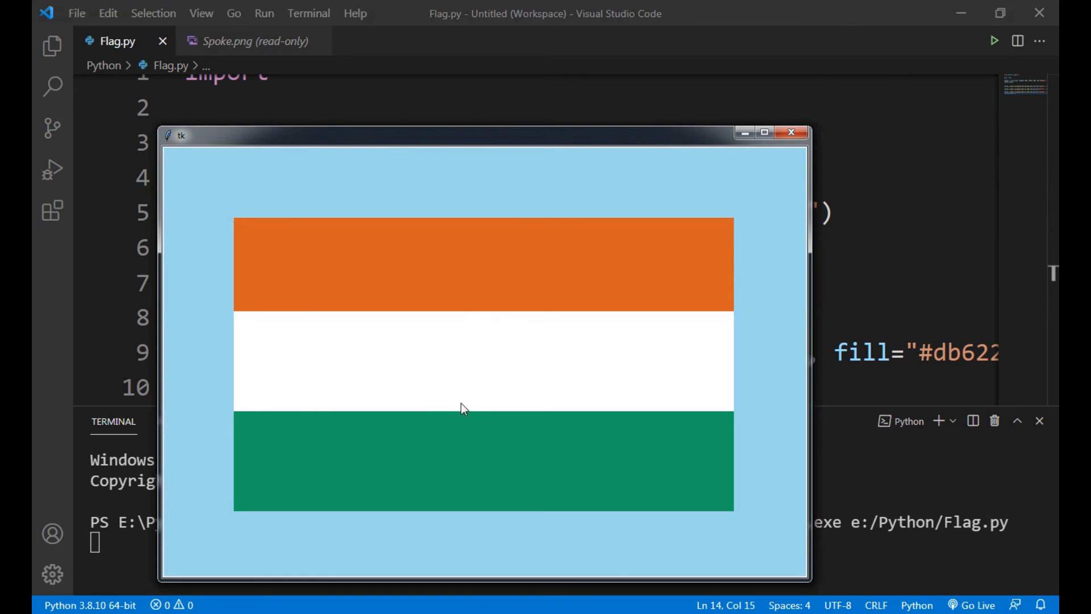
mouse_move(453, 397)
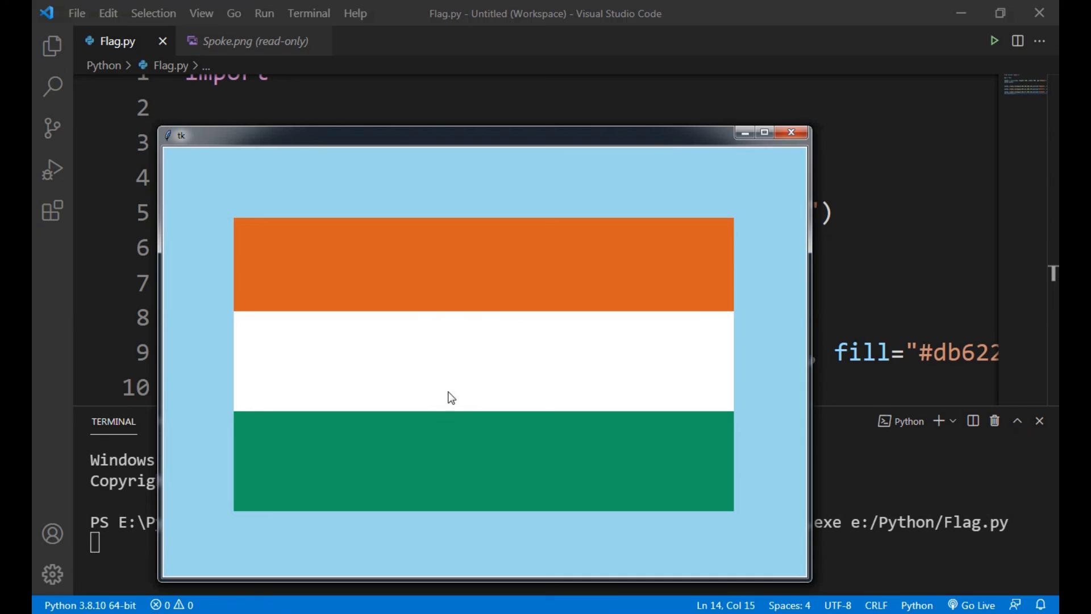
mouse_move(545, 388)
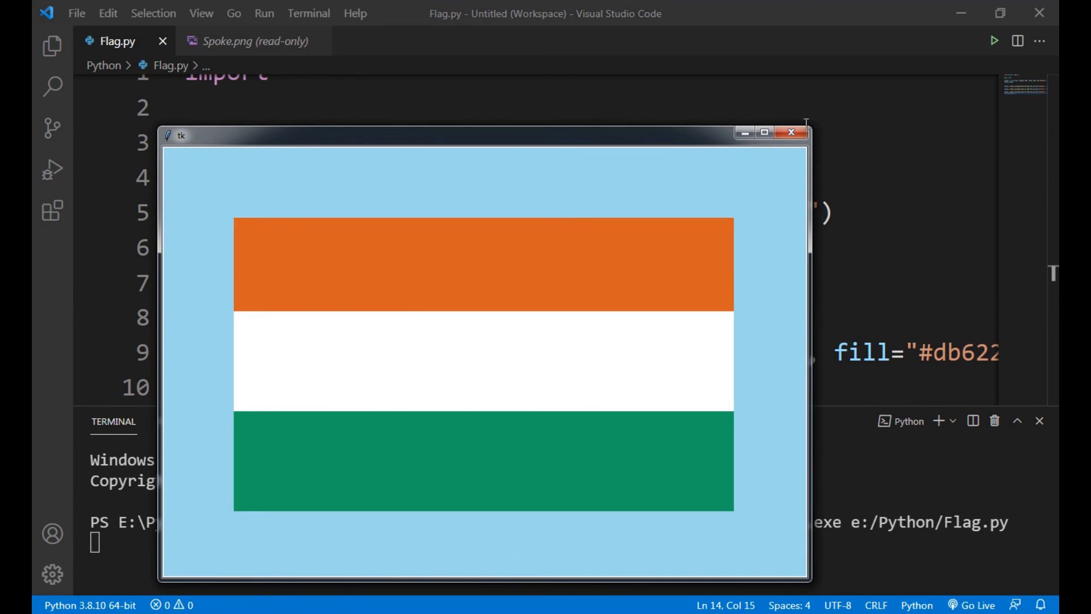
left_click(791, 133)
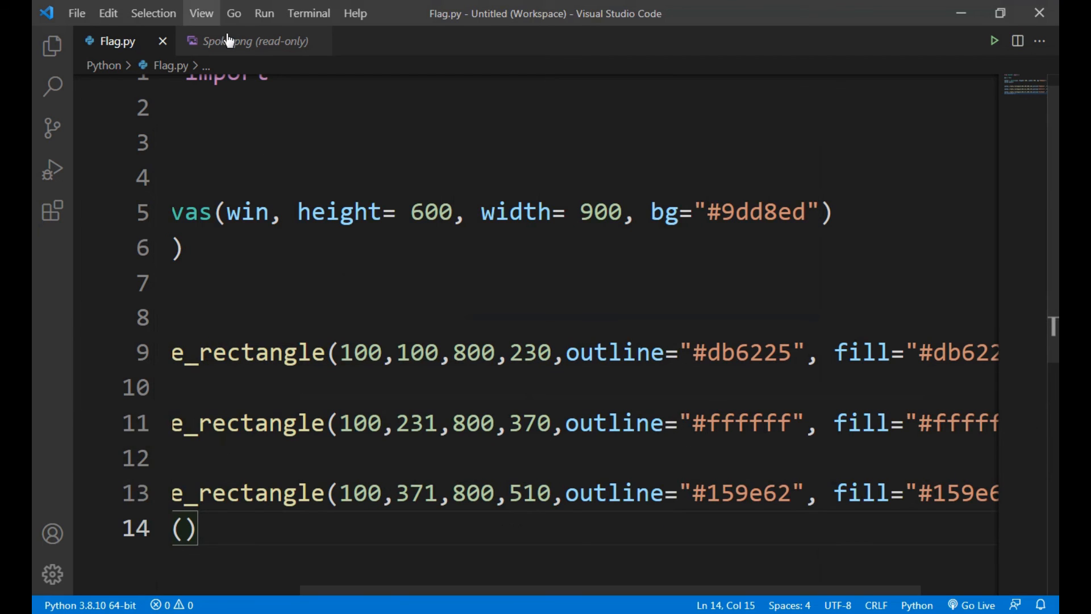
left_click(244, 41)
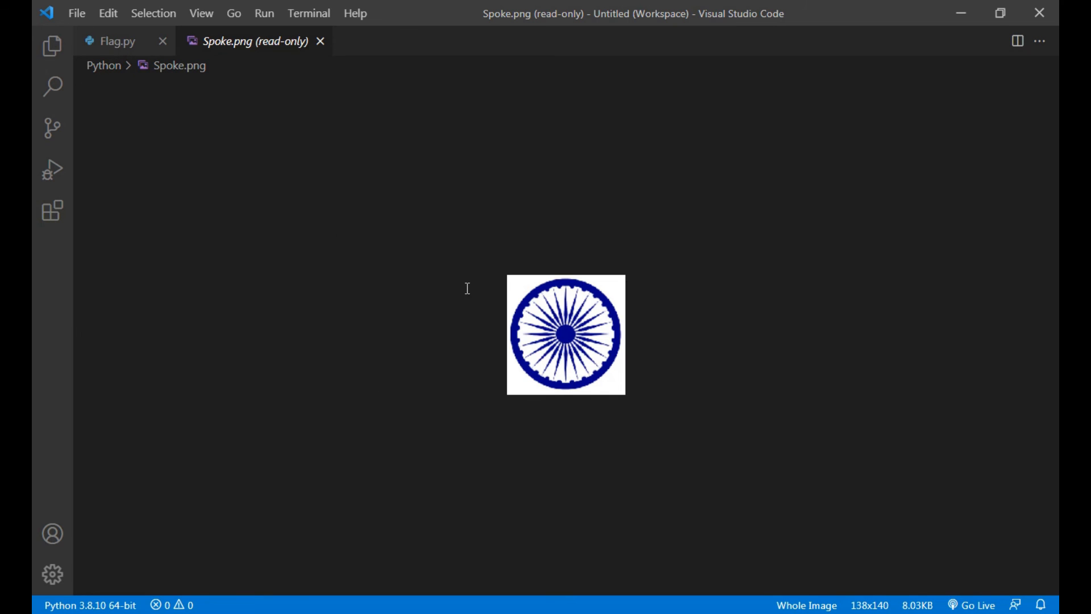
left_click(115, 41)
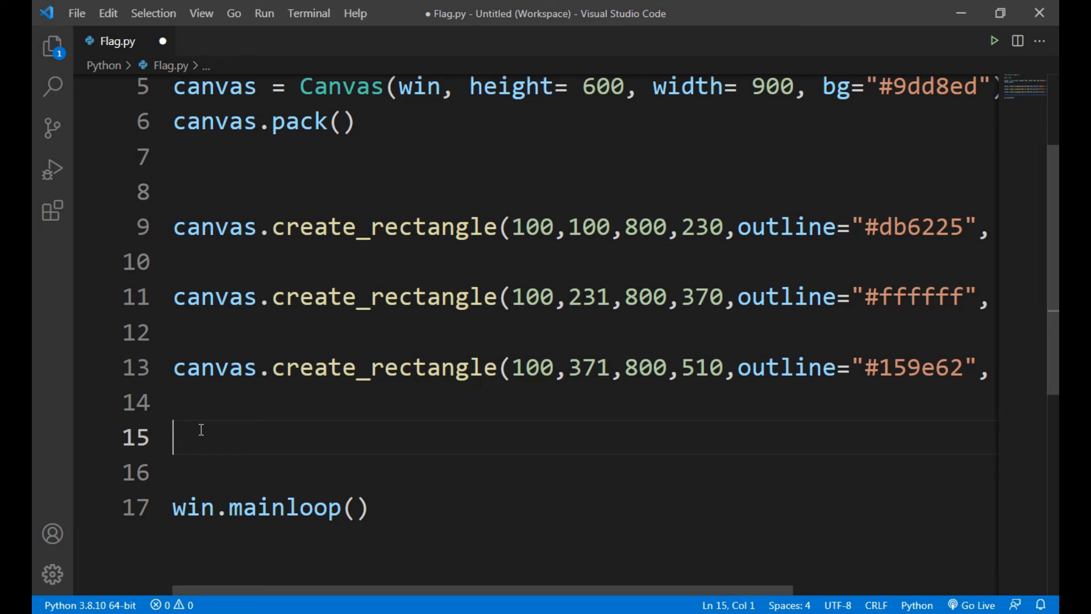
Type img = PhotoImage(file = "Spoke.png") on line 15
type("img")
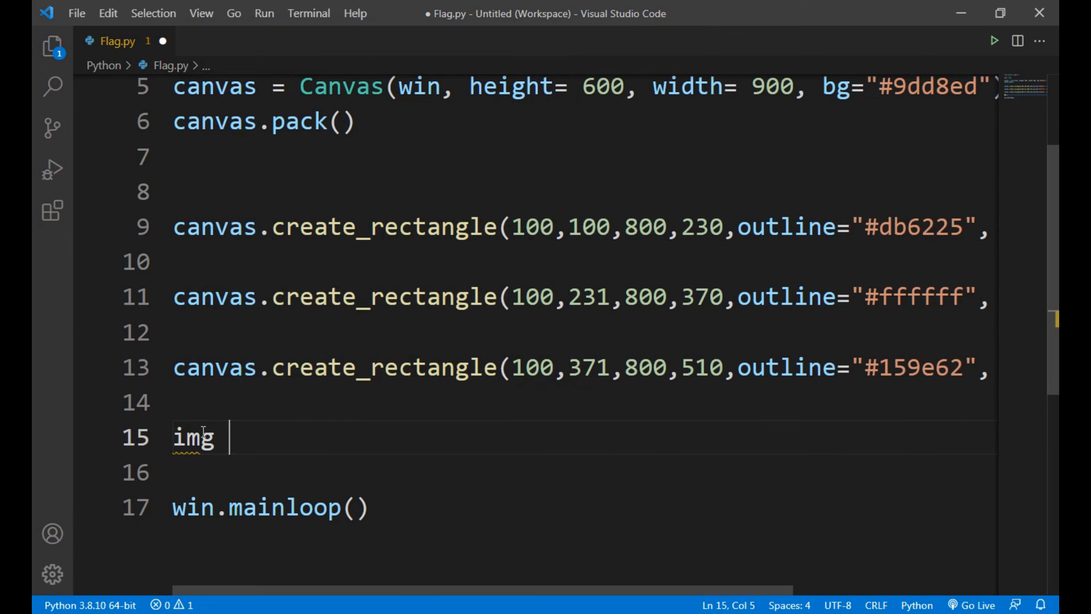
type("= PhotoImage(")
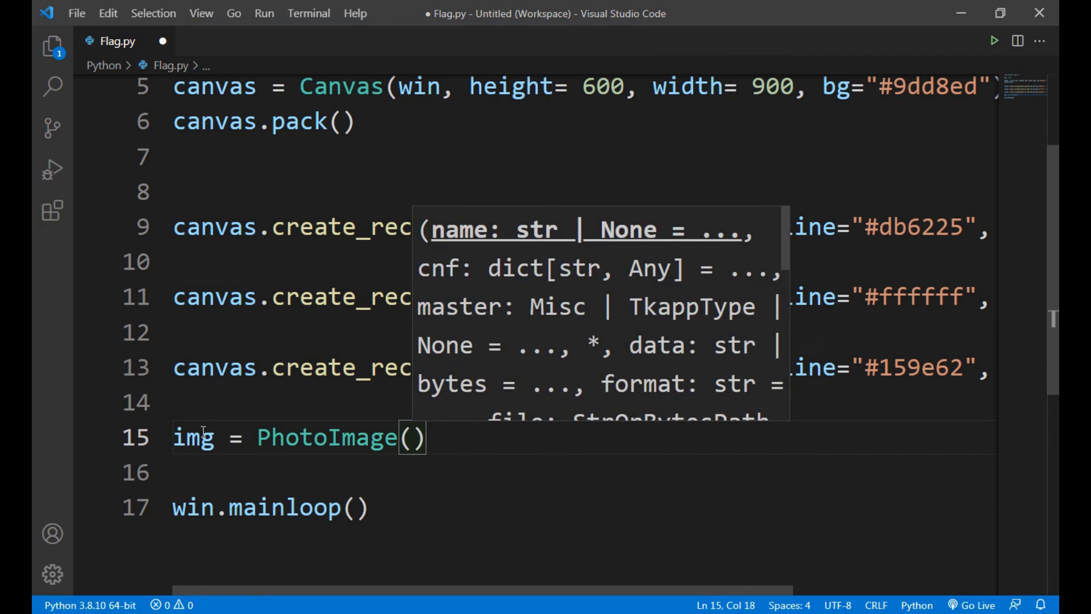
type("file =")
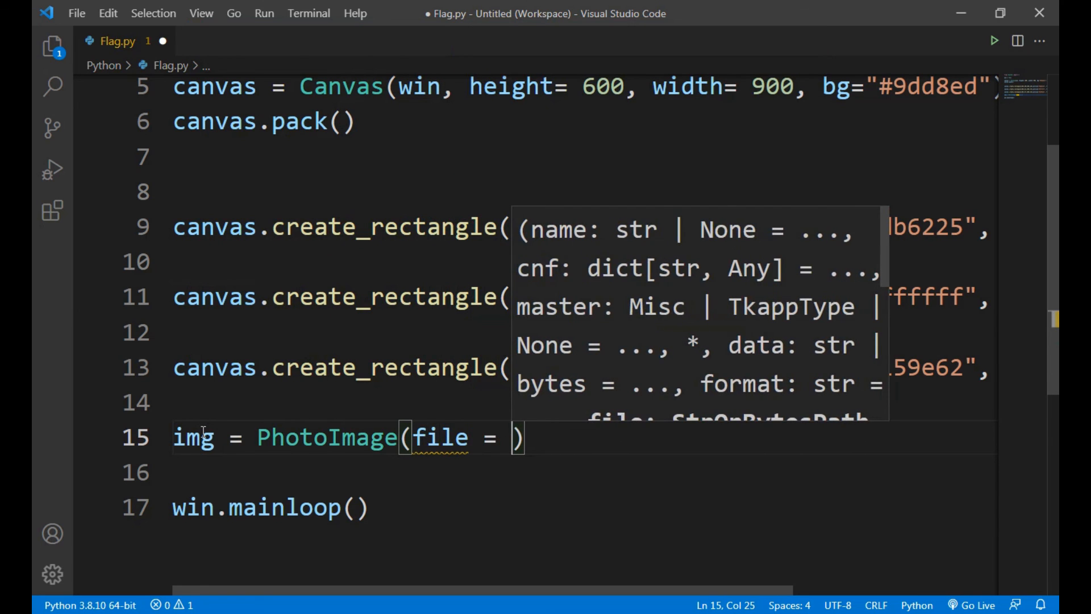
type("\"\"")
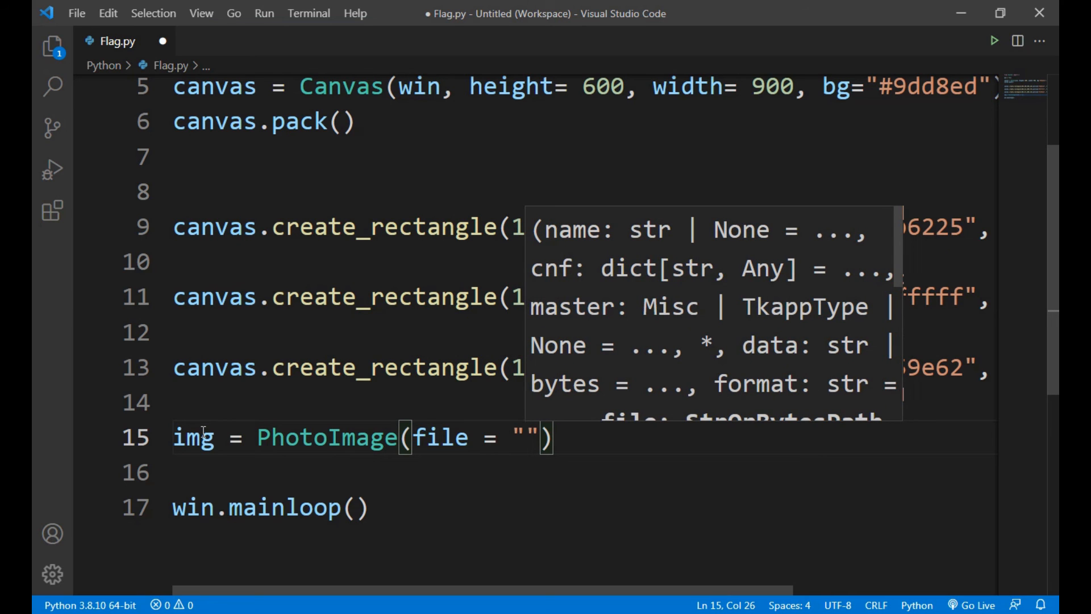
type("Spo")
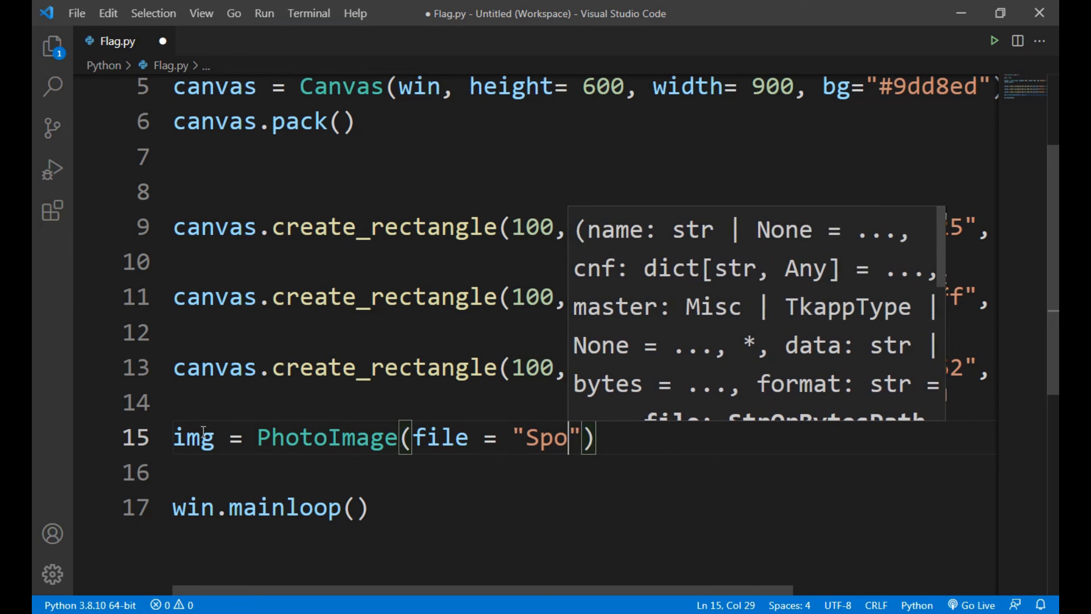
type("ke.png")
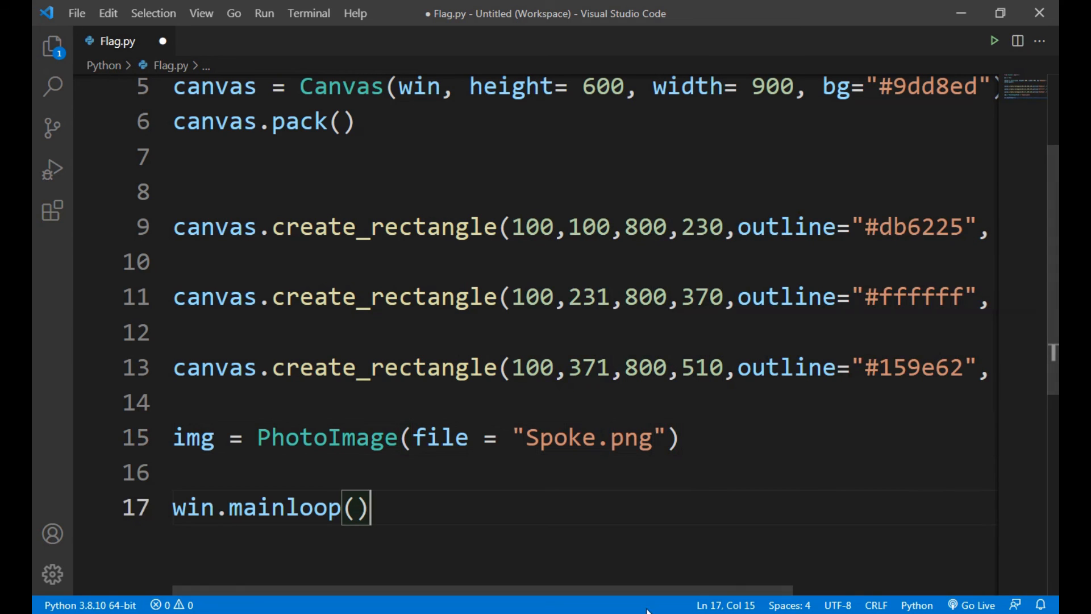
mouse_move(579, 488)
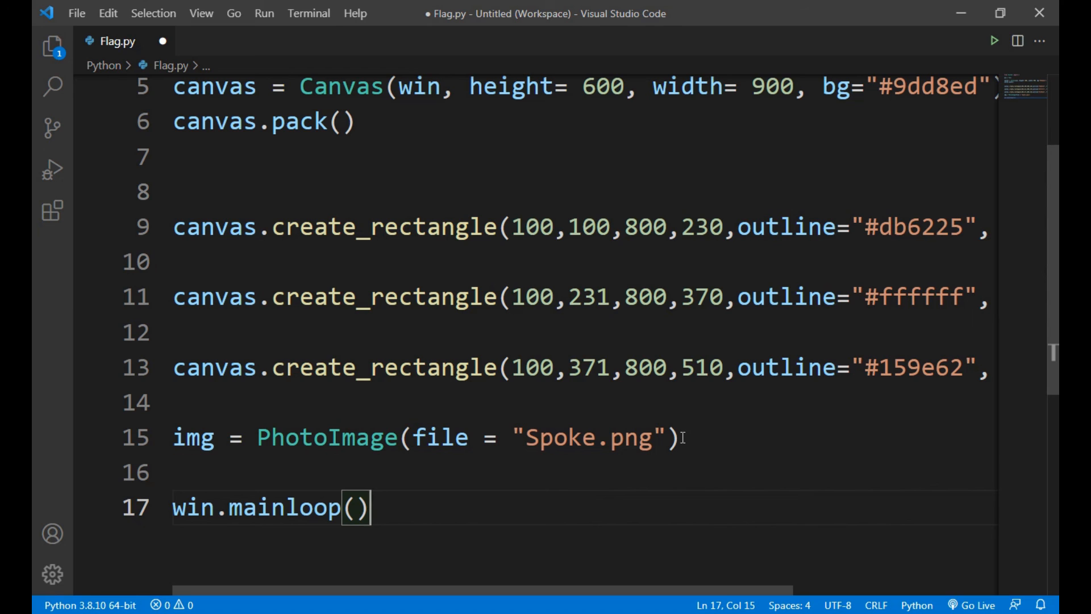
Add canvas.create_image(395,231, anchor=NW, image = img) on a new line
key("enter")
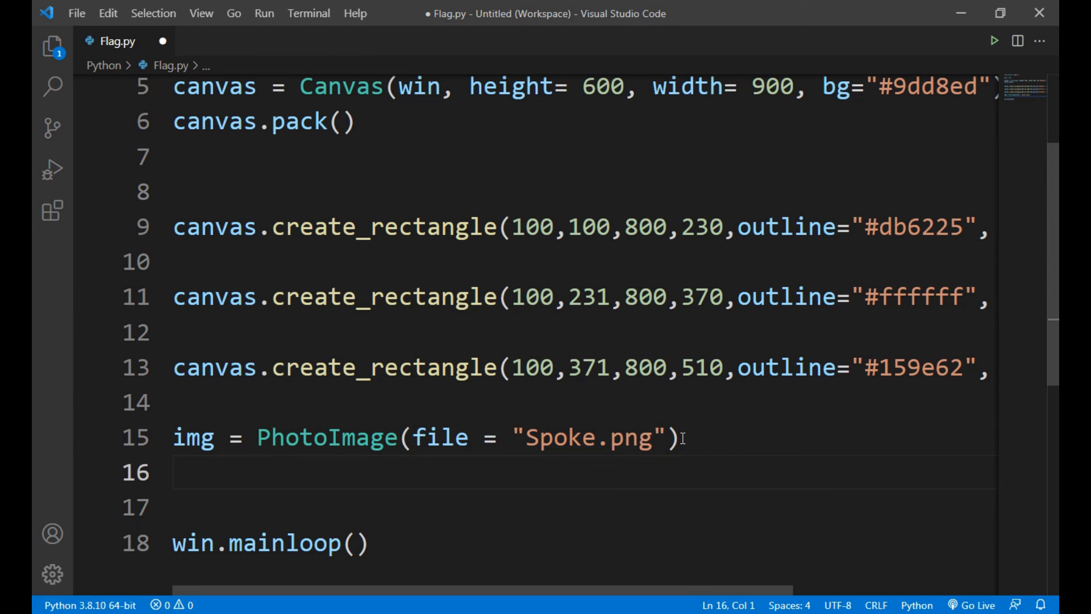
type("canvas.")
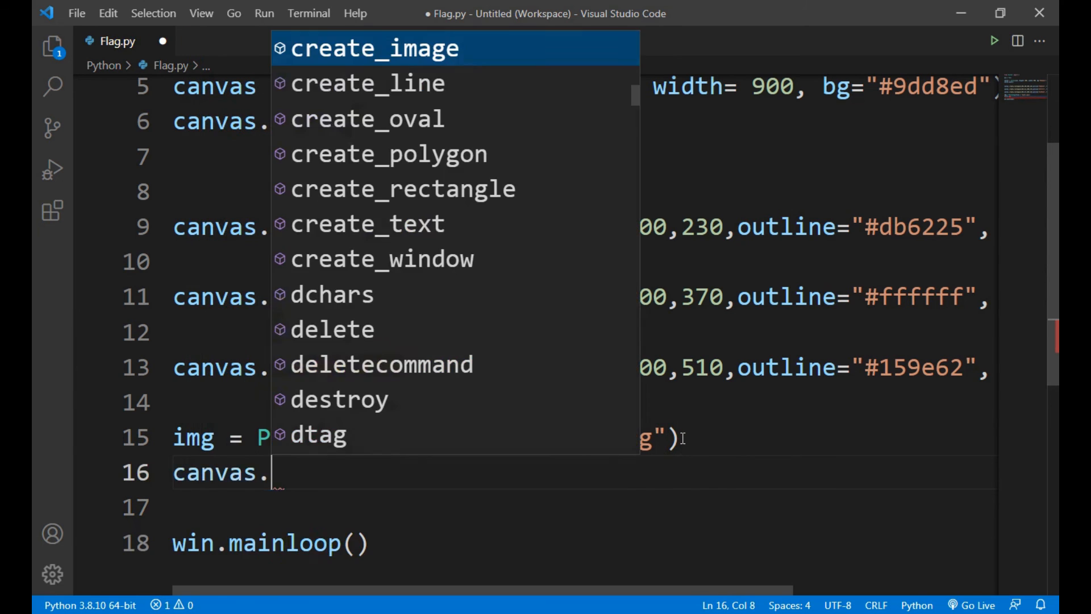
type("cre")
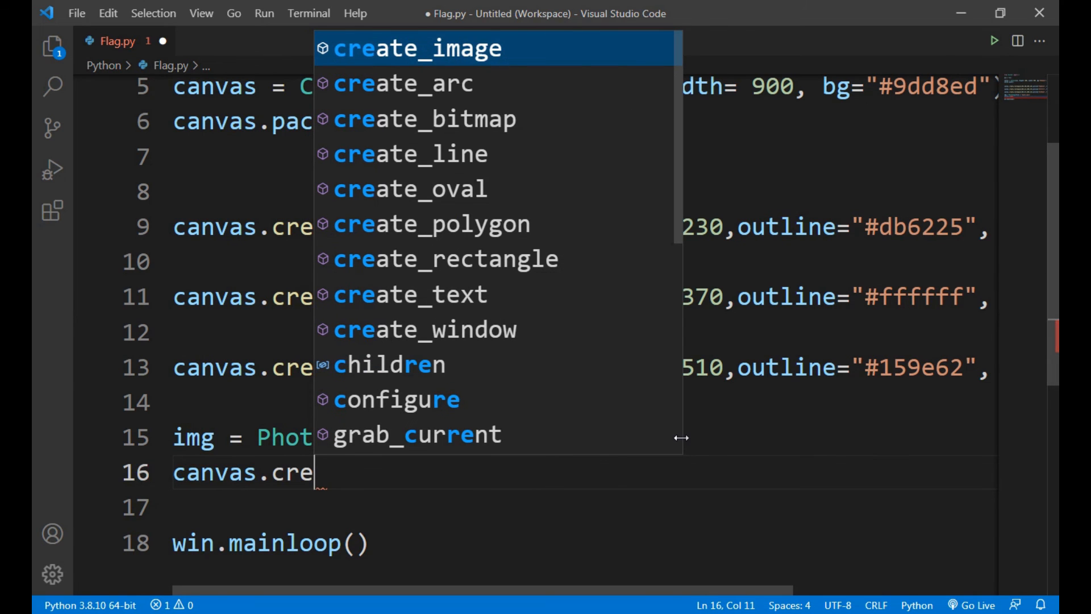
left_click(415, 48)
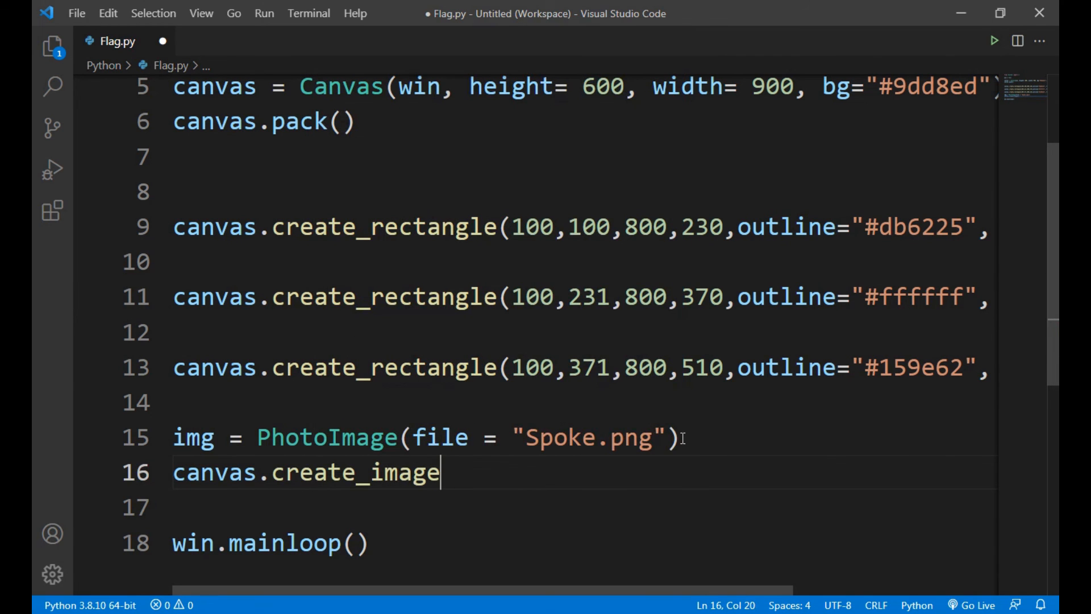
type("()")
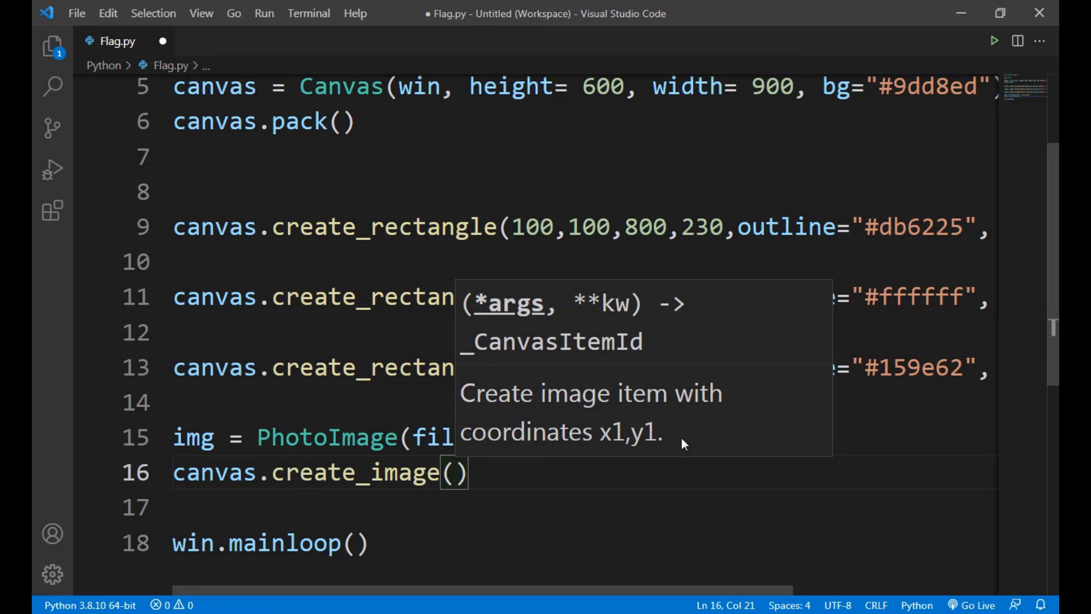
type("395")
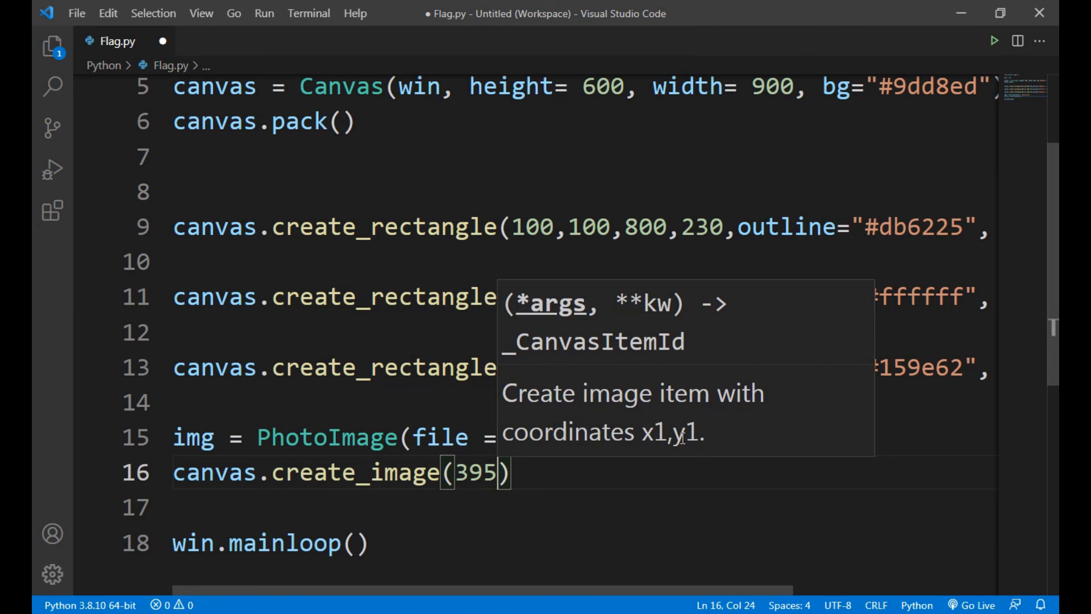
type(",")
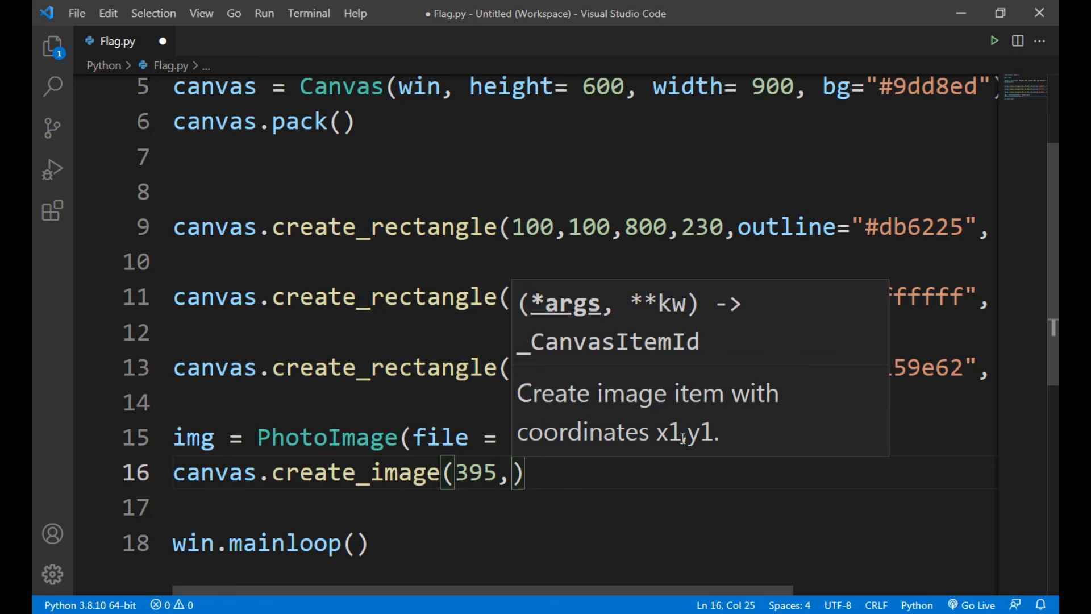
type("231, anchor=")
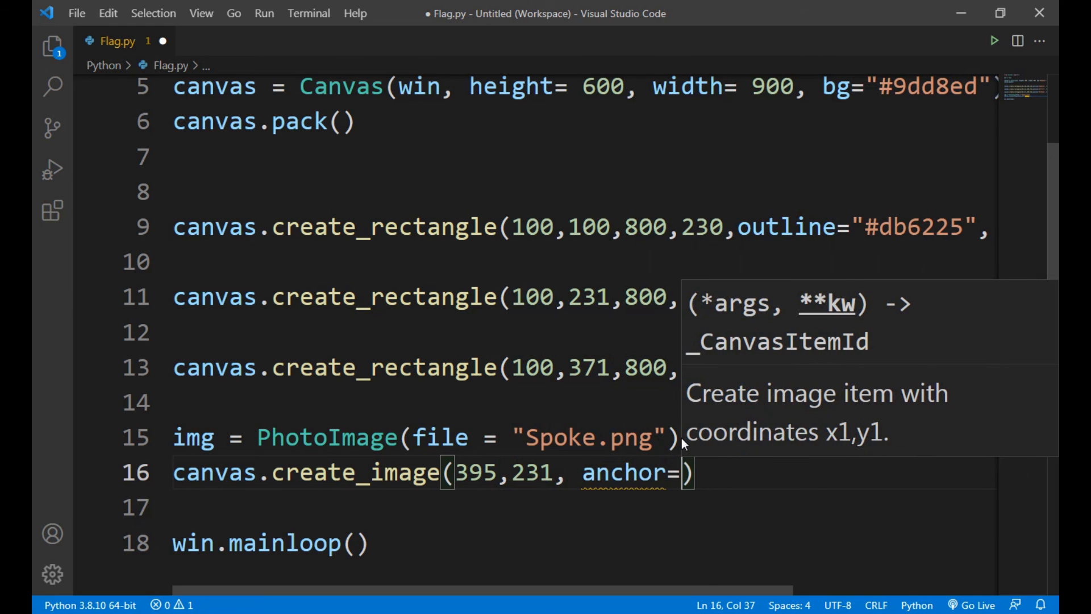
type("NW")
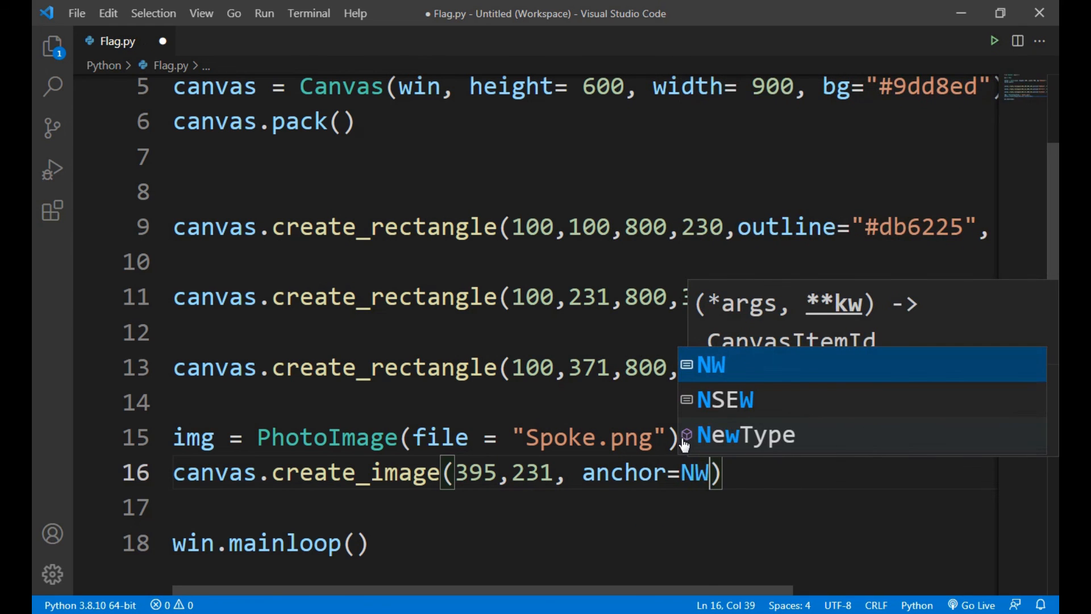
type(",")
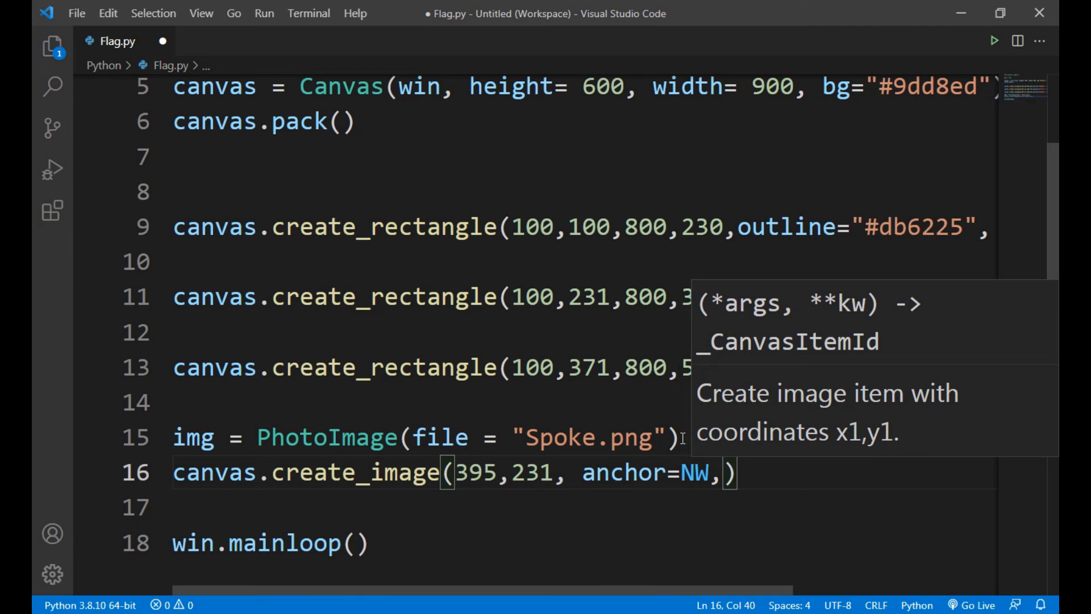
type("image")
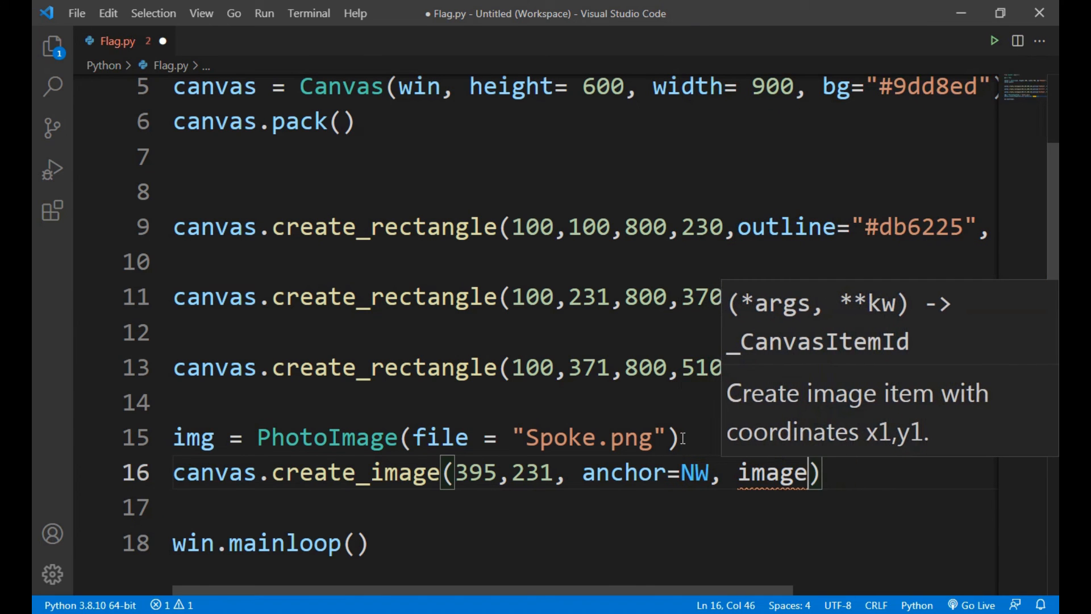
type("= im")
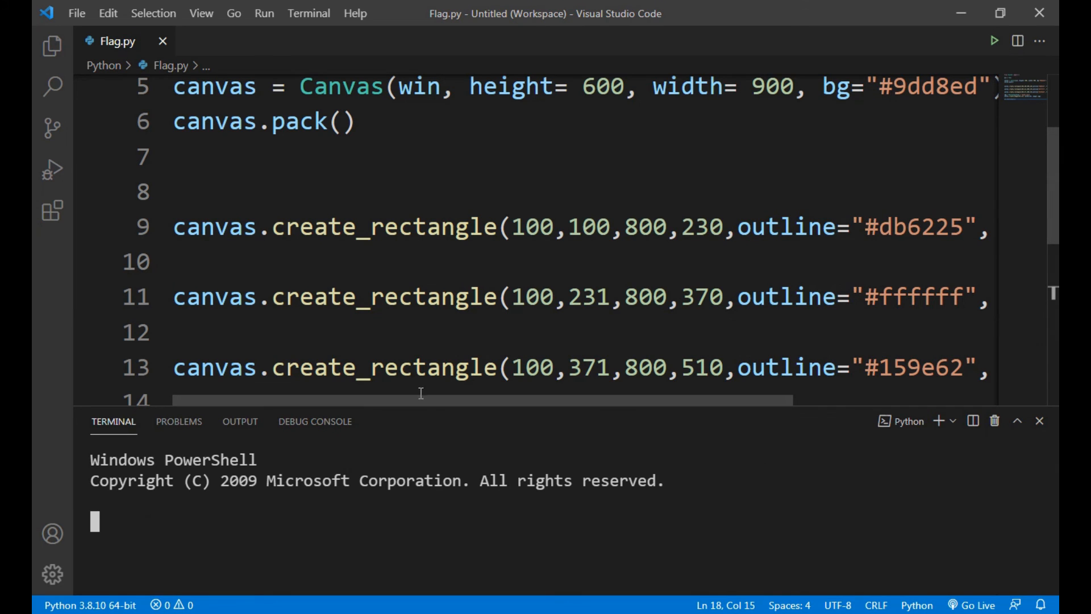
Run Flag.py to show the flag with the chakra, and move its window higher
left_click(994, 40)
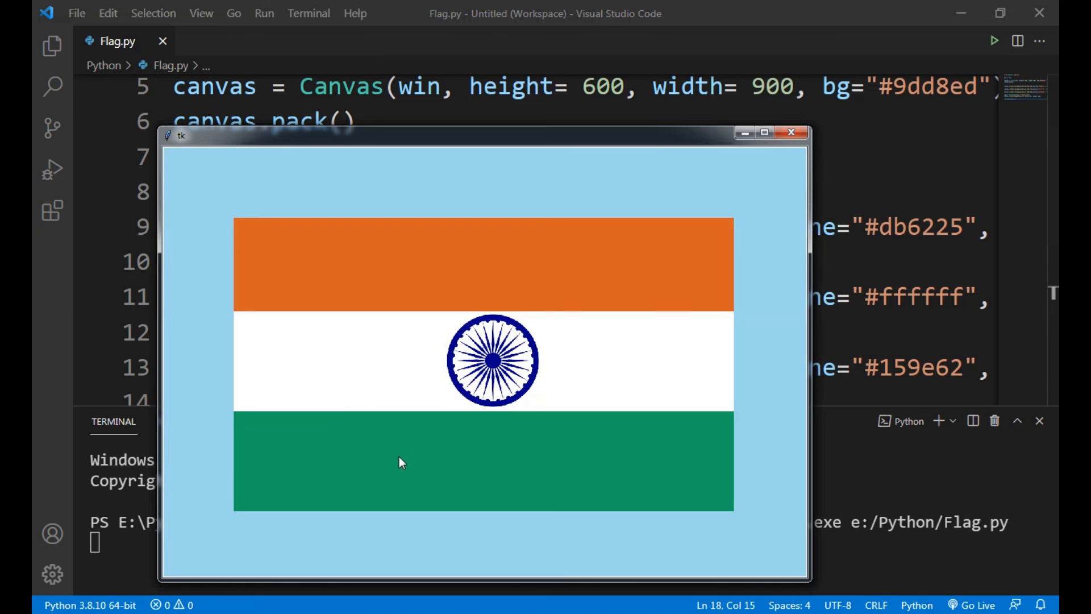
mouse_move(560, 359)
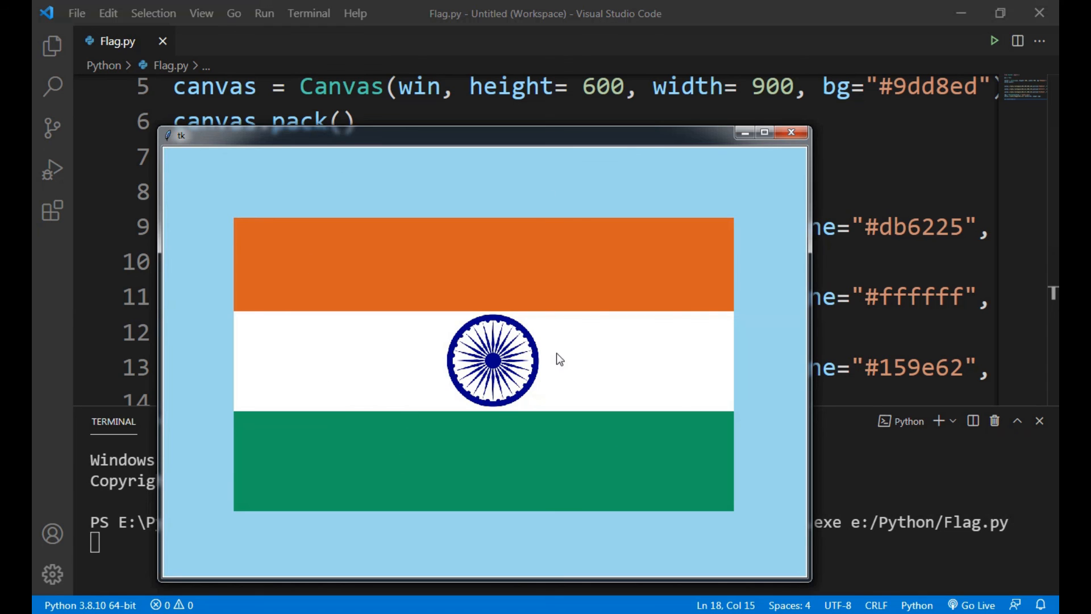
mouse_move(652, 143)
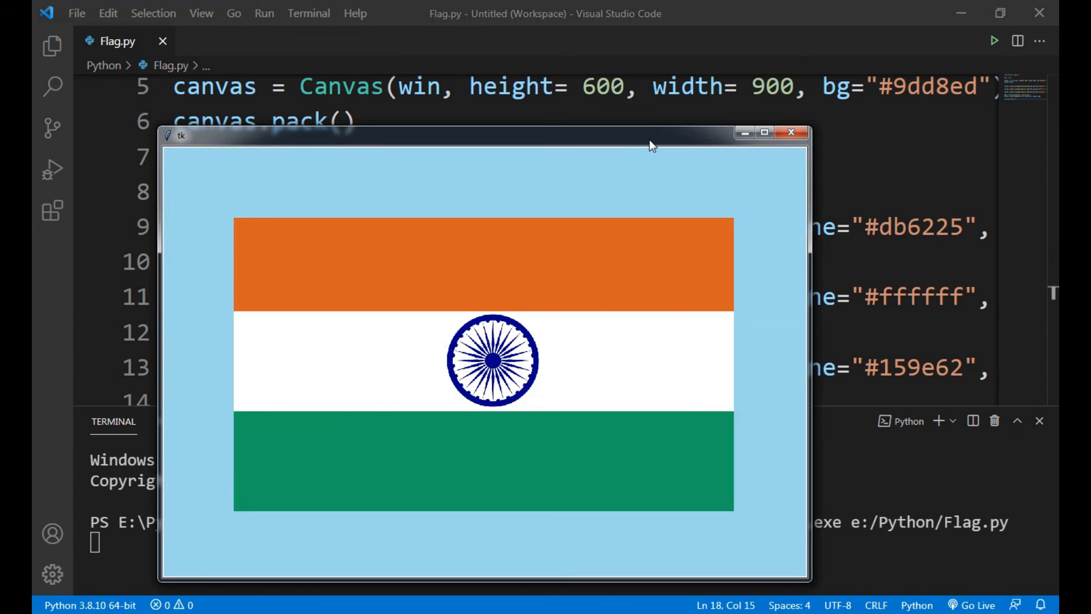
left_click_drag(651, 144, 647, 83)
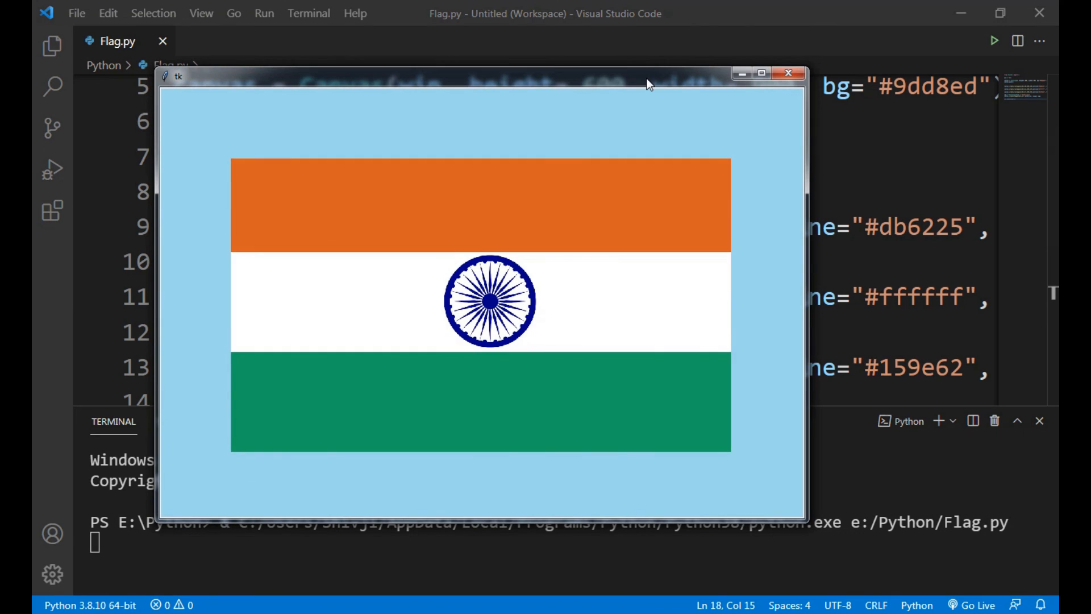
mouse_move(618, 269)
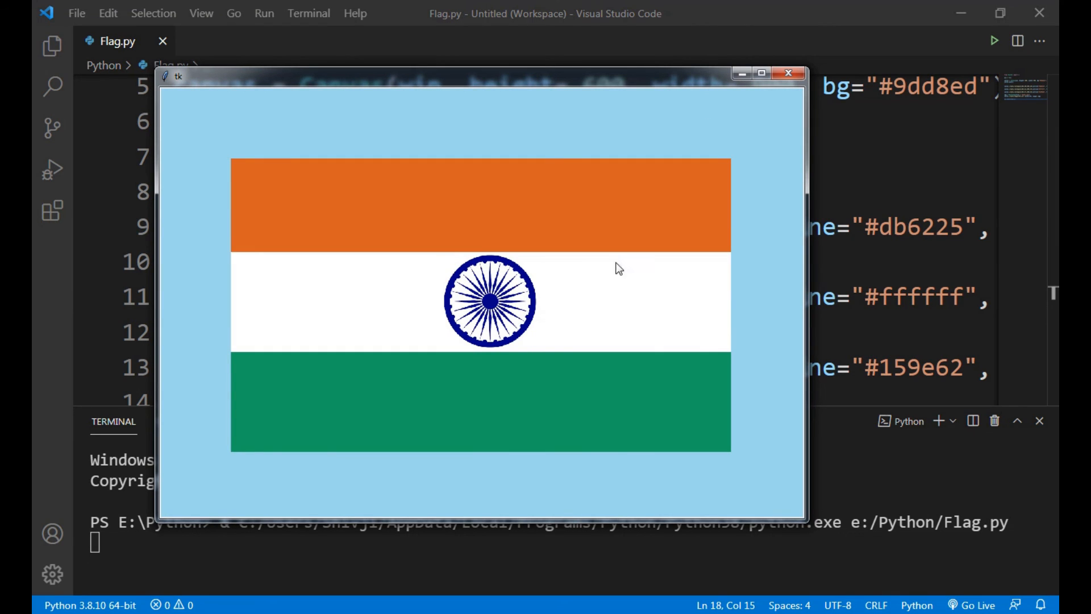